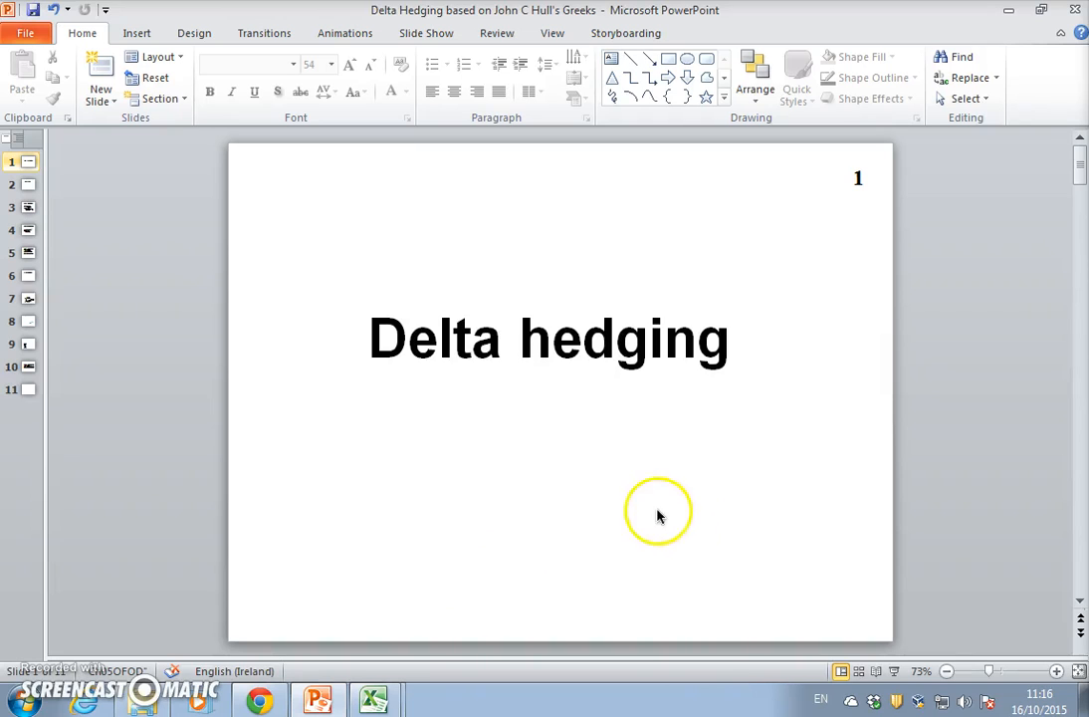
pyautogui.moveTo(561, 363)
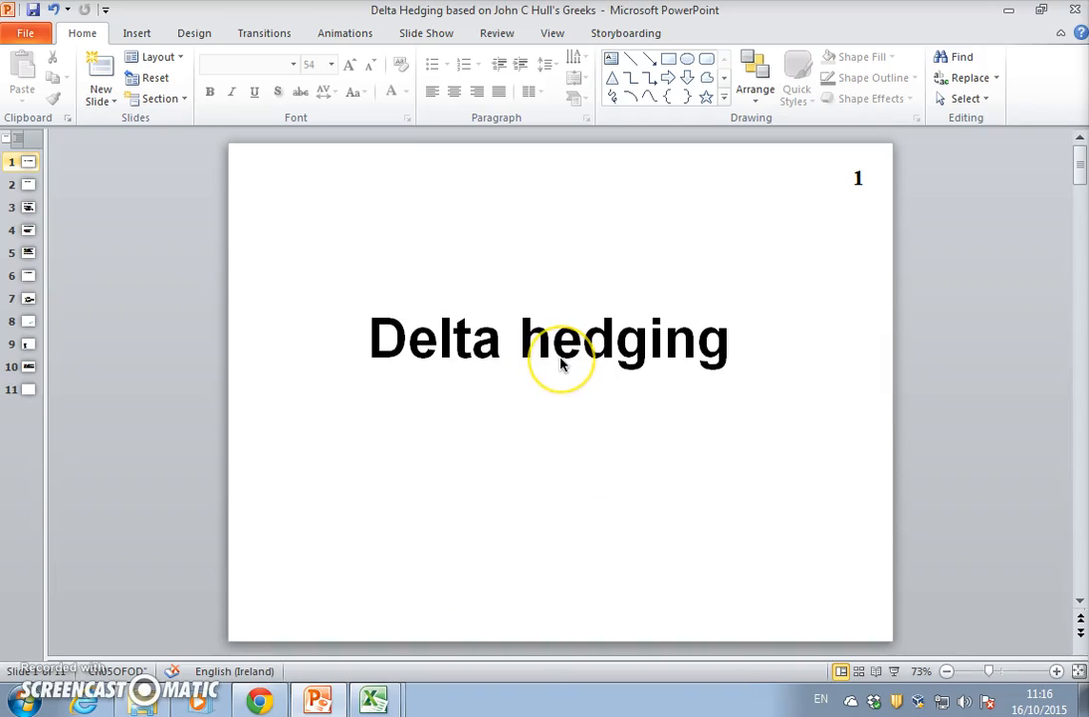
pyautogui.moveTo(560, 364)
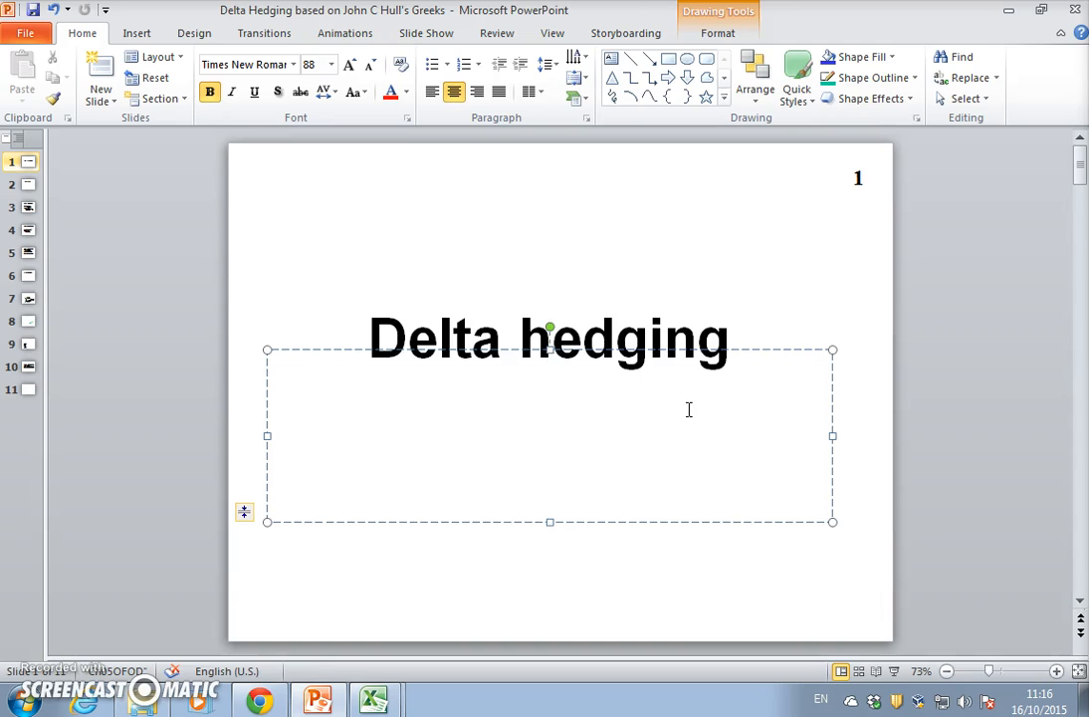
# Step: Go to slide 2, the example of a broker selling 100,000 European calls
pyautogui.click(20, 185)
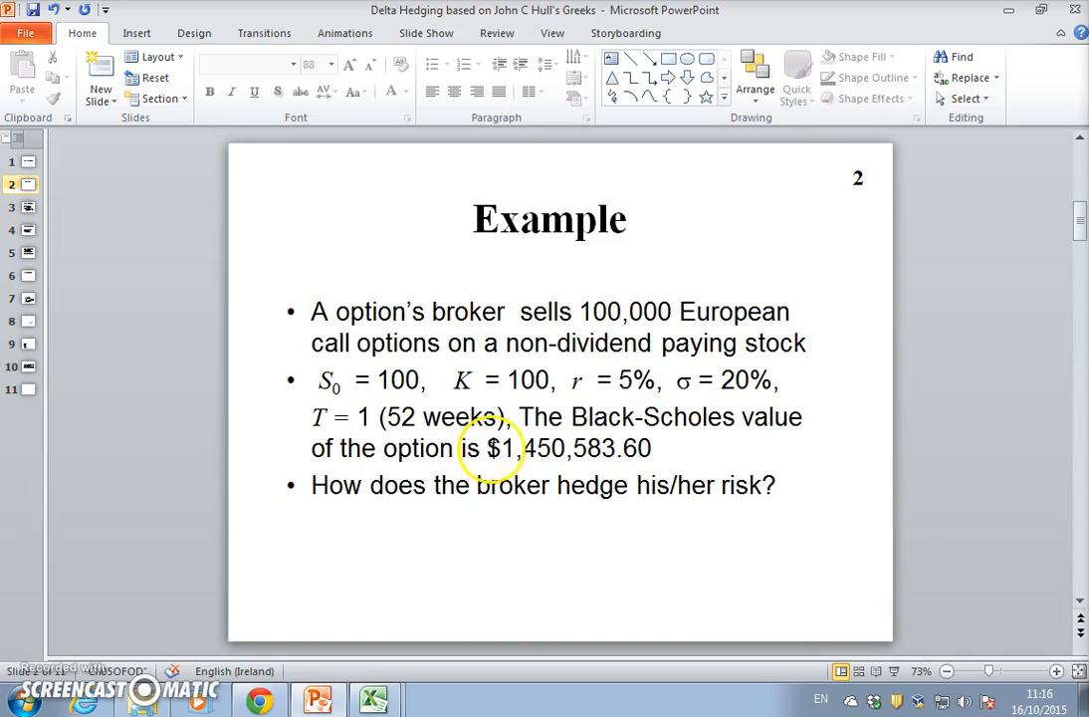
pyautogui.moveTo(388, 311)
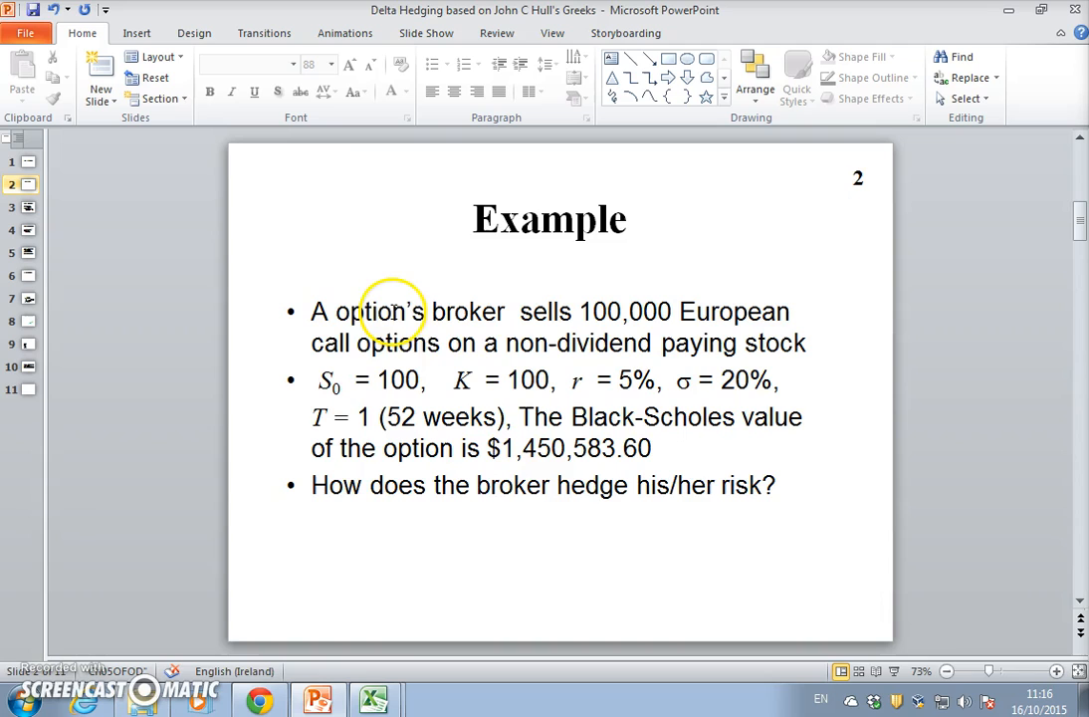
pyautogui.moveTo(614, 354)
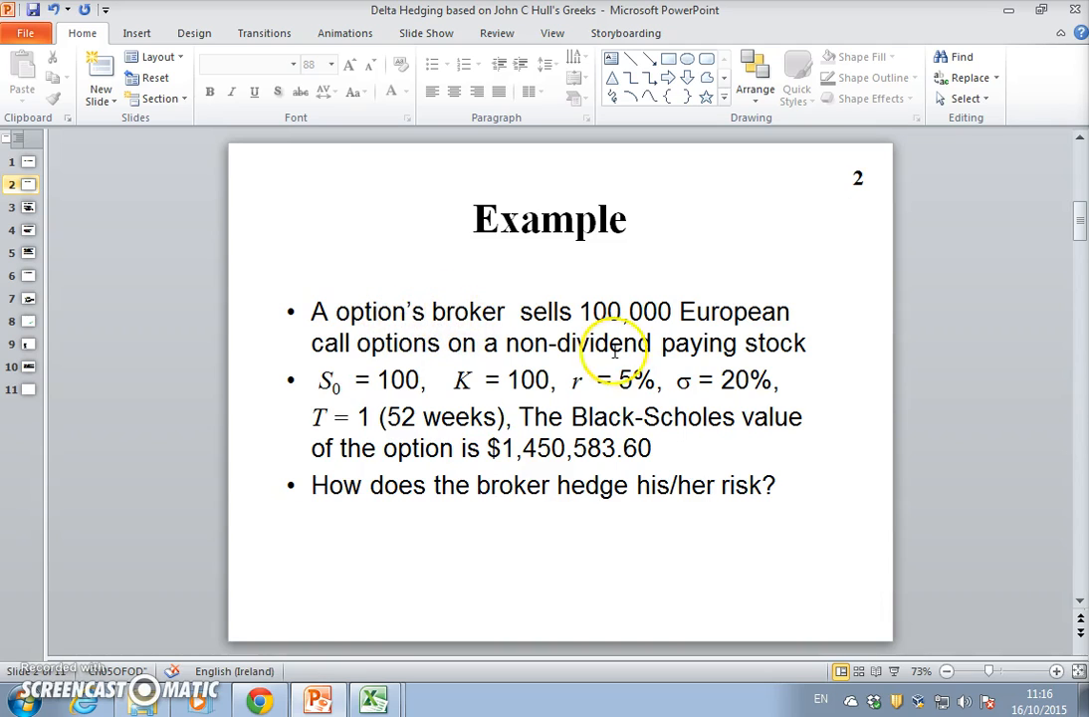
pyautogui.moveTo(677, 316)
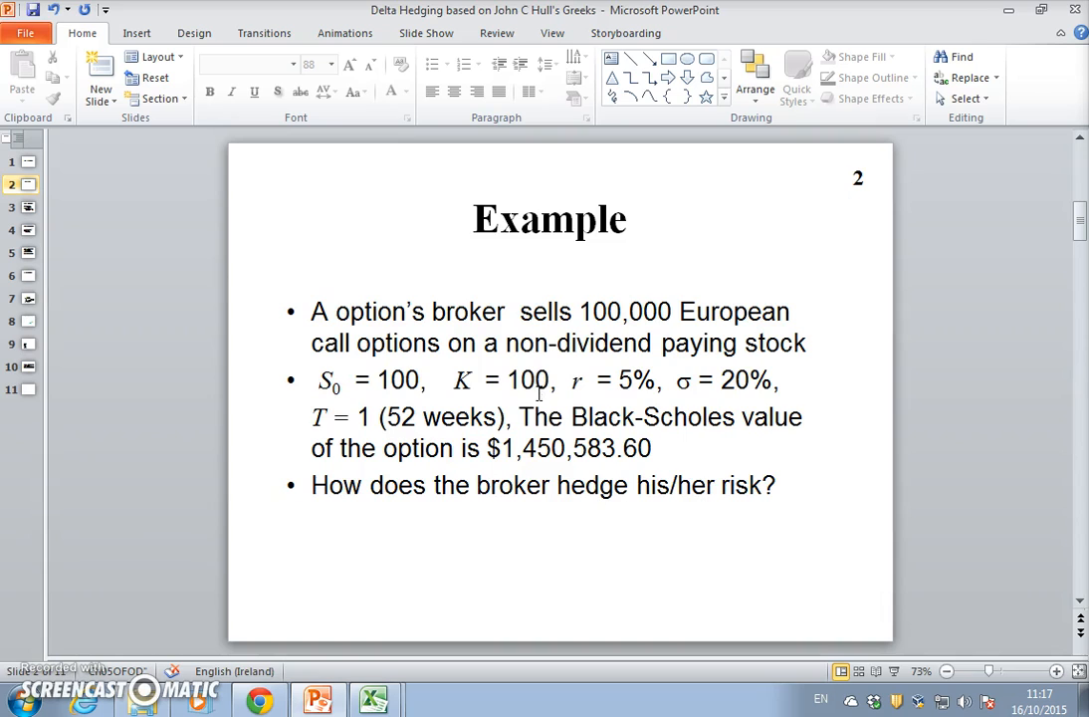
pyautogui.moveTo(676, 438)
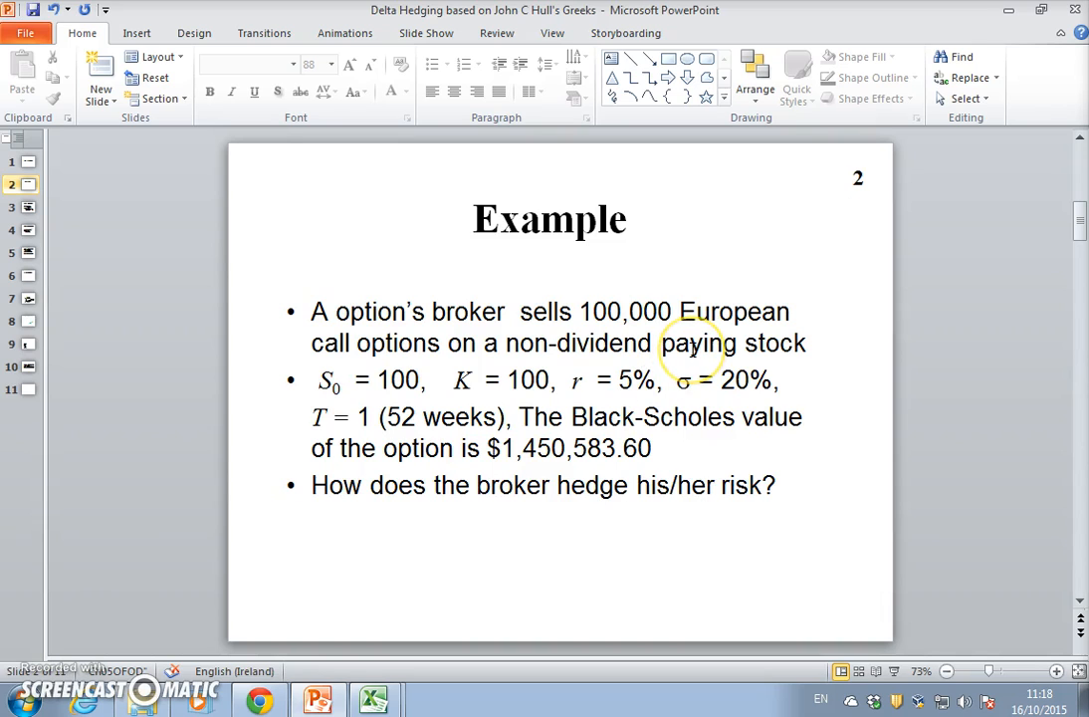
pyautogui.moveTo(697, 358)
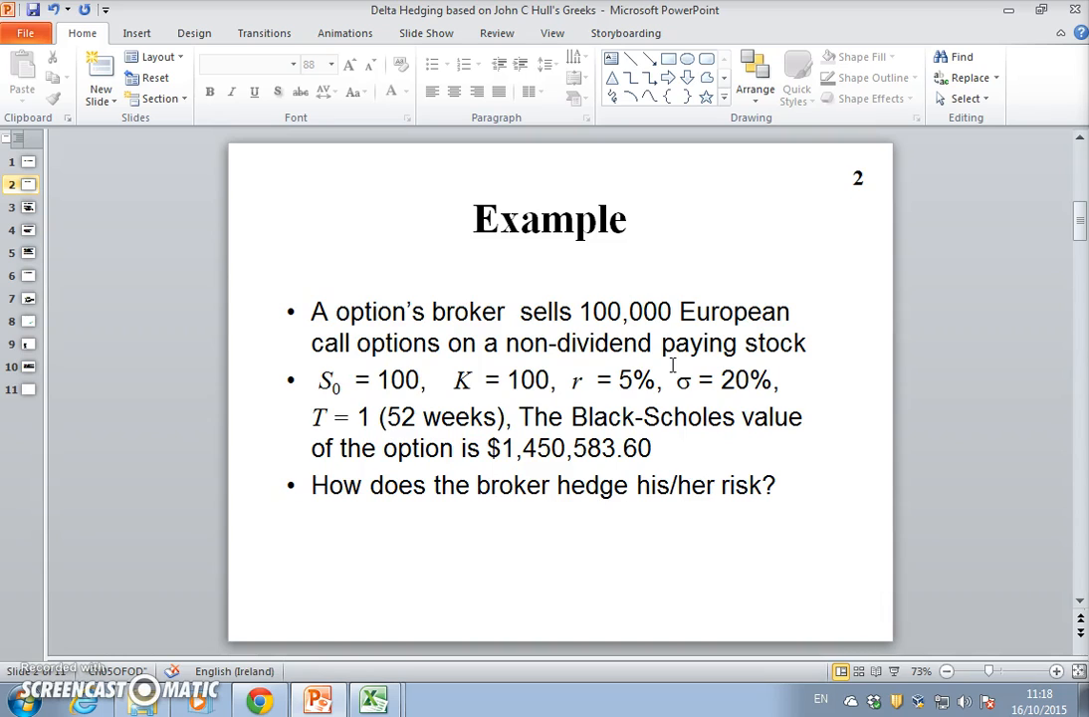
# Step: Briefly revisit the Delta hedging title slide, then return to the Example slide
pyautogui.click(20, 162)
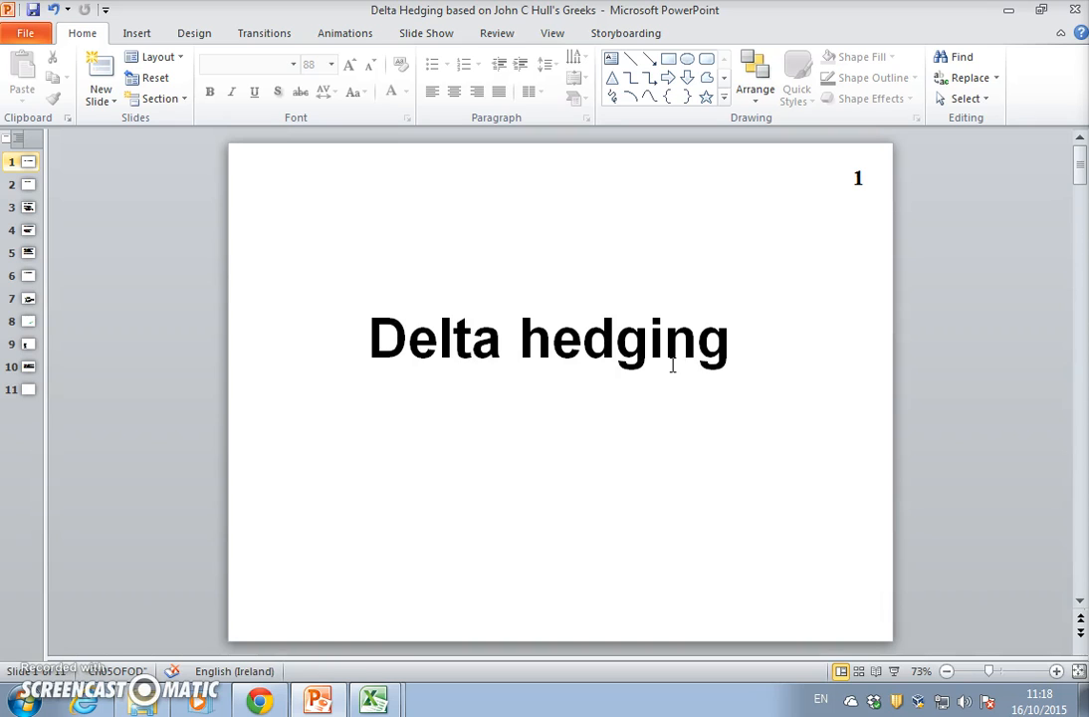
pyautogui.click(21, 184)
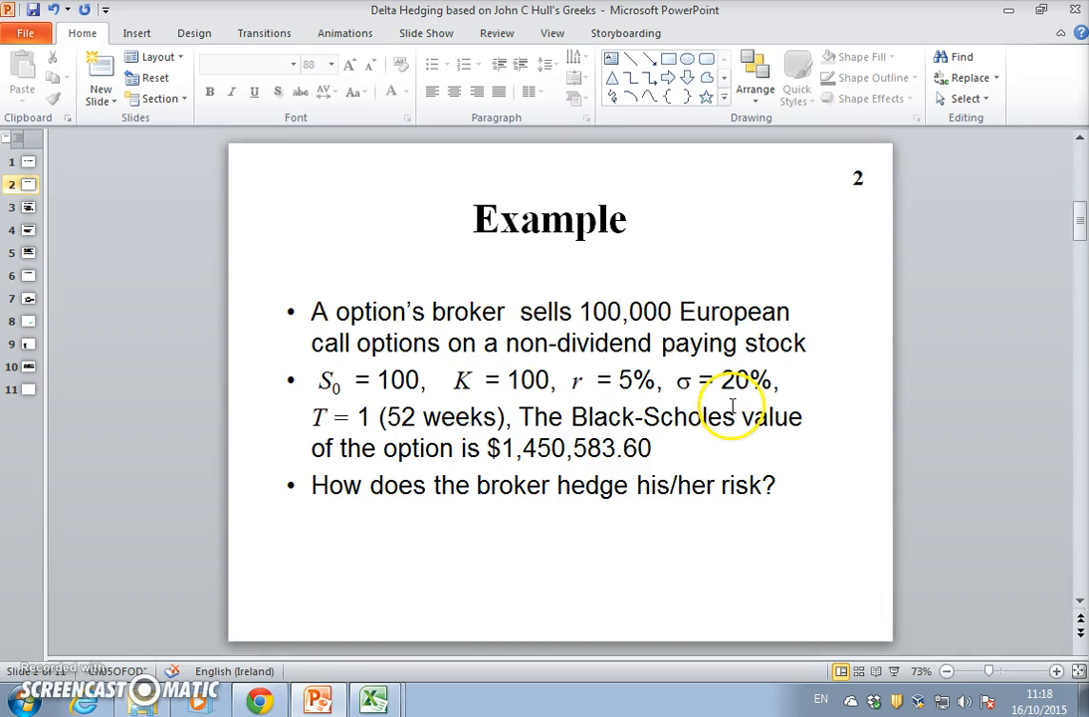
pyautogui.moveTo(546, 380)
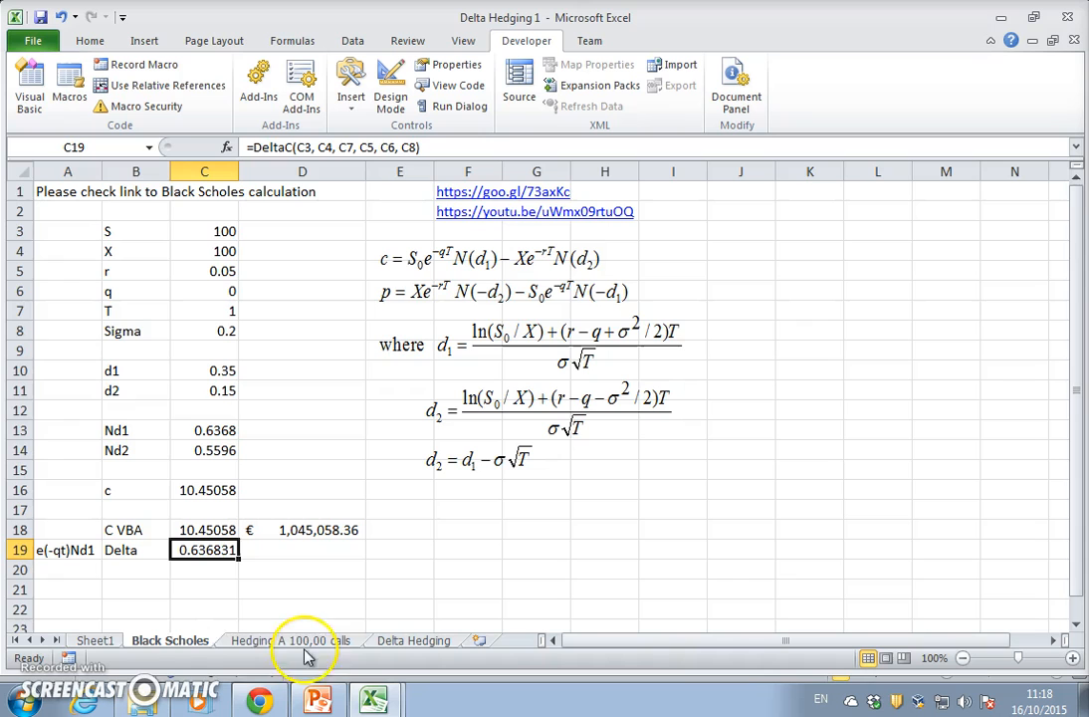
# Step: Open the 'Hedging A 100,00 calls' sheet and select its Short call payoff chart
pyautogui.click(292, 641)
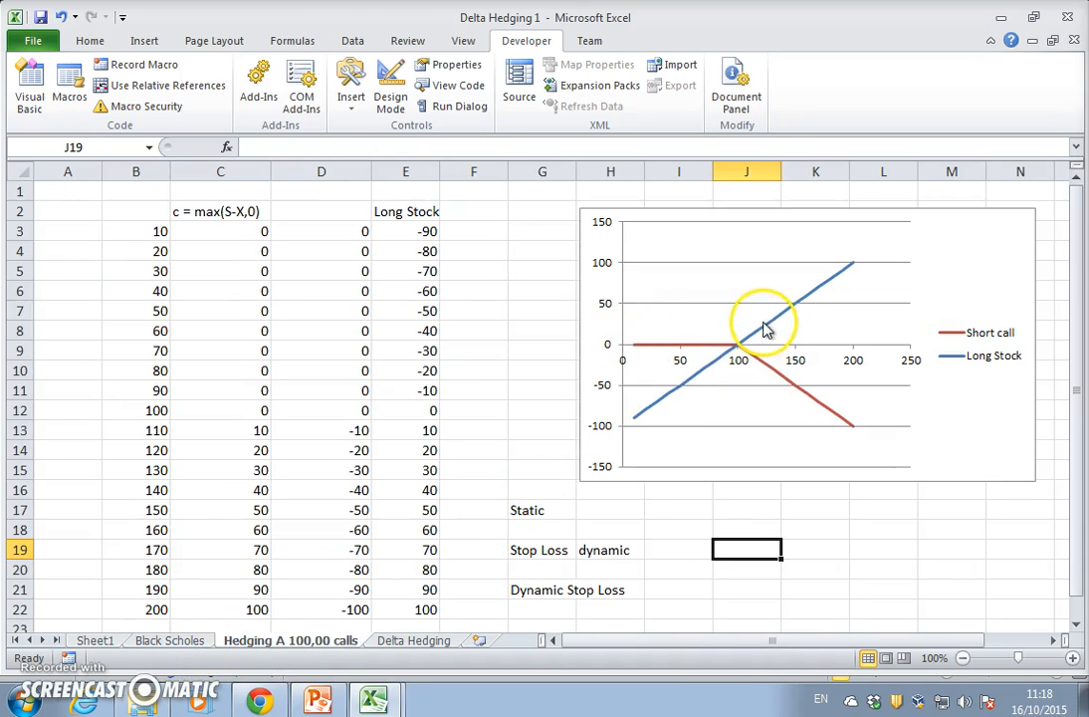
pyautogui.click(766, 329)
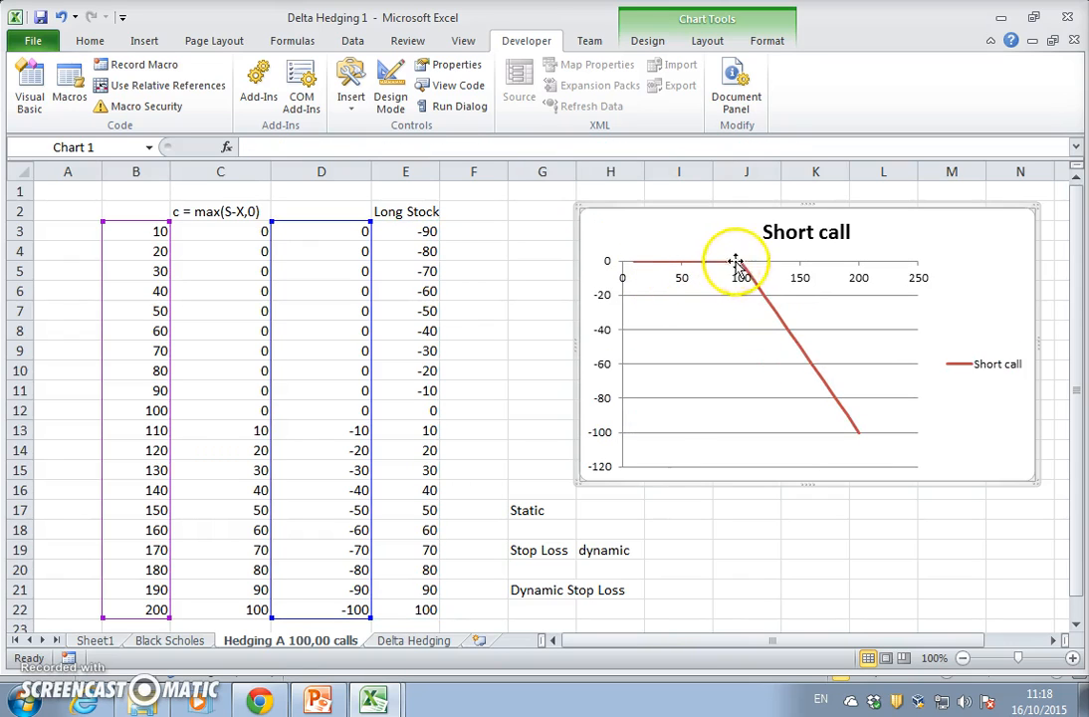
pyautogui.moveTo(774, 344)
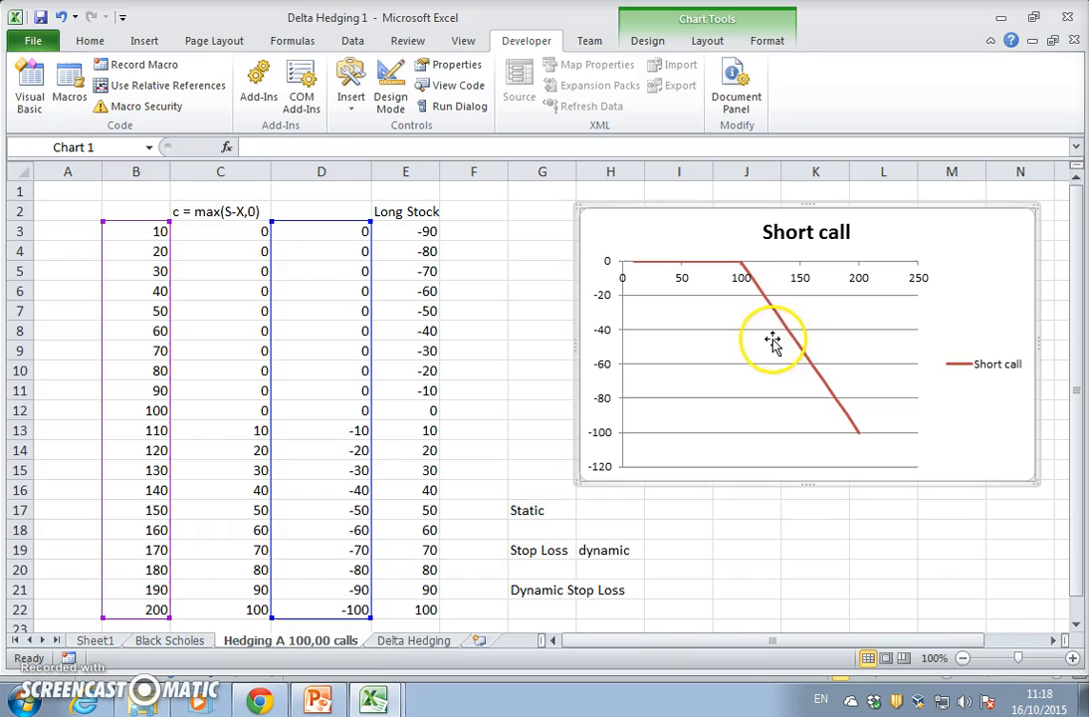
pyautogui.moveTo(694, 302)
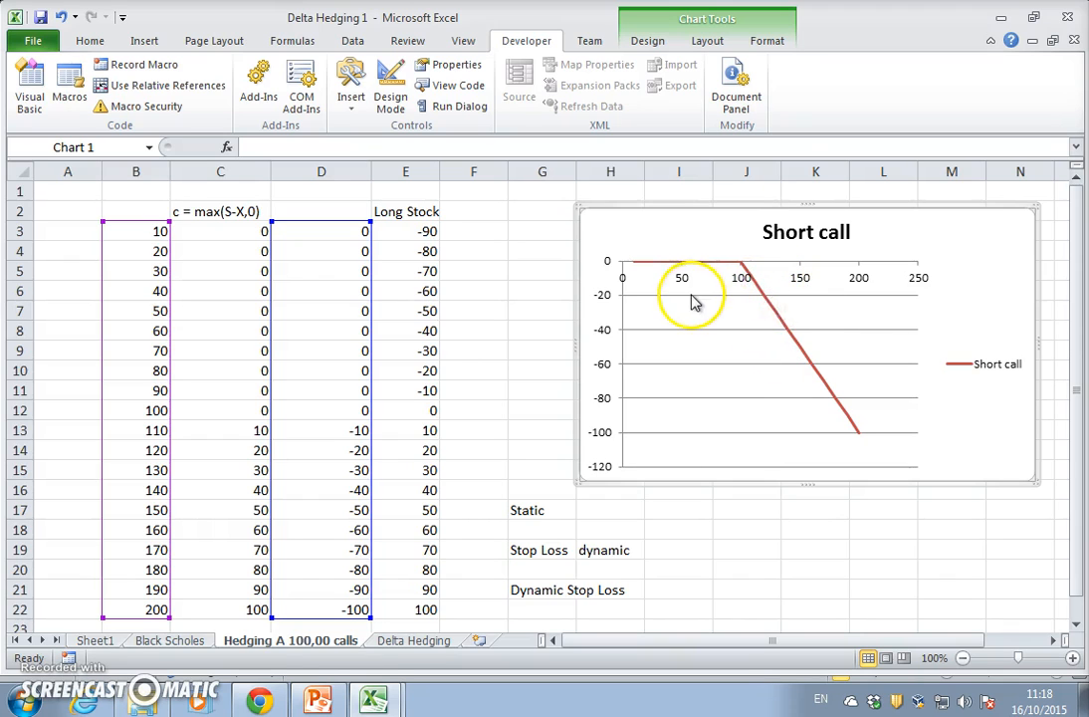
pyautogui.moveTo(774, 288)
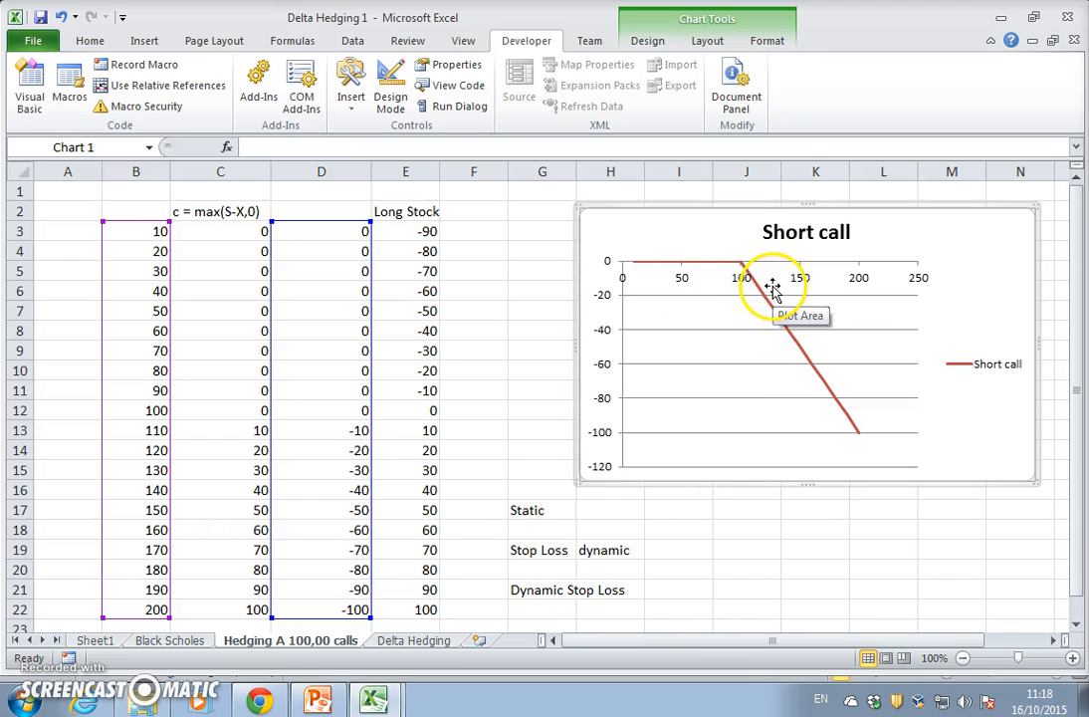
pyautogui.moveTo(775, 280)
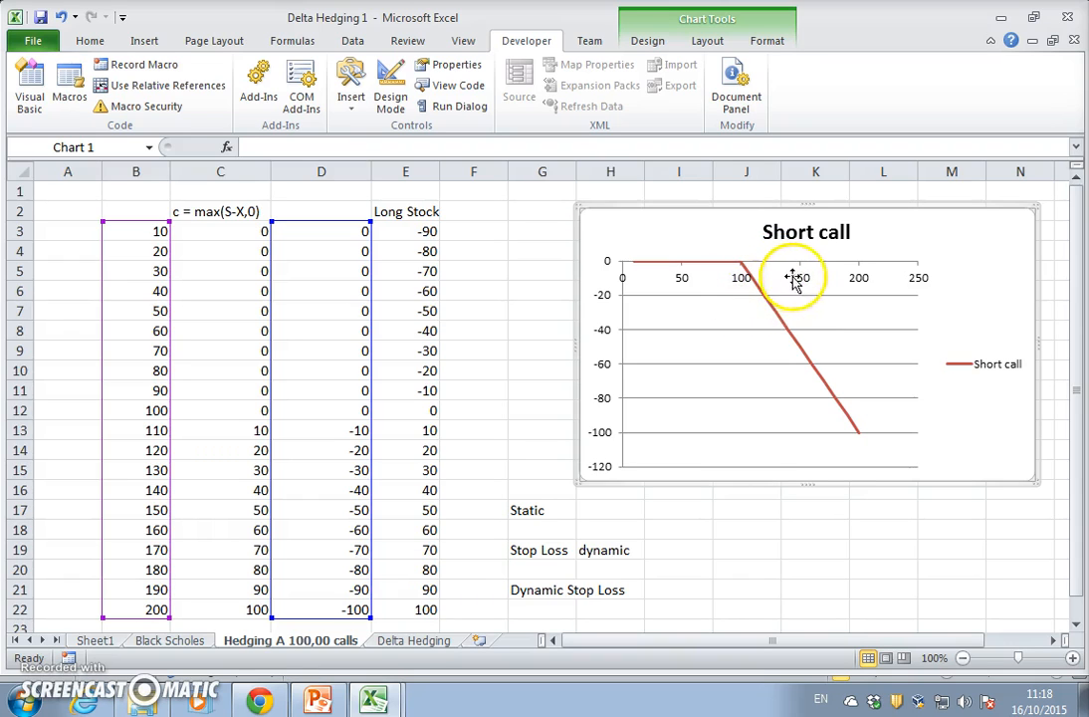
pyautogui.moveTo(816, 307)
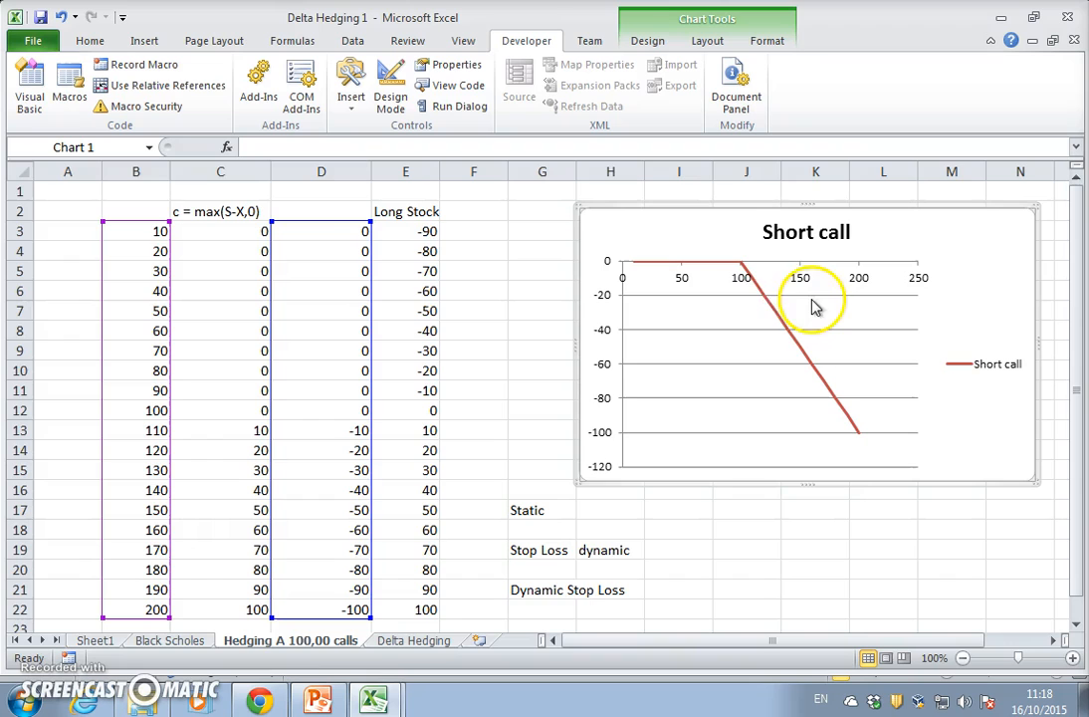
pyautogui.moveTo(833, 348)
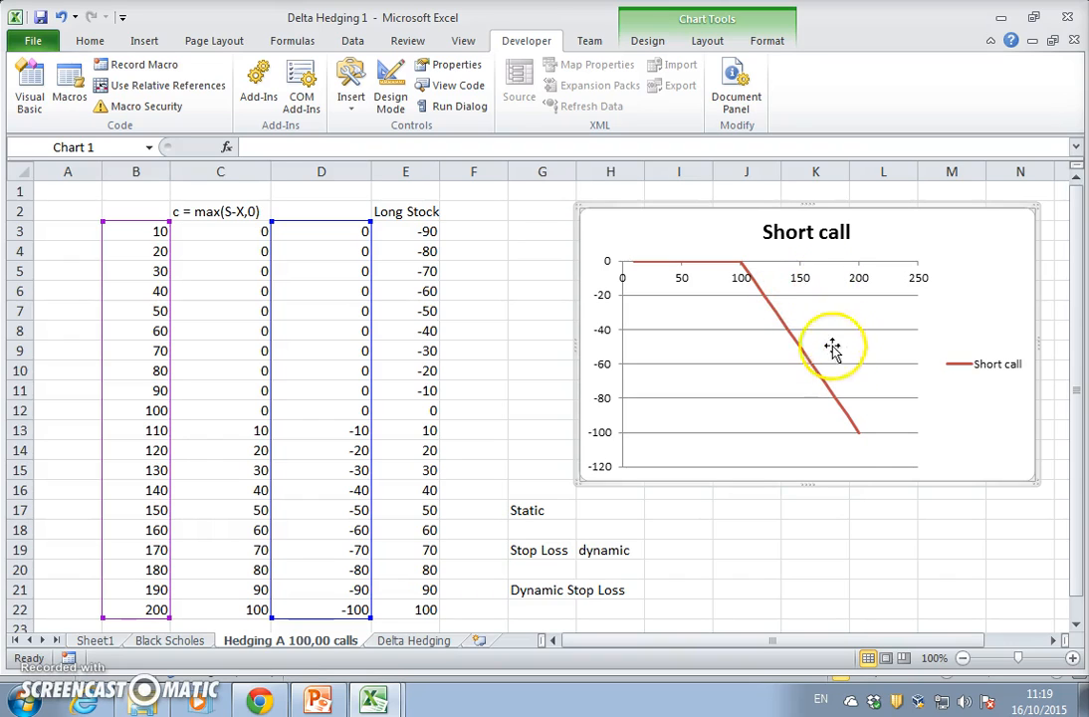
pyautogui.moveTo(859, 272)
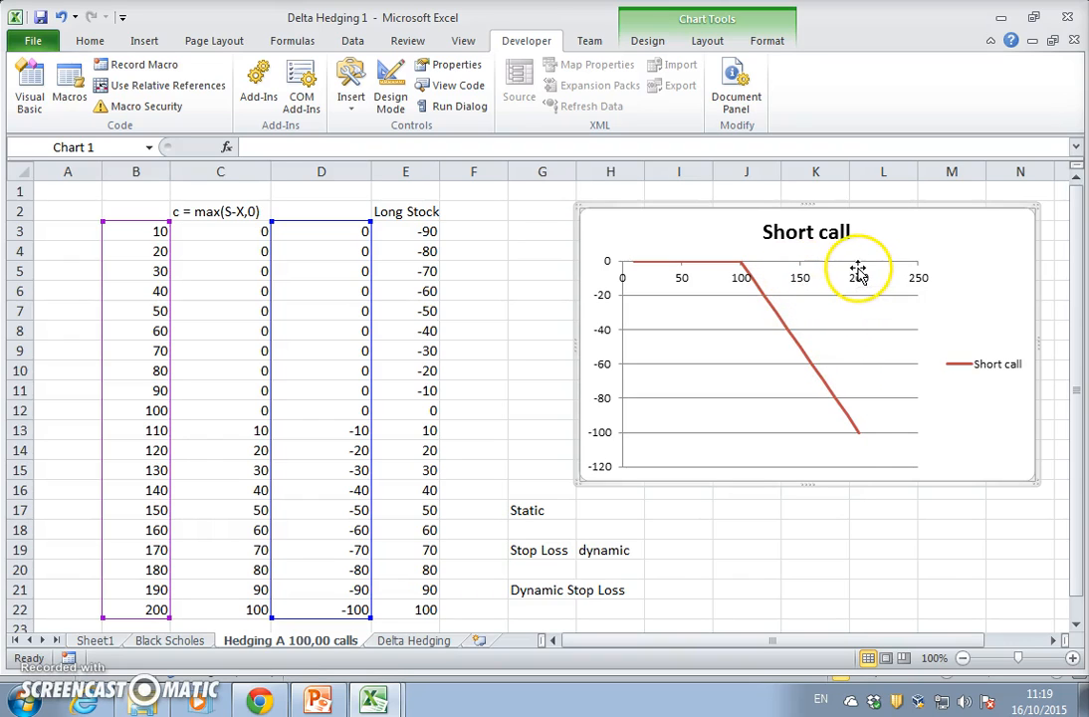
pyautogui.moveTo(858, 386)
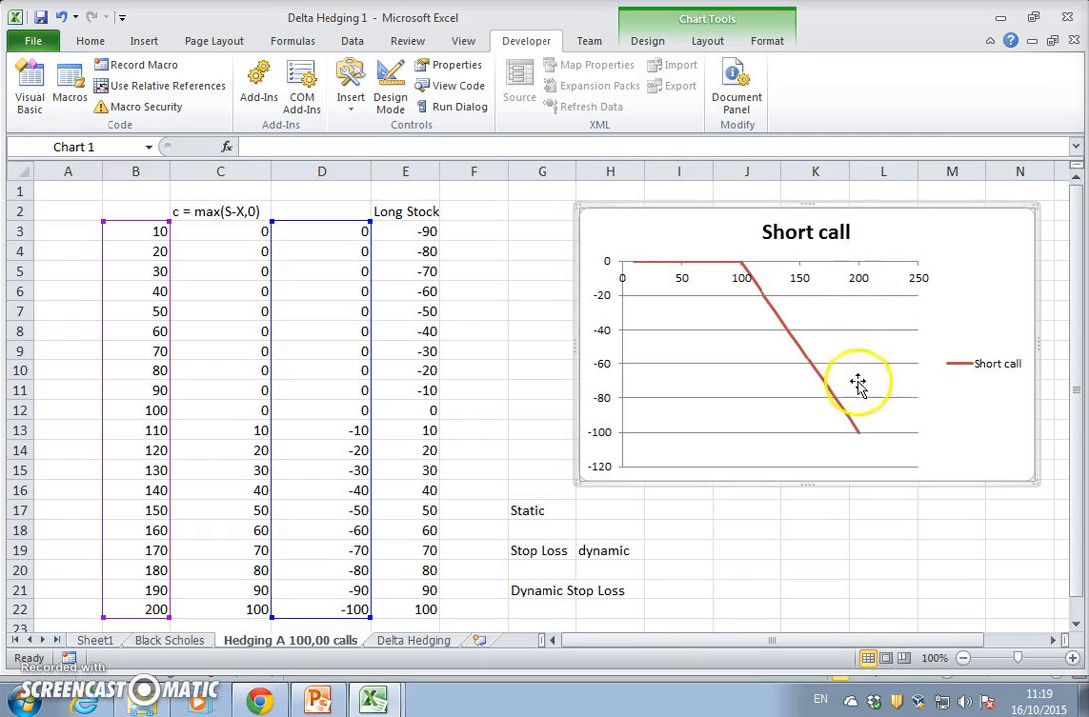
pyautogui.moveTo(852, 443)
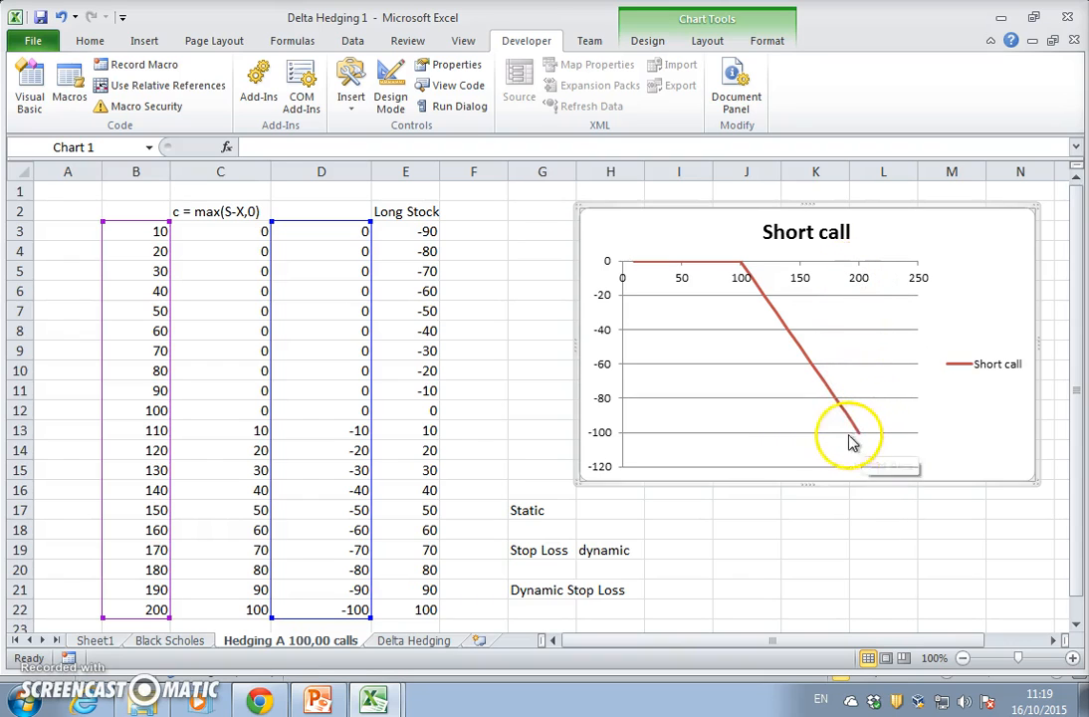
pyautogui.moveTo(845, 442)
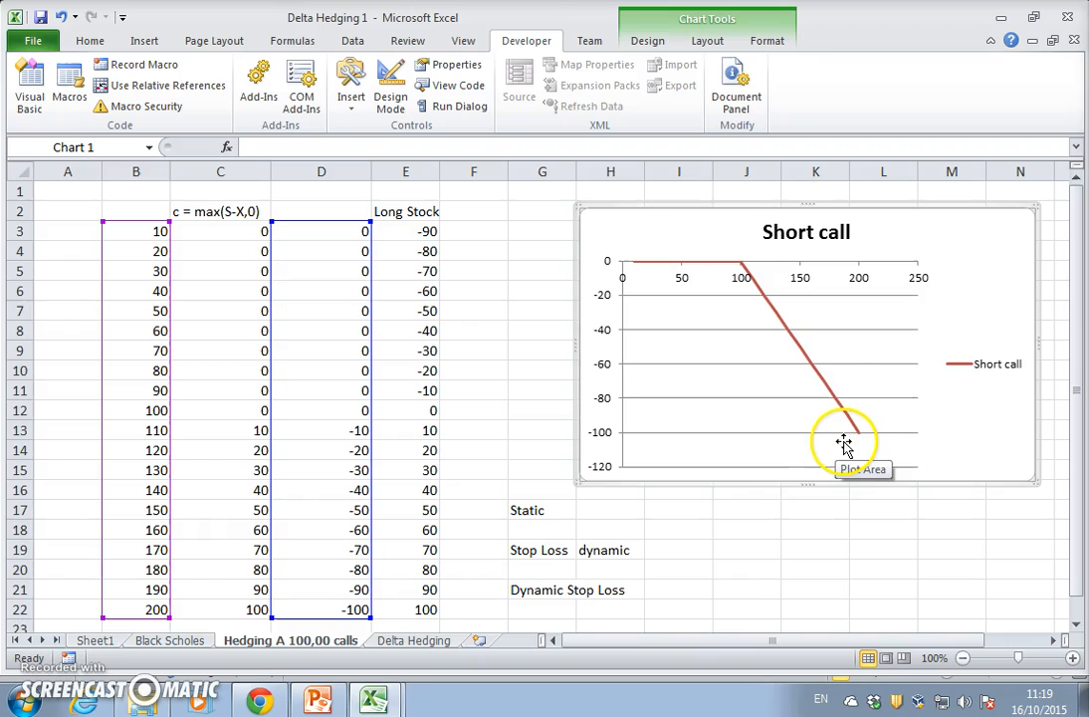
pyautogui.moveTo(745, 267)
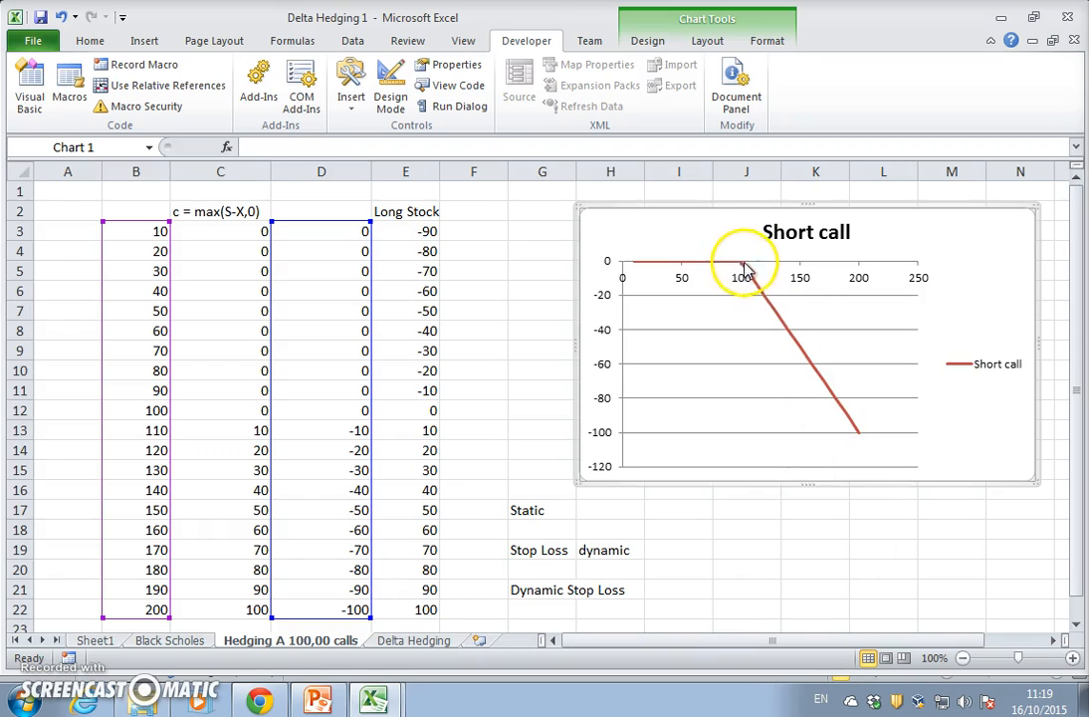
pyautogui.moveTo(804, 269)
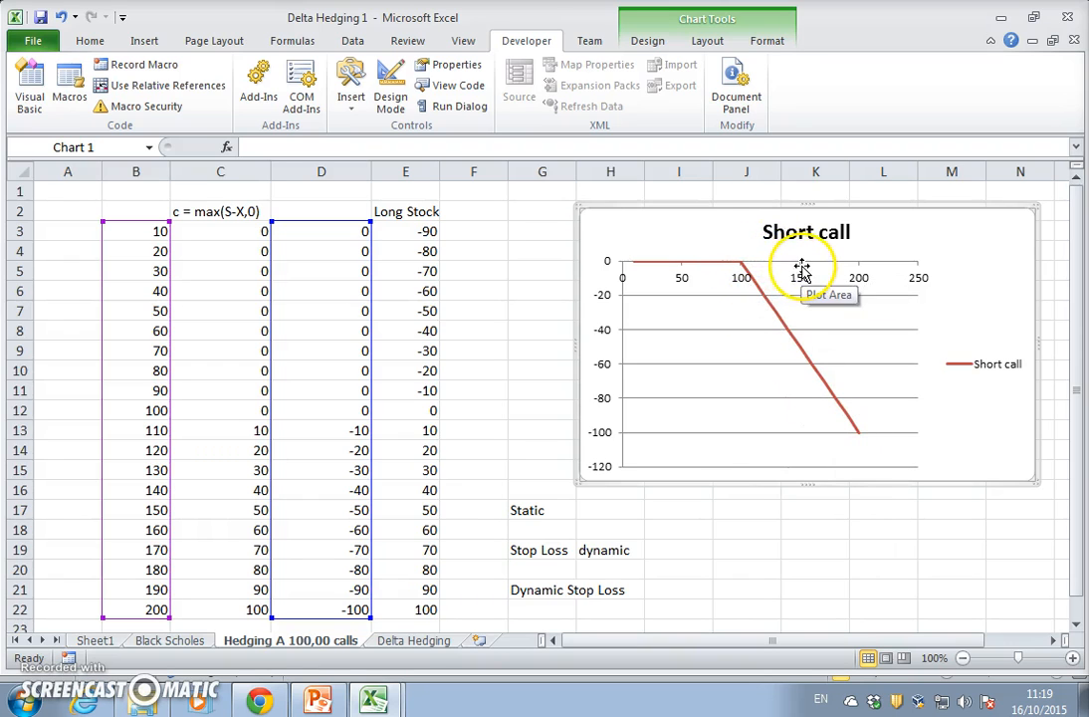
pyautogui.moveTo(796, 354)
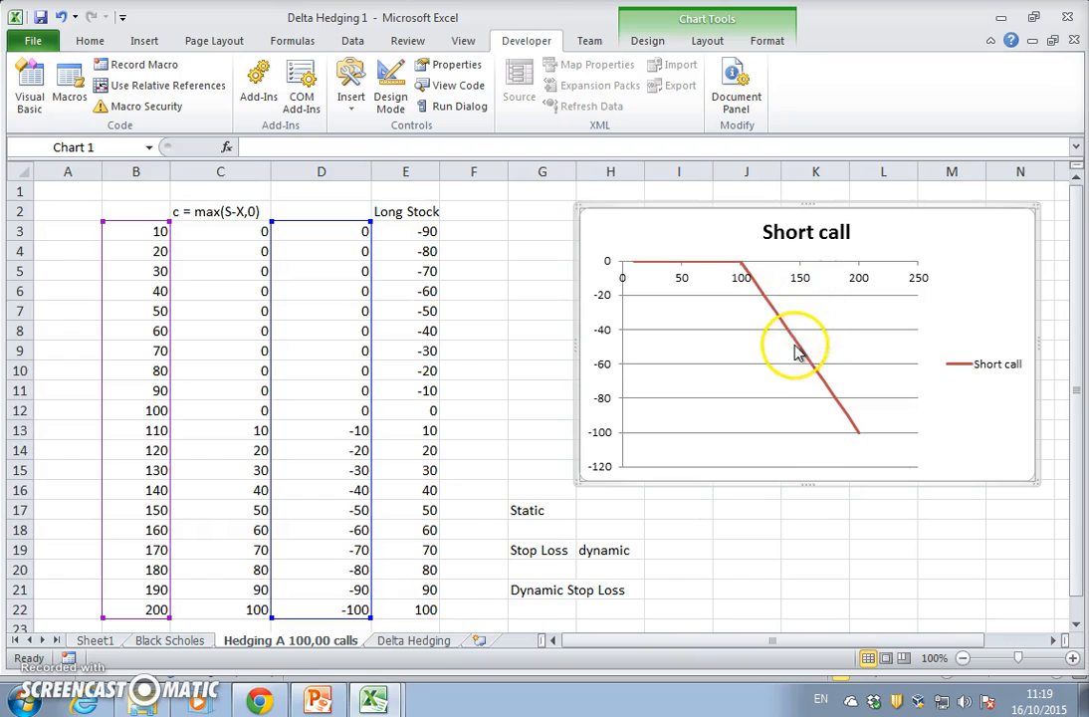
pyautogui.moveTo(775, 339)
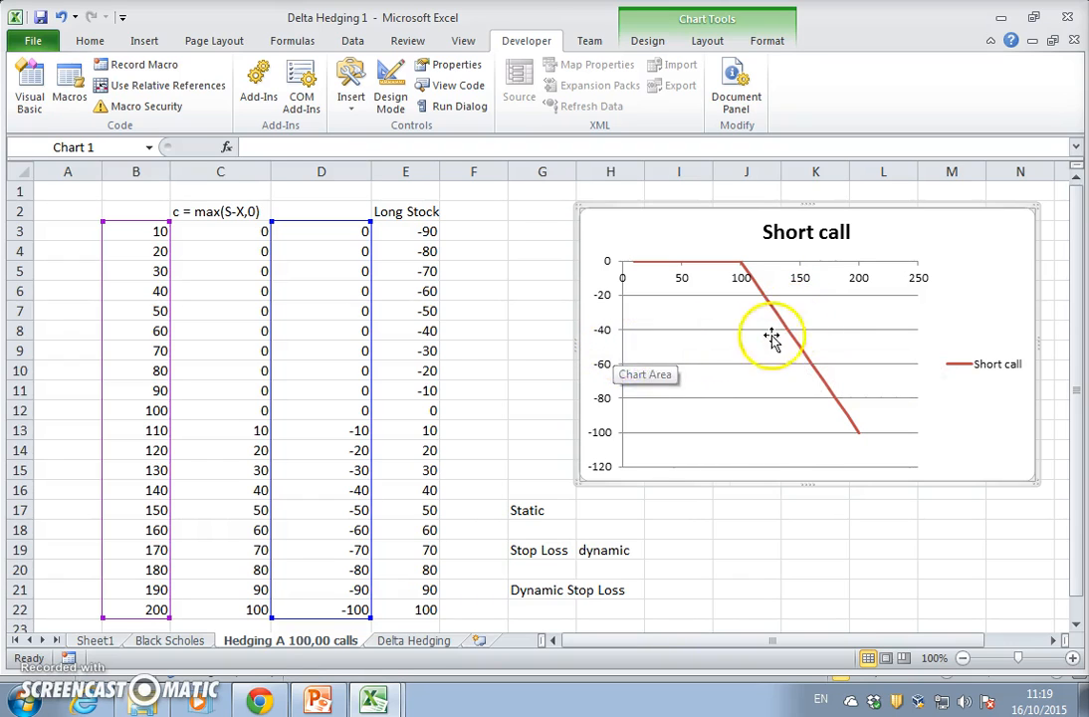
pyautogui.moveTo(657, 408)
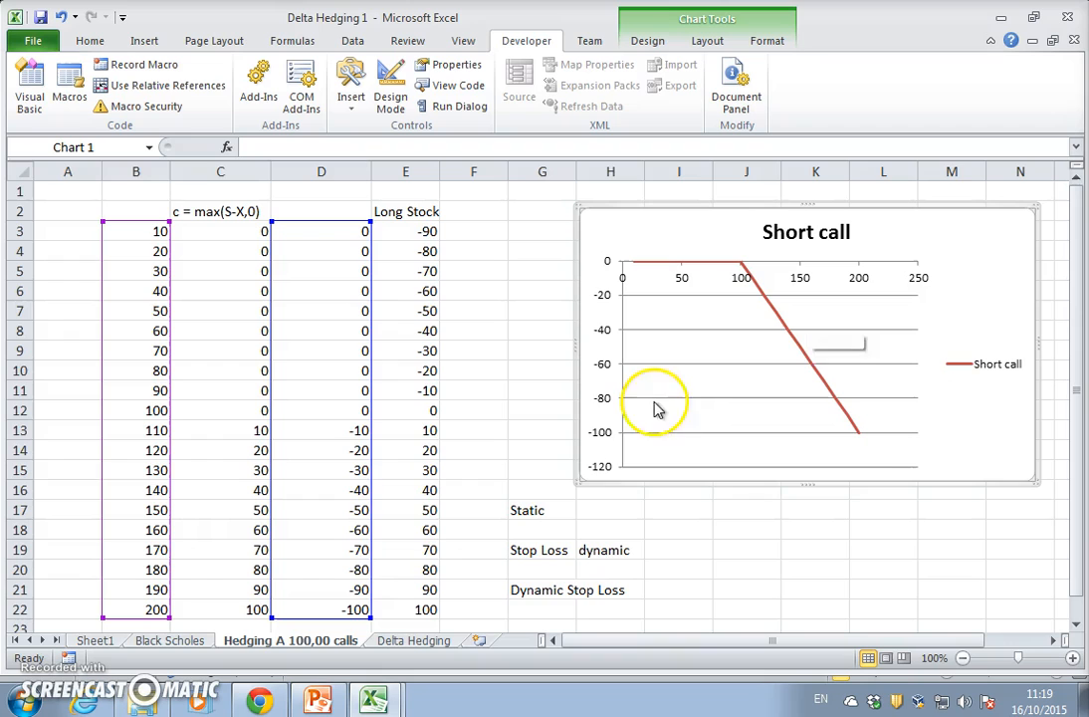
pyautogui.moveTo(519, 496)
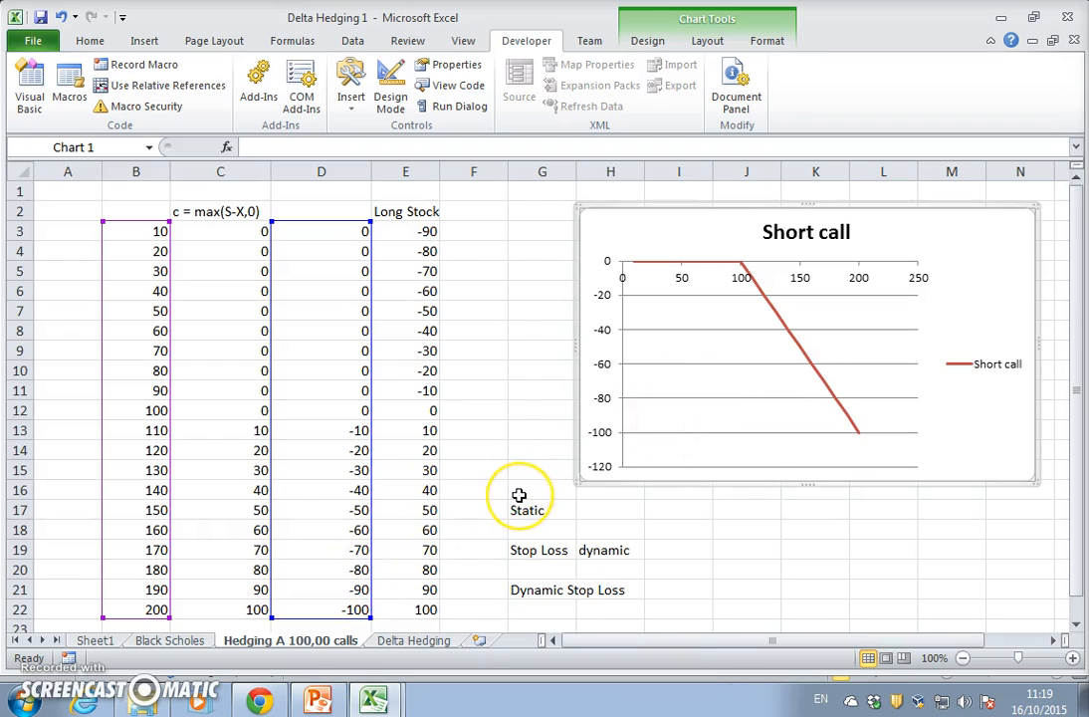
pyautogui.moveTo(595, 496)
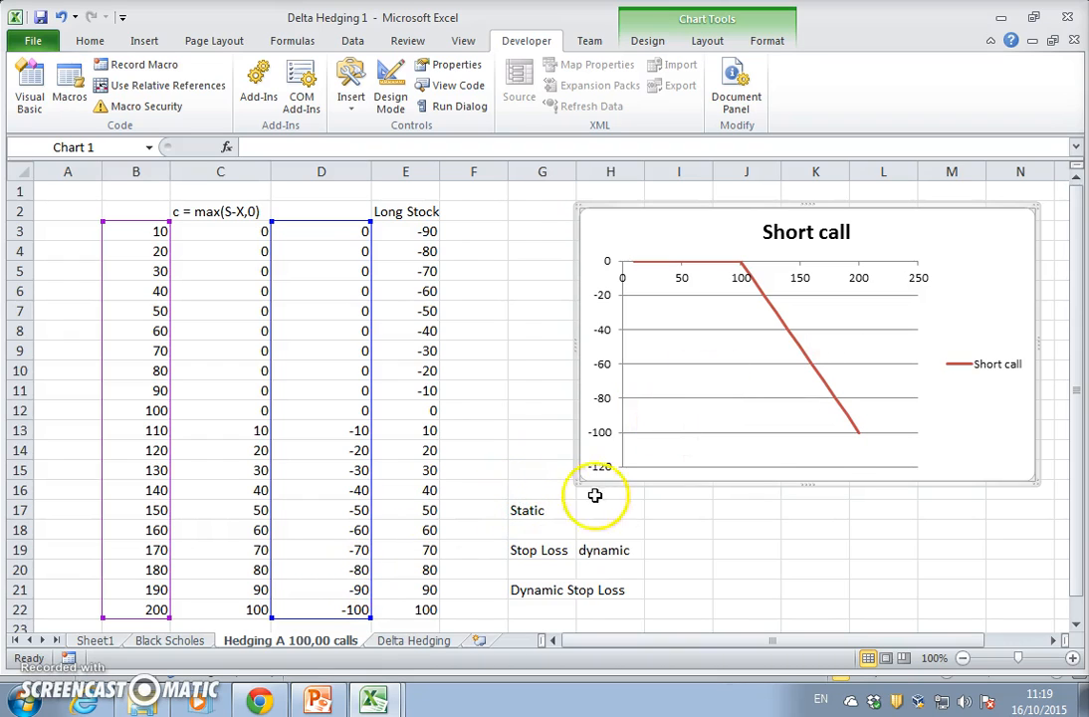
pyautogui.moveTo(725, 370)
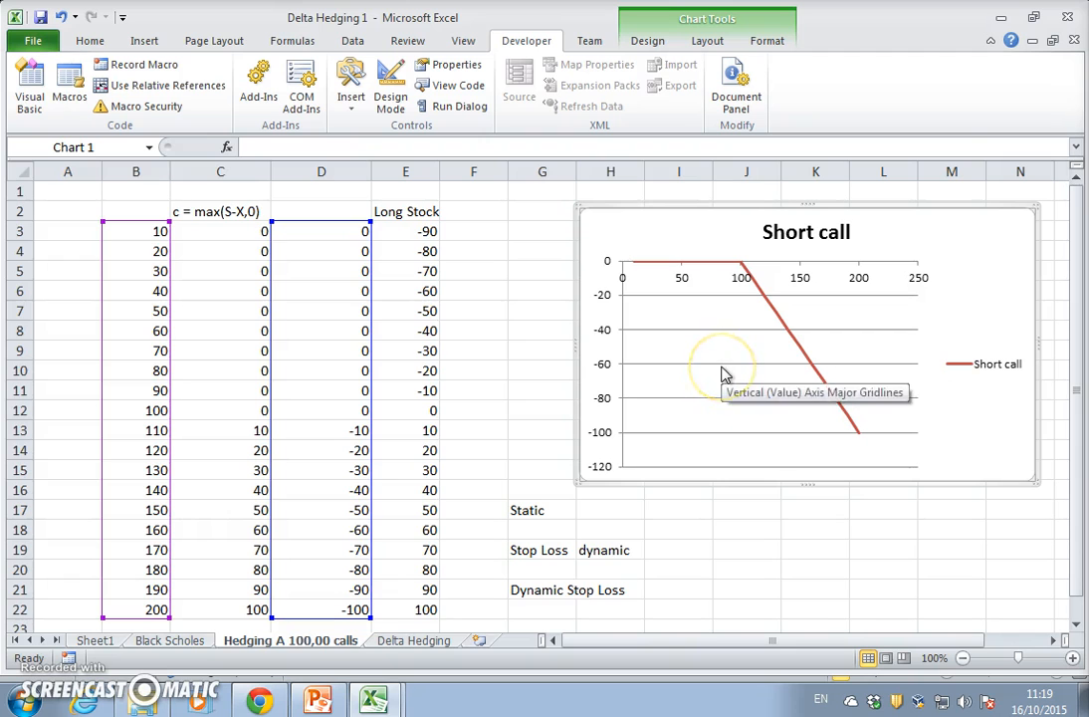
# Step: Add a 'Long call' series using the column C call values to the payoff chart
pyautogui.click(787, 444)
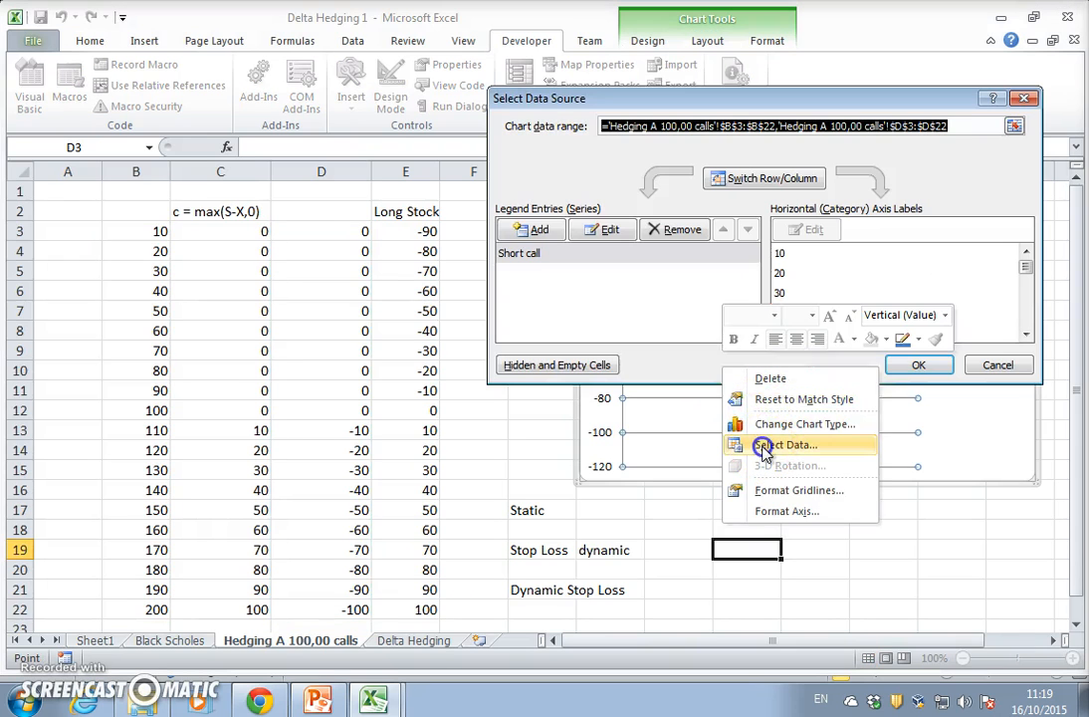
pyautogui.click(788, 444)
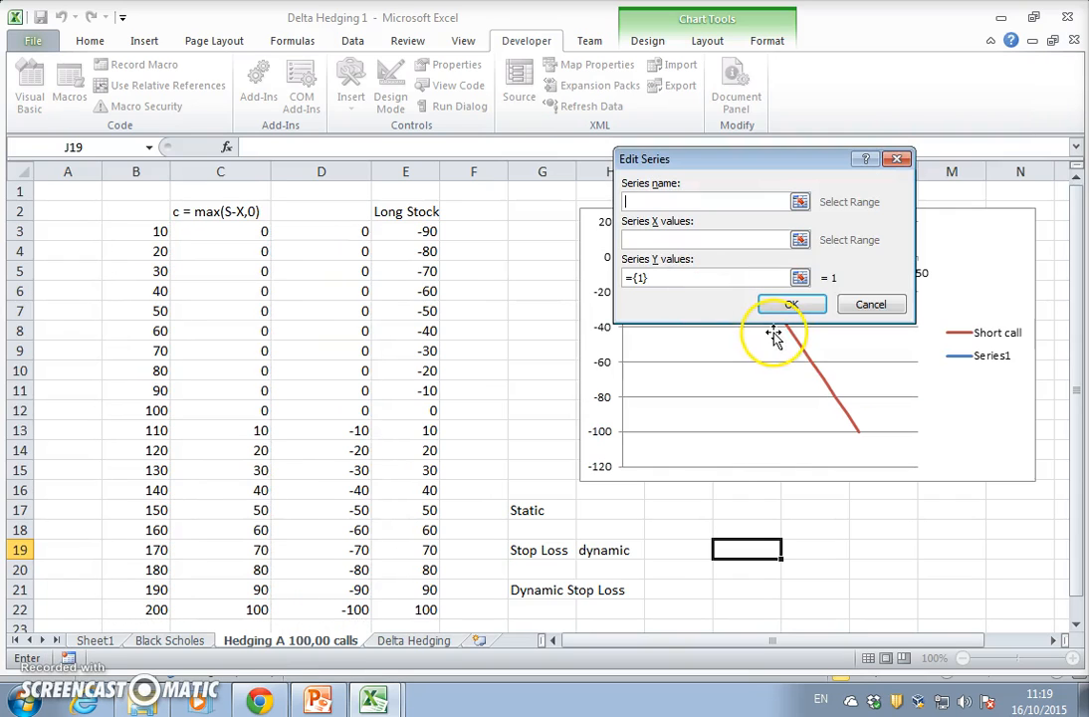
pyautogui.write('Long')
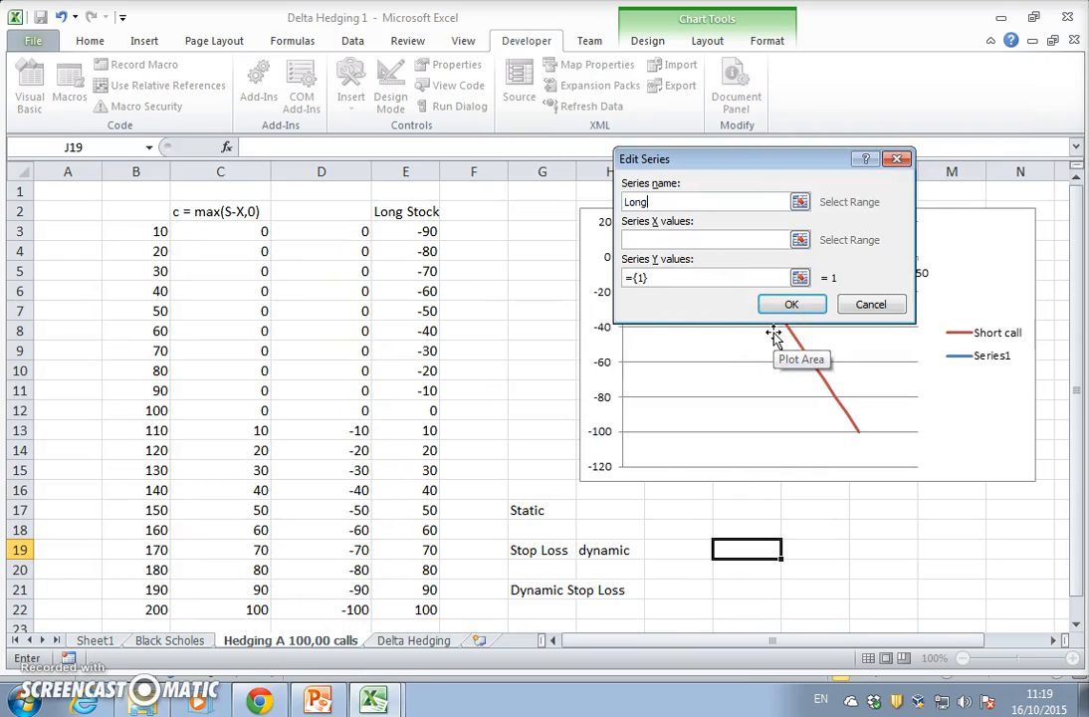
pyautogui.write('call')
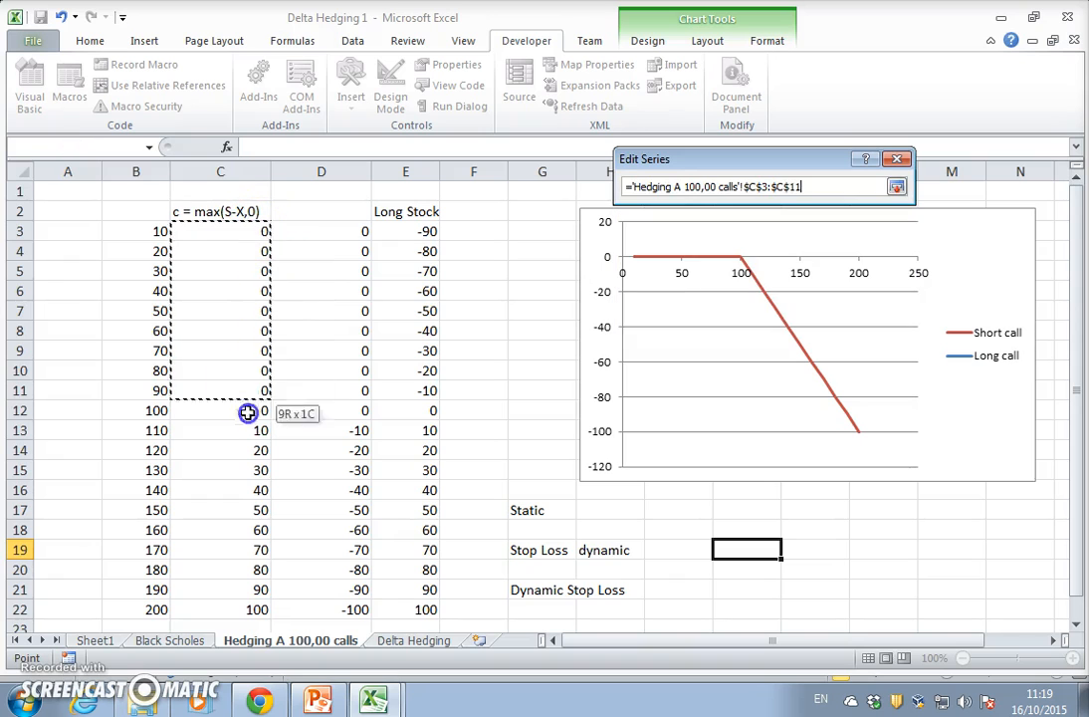
pyautogui.moveTo(249, 411); pyautogui.dragTo(239, 570)
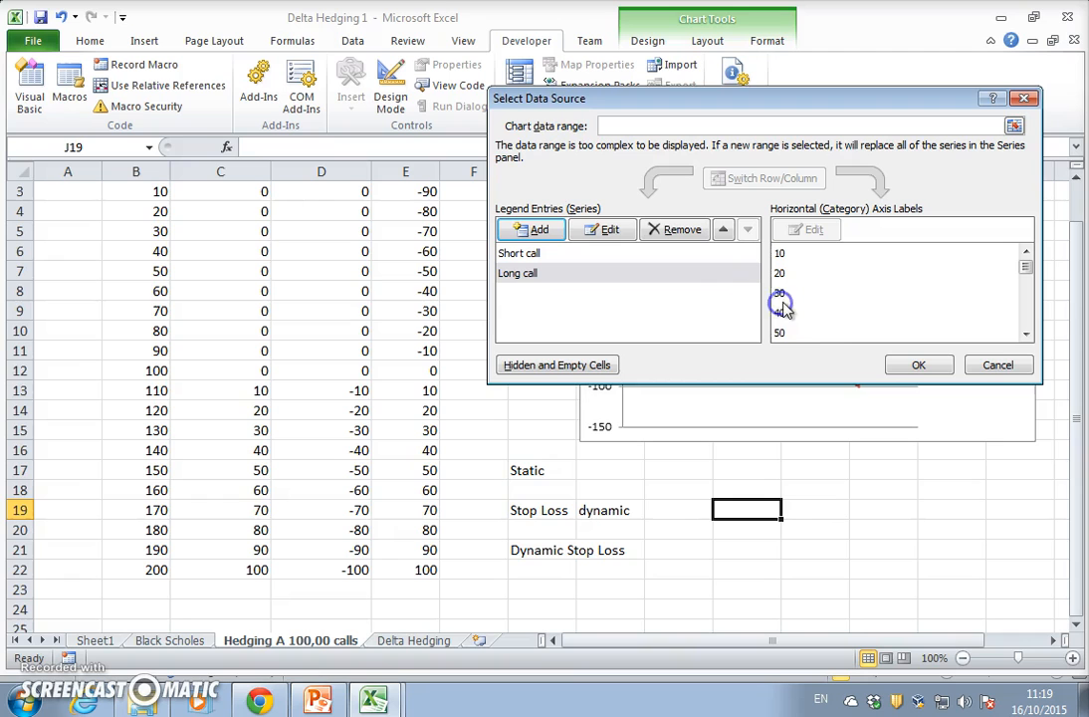
pyautogui.click(917, 364)
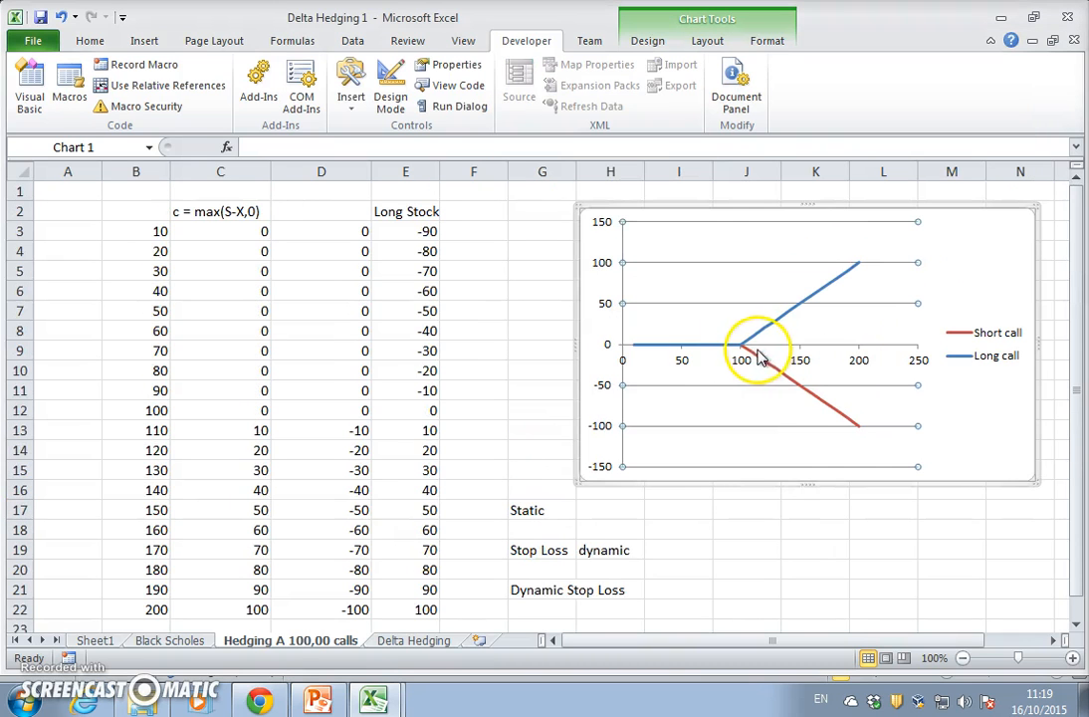
pyautogui.moveTo(741, 356)
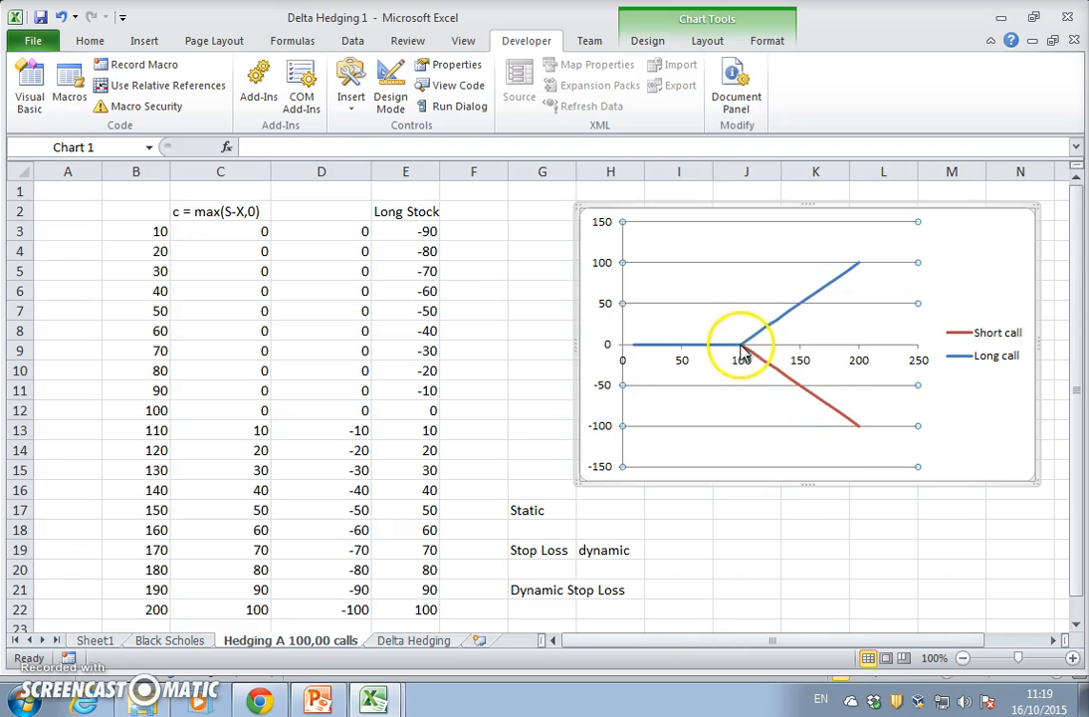
pyautogui.moveTo(816, 314)
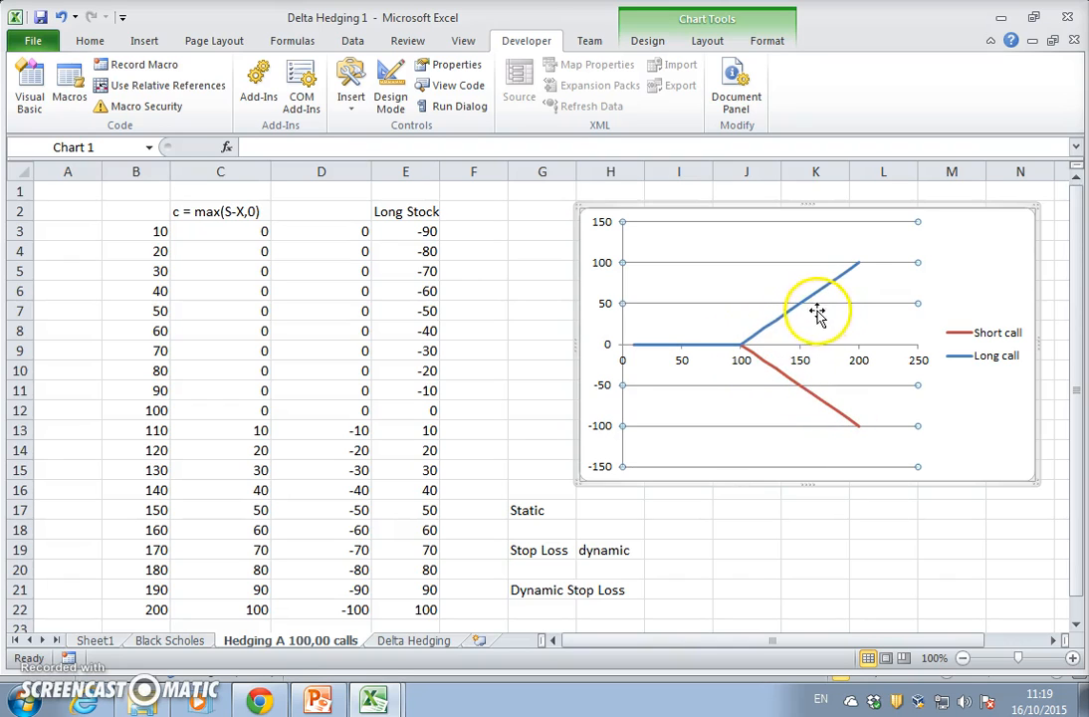
pyautogui.moveTo(786, 361)
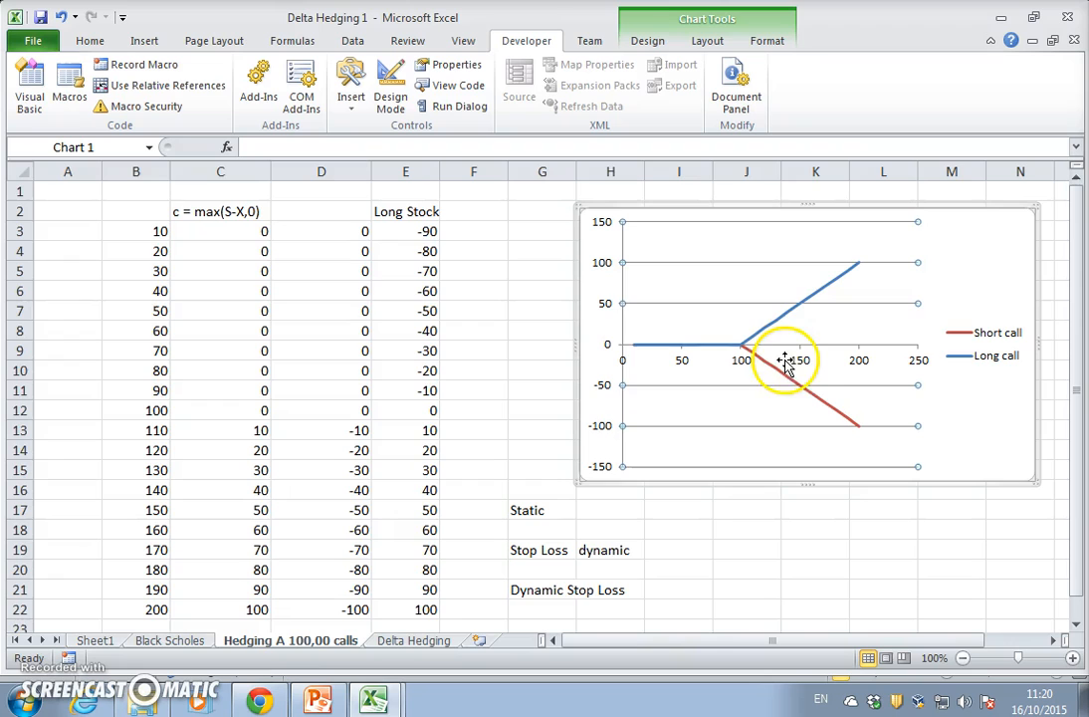
pyautogui.moveTo(984, 295)
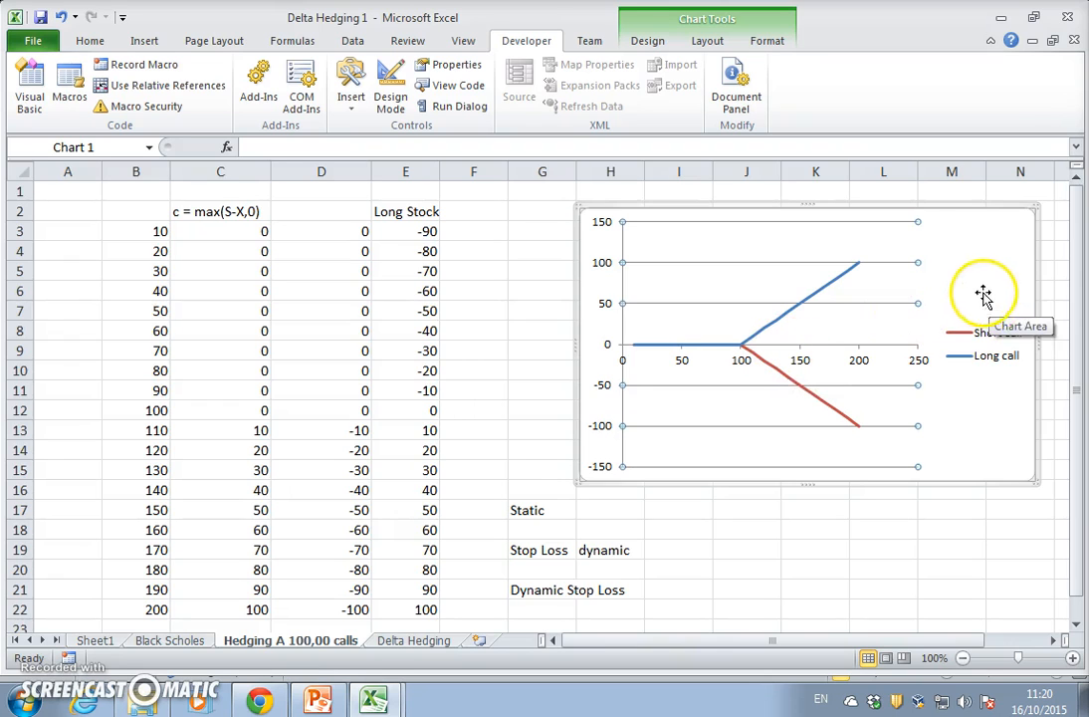
pyautogui.moveTo(702, 356)
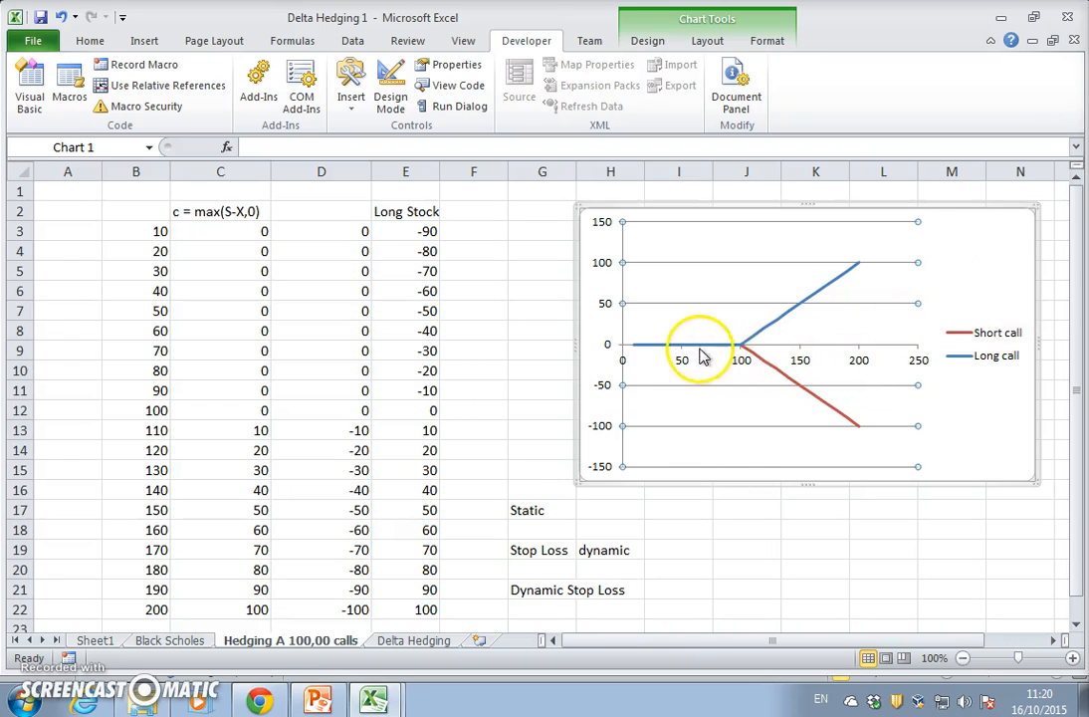
pyautogui.moveTo(754, 388)
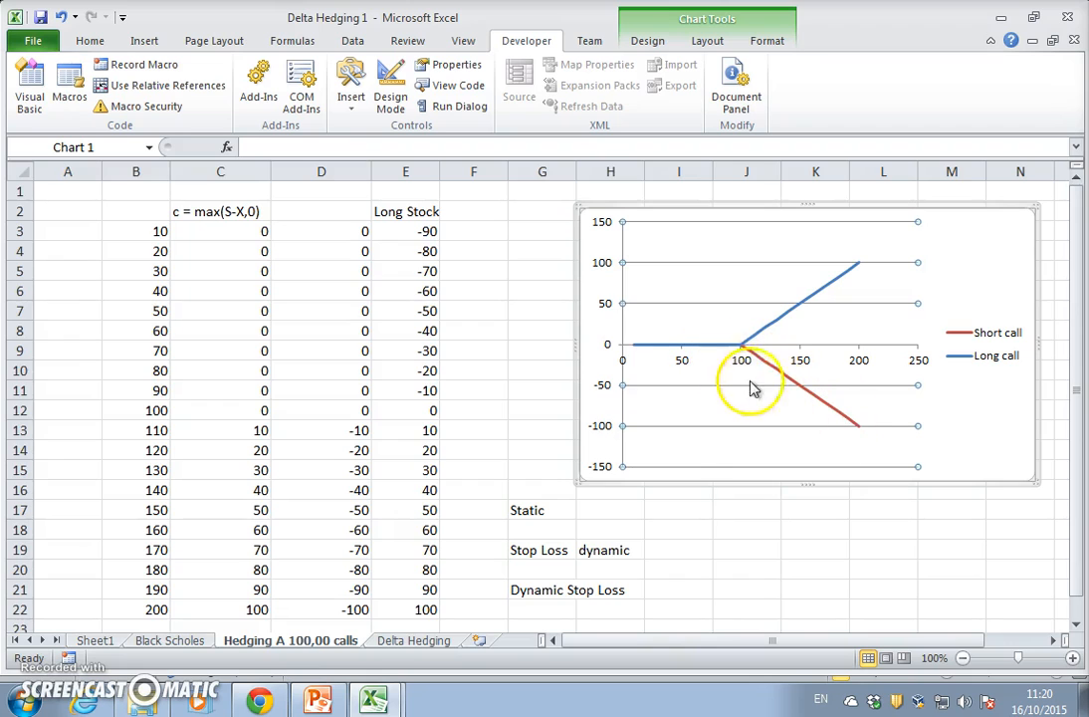
pyautogui.moveTo(831, 304)
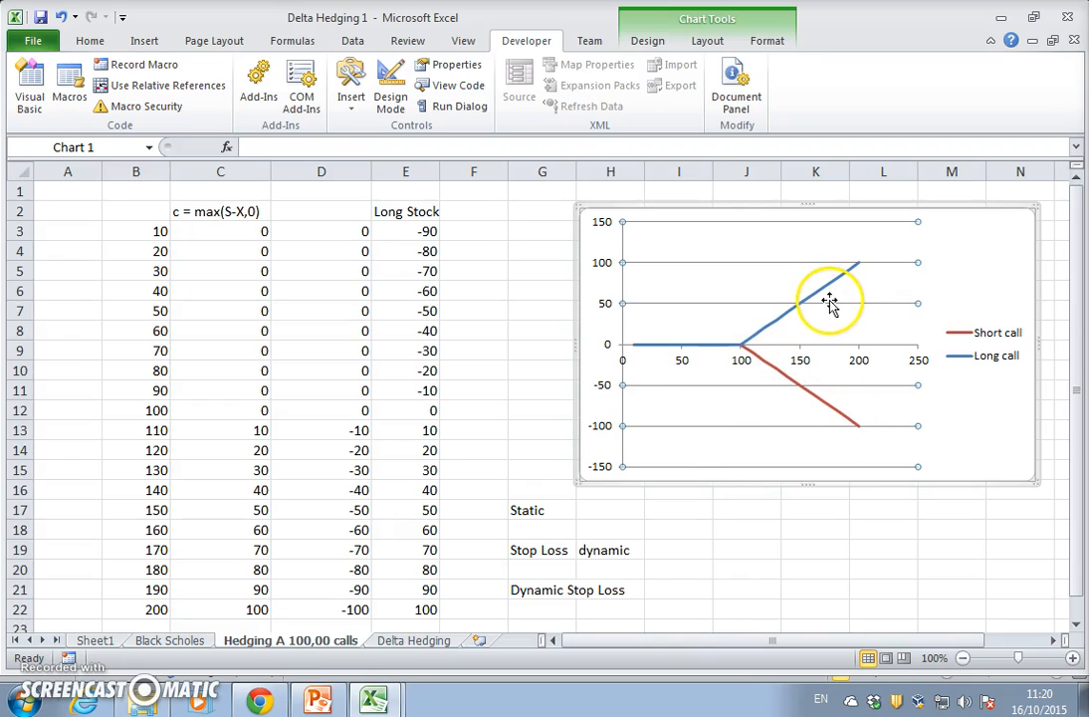
pyautogui.moveTo(741, 329)
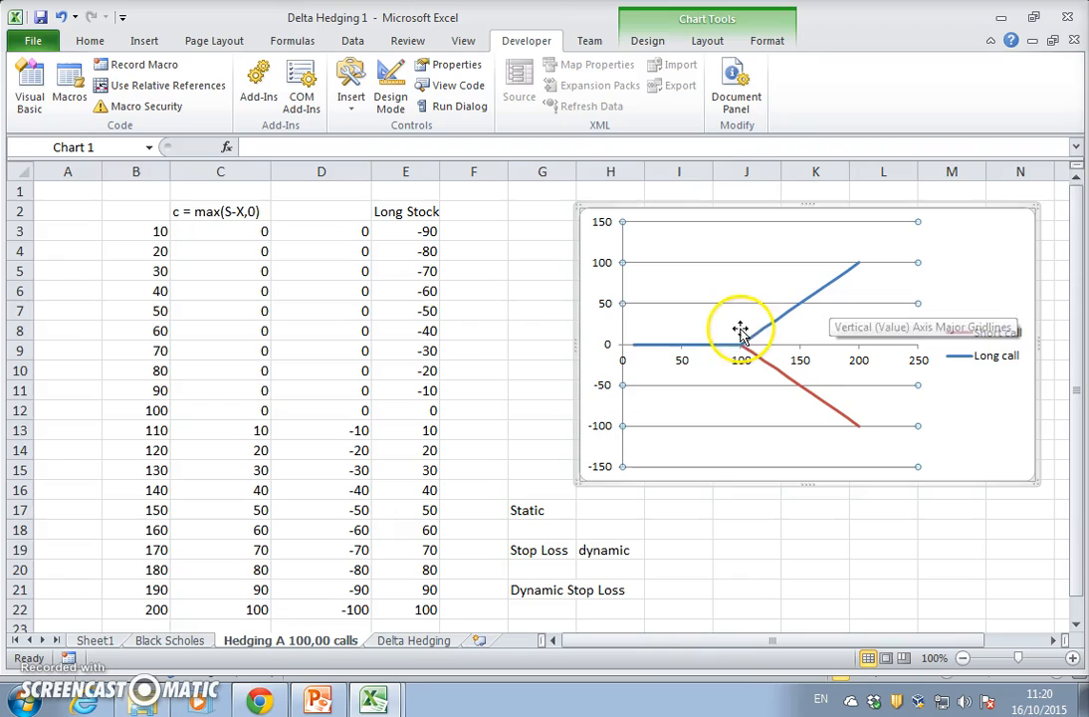
pyautogui.moveTo(782, 381)
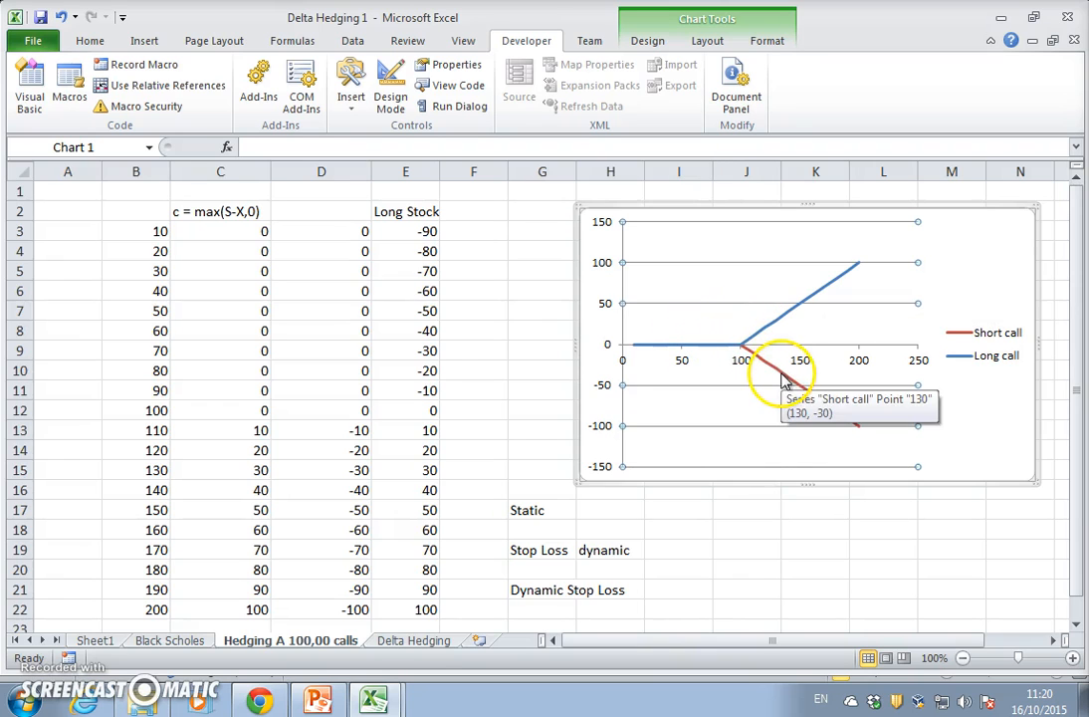
pyautogui.moveTo(707, 355)
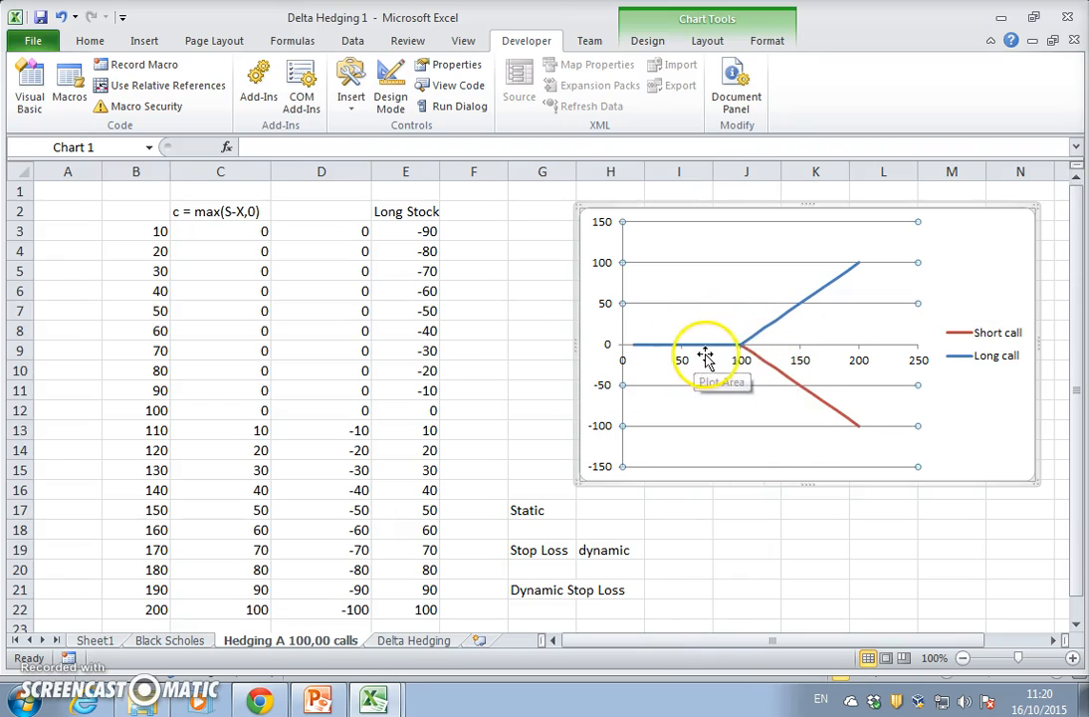
pyautogui.moveTo(804, 388)
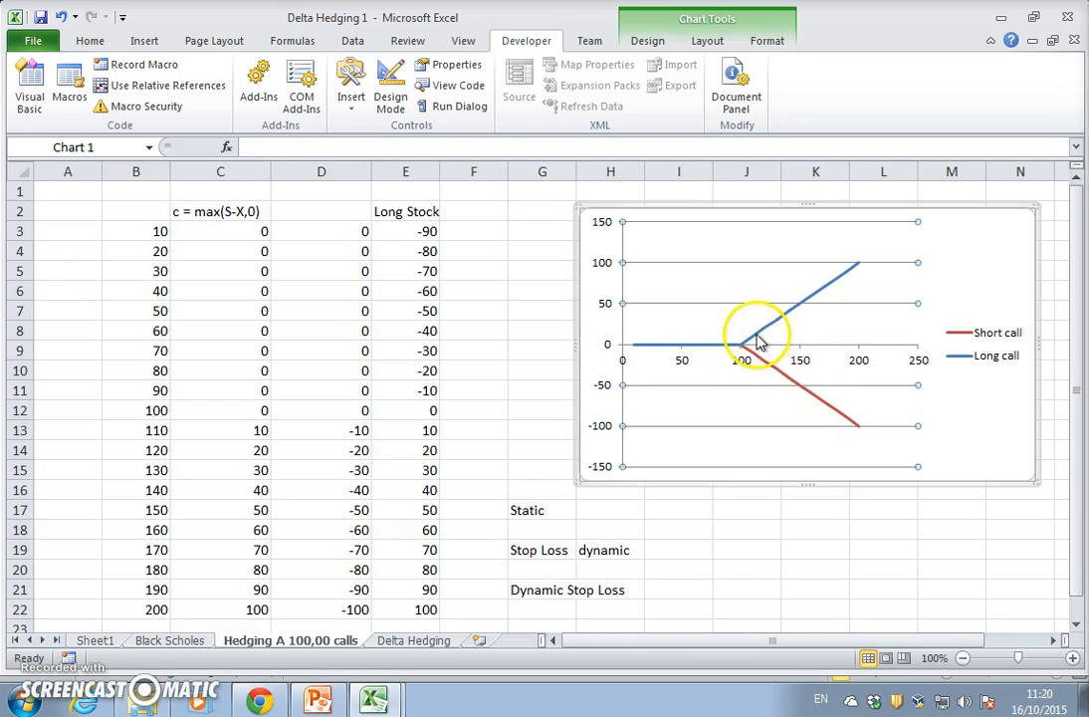
pyautogui.click(756, 339)
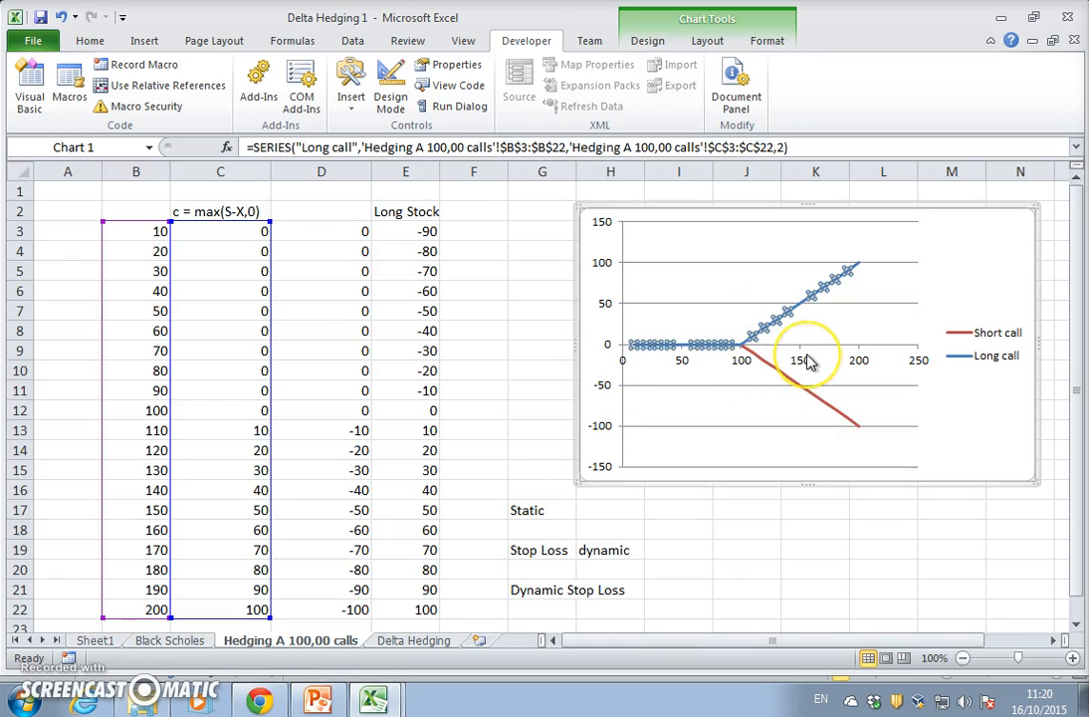
pyautogui.moveTo(807, 361)
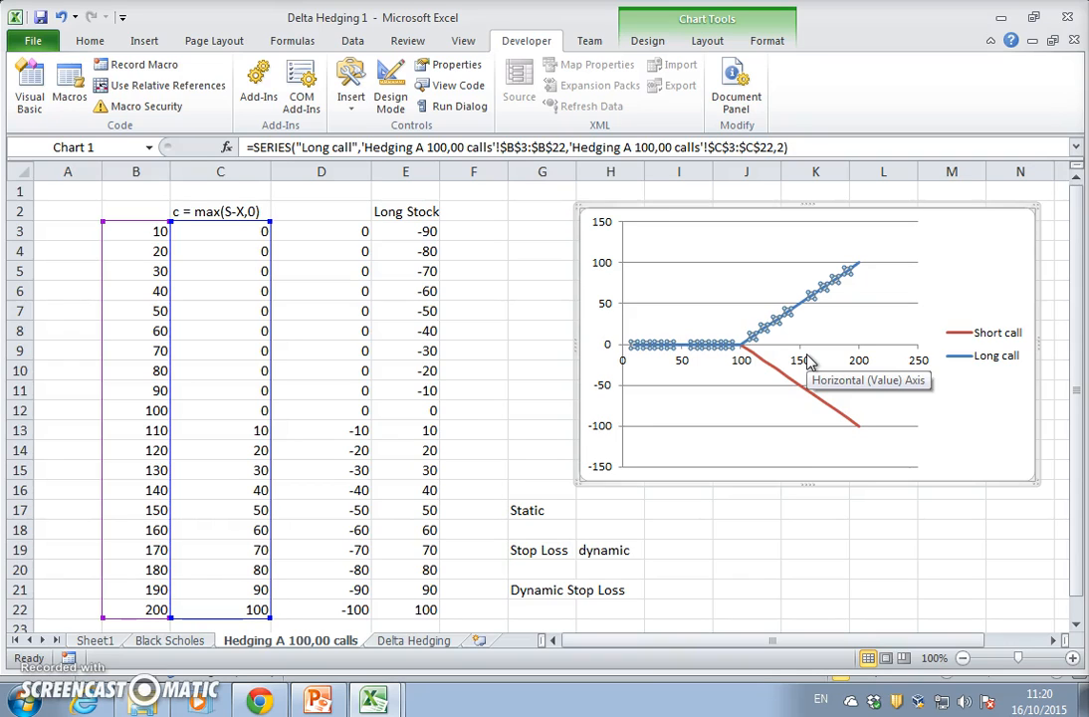
pyautogui.moveTo(159, 85)
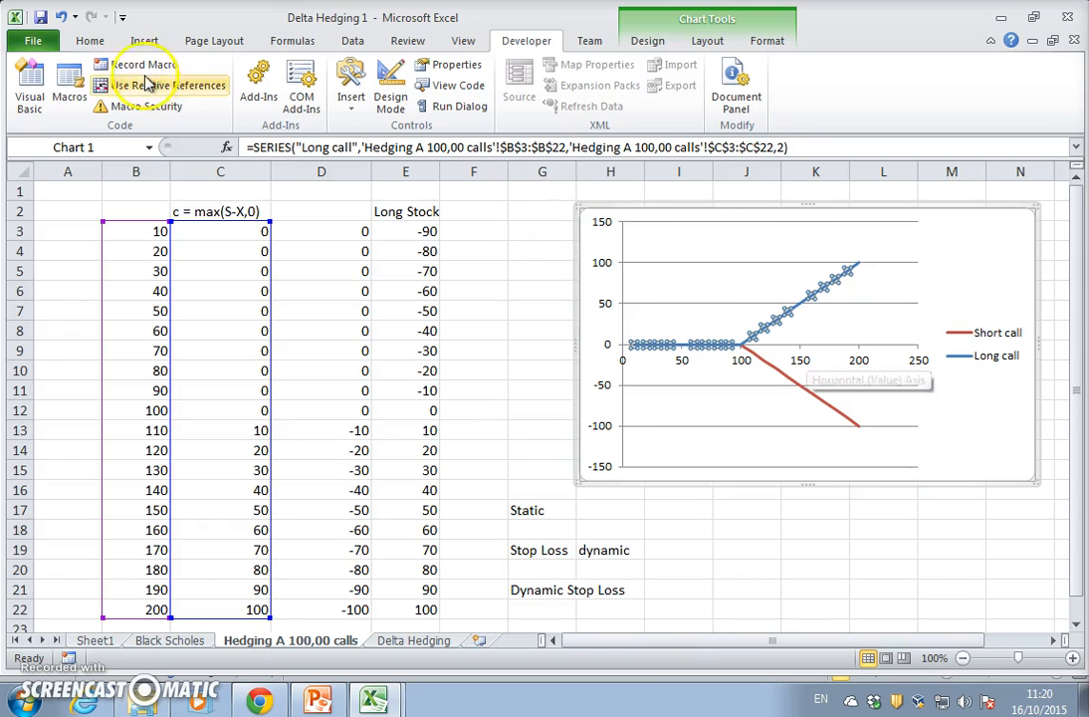
# Step: Undo the Long call series, leaving only the Short call line
pyautogui.click(746, 549)
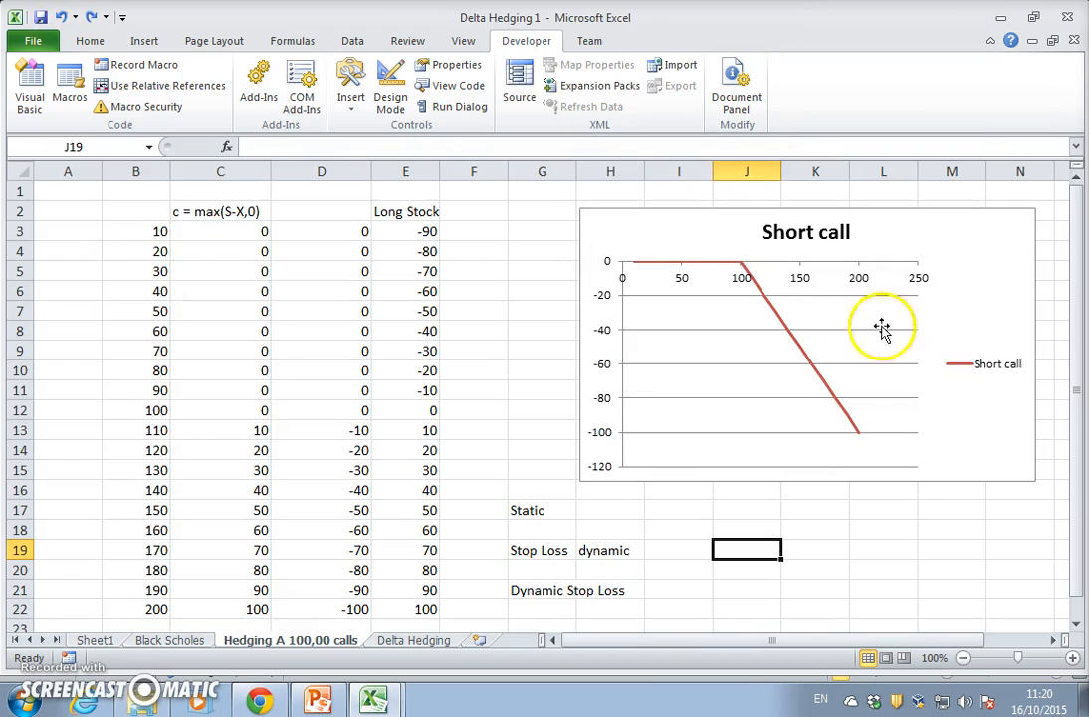
pyautogui.moveTo(785, 333)
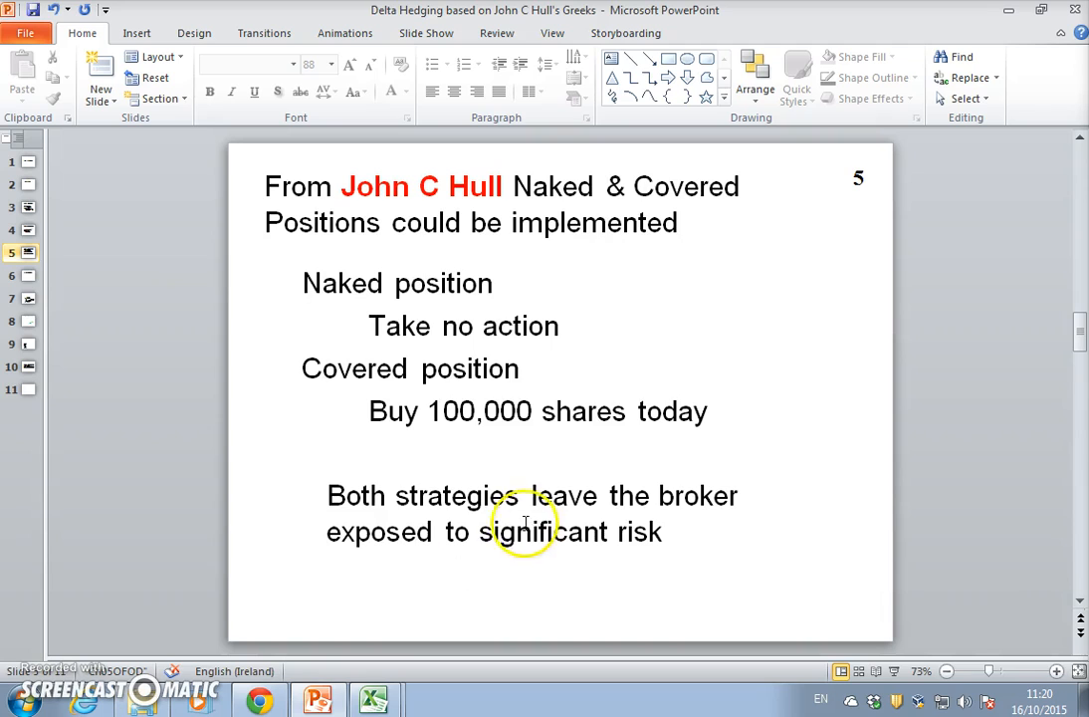
pyautogui.moveTo(519, 326)
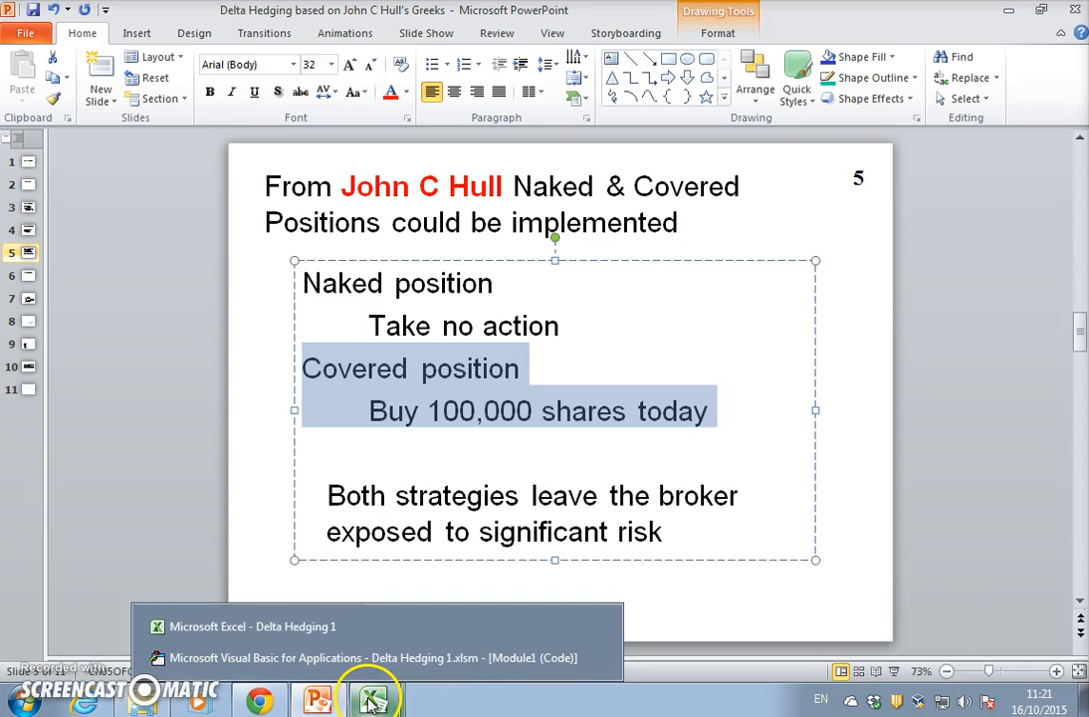
# Step: Switch back to the Delta Hedging 1 workbook window
pyautogui.click(251, 626)
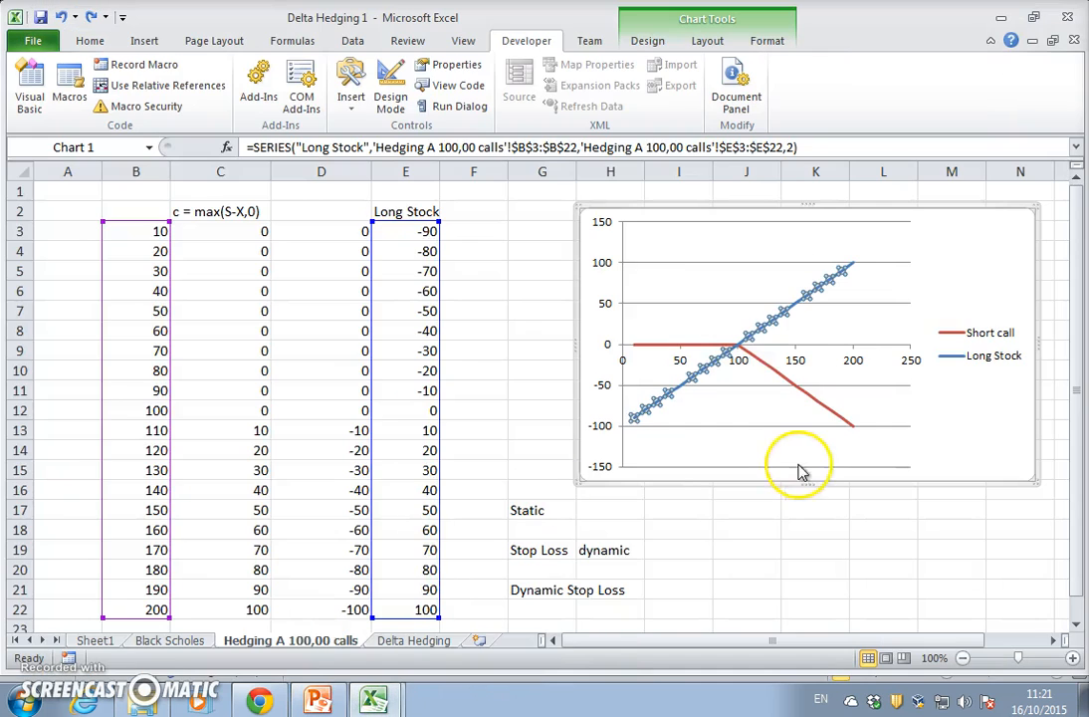
pyautogui.moveTo(692, 393)
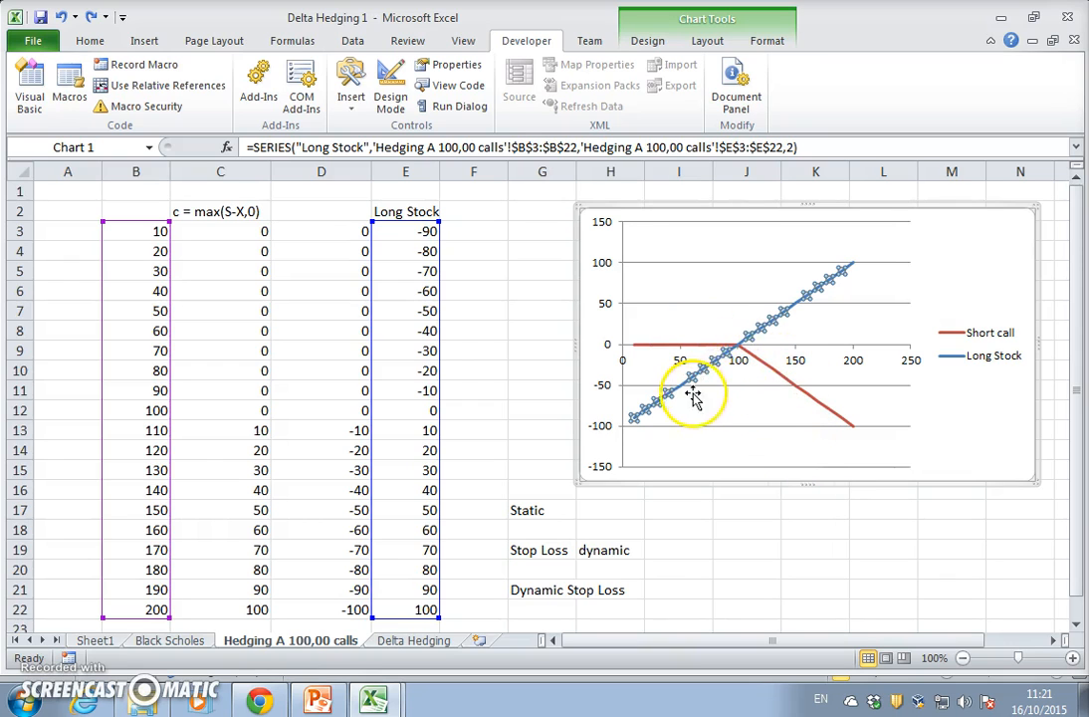
pyautogui.click(697, 408)
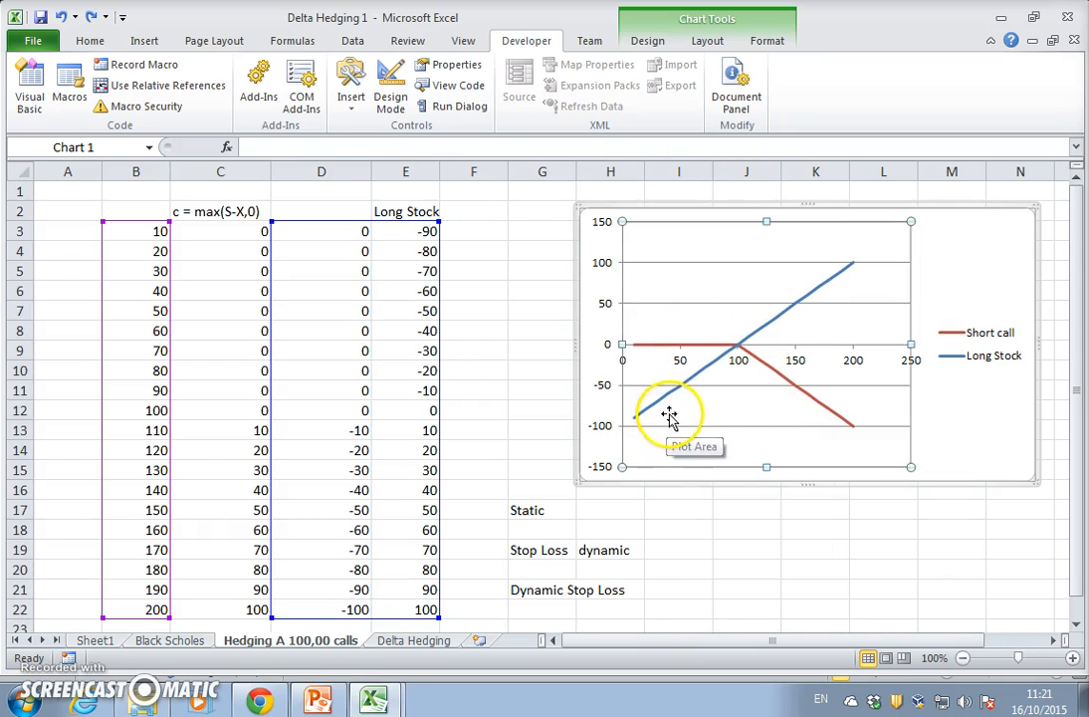
pyautogui.moveTo(791, 309)
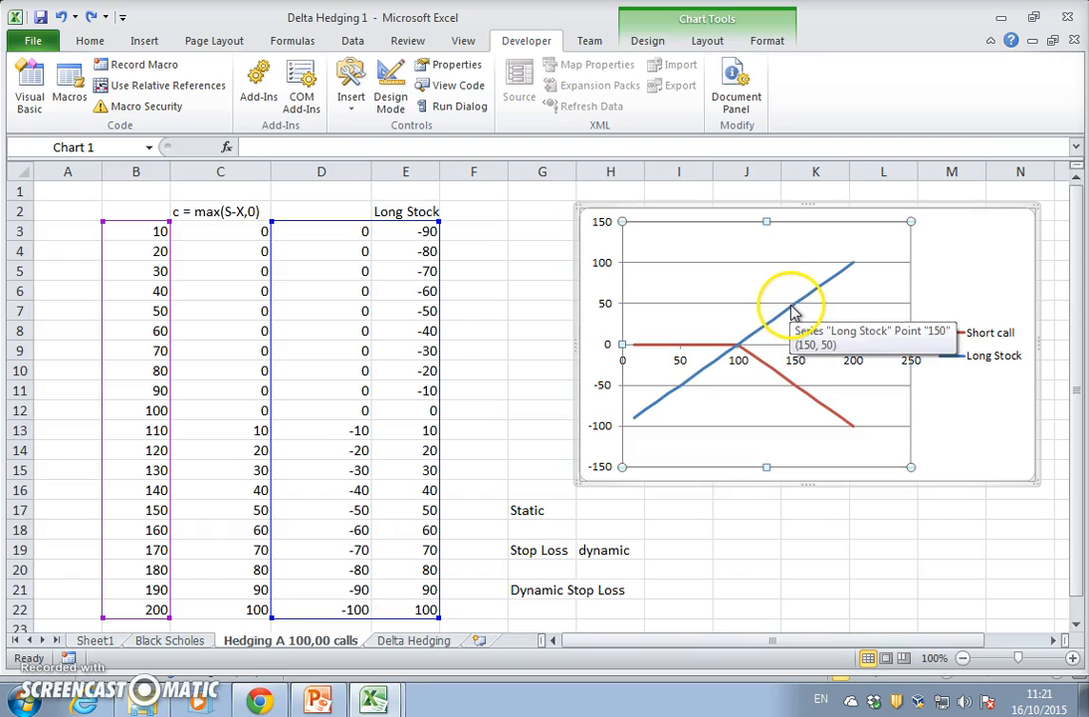
pyautogui.moveTo(672, 357)
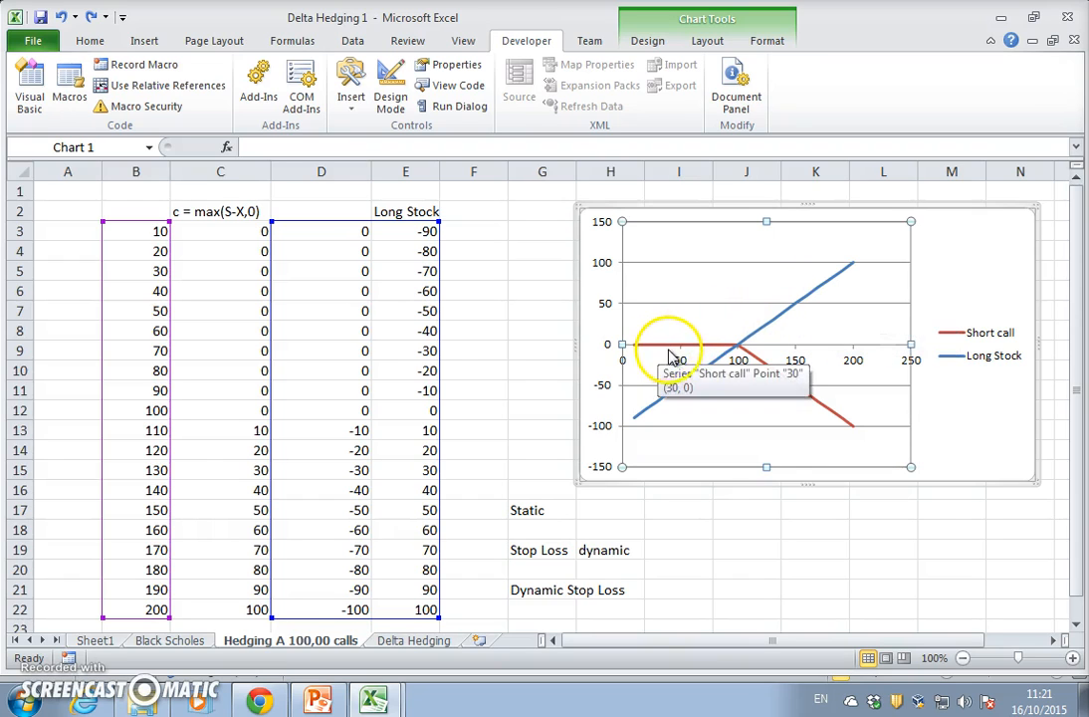
pyautogui.moveTo(807, 406)
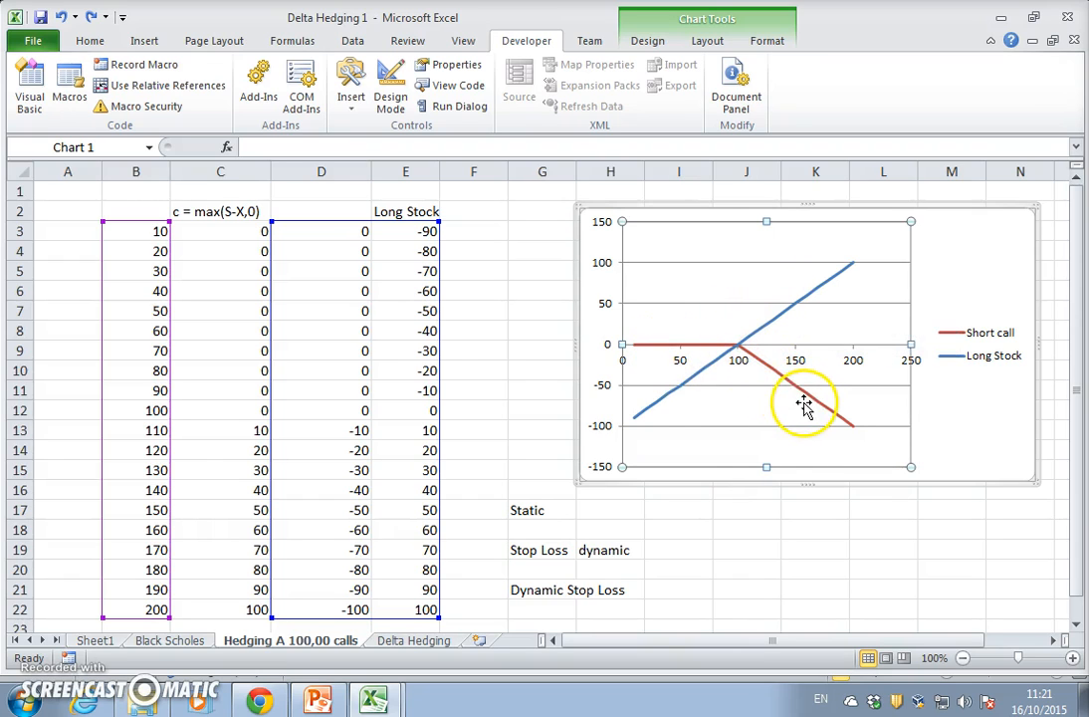
pyautogui.moveTo(831, 406)
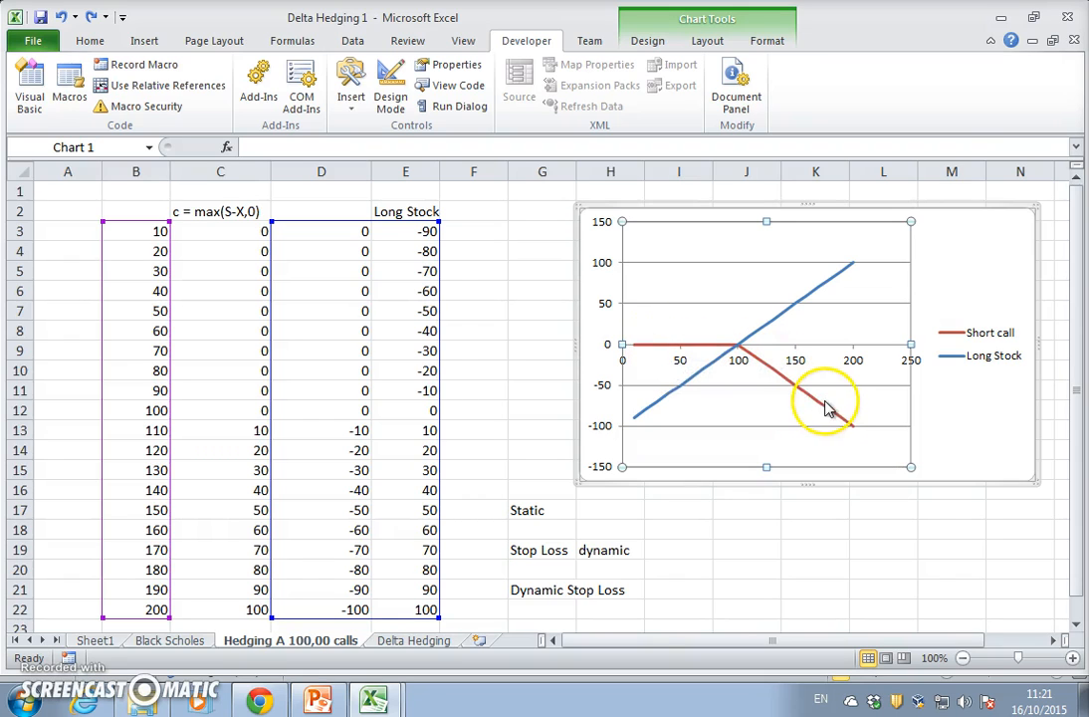
pyautogui.moveTo(781, 383)
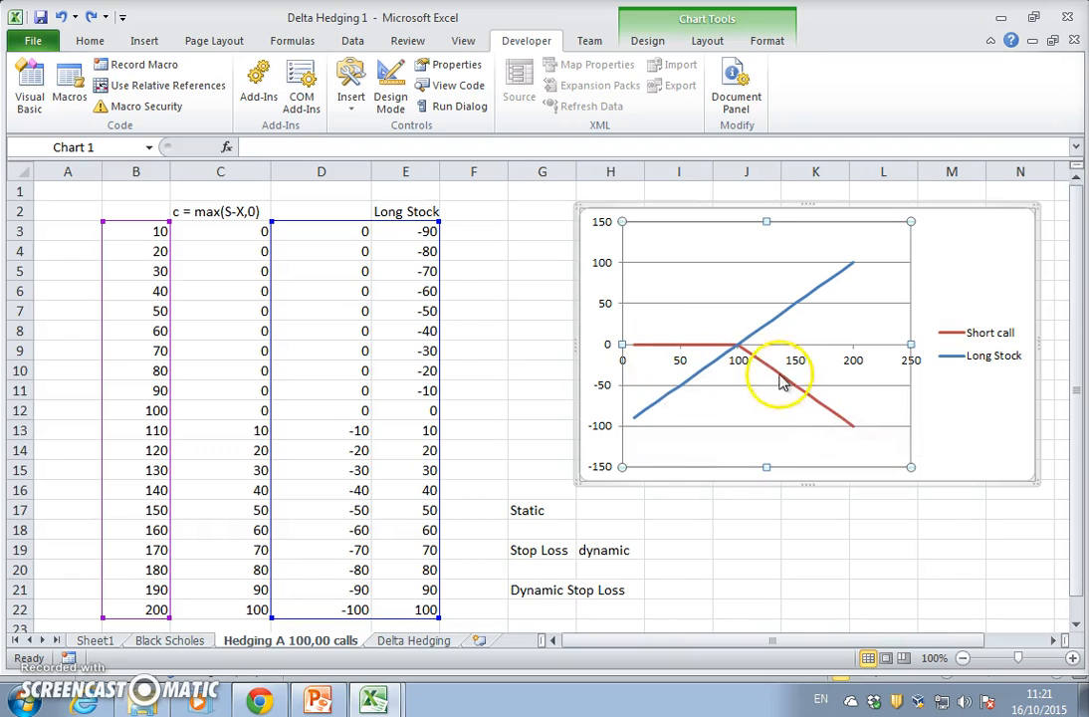
pyautogui.moveTo(672, 391)
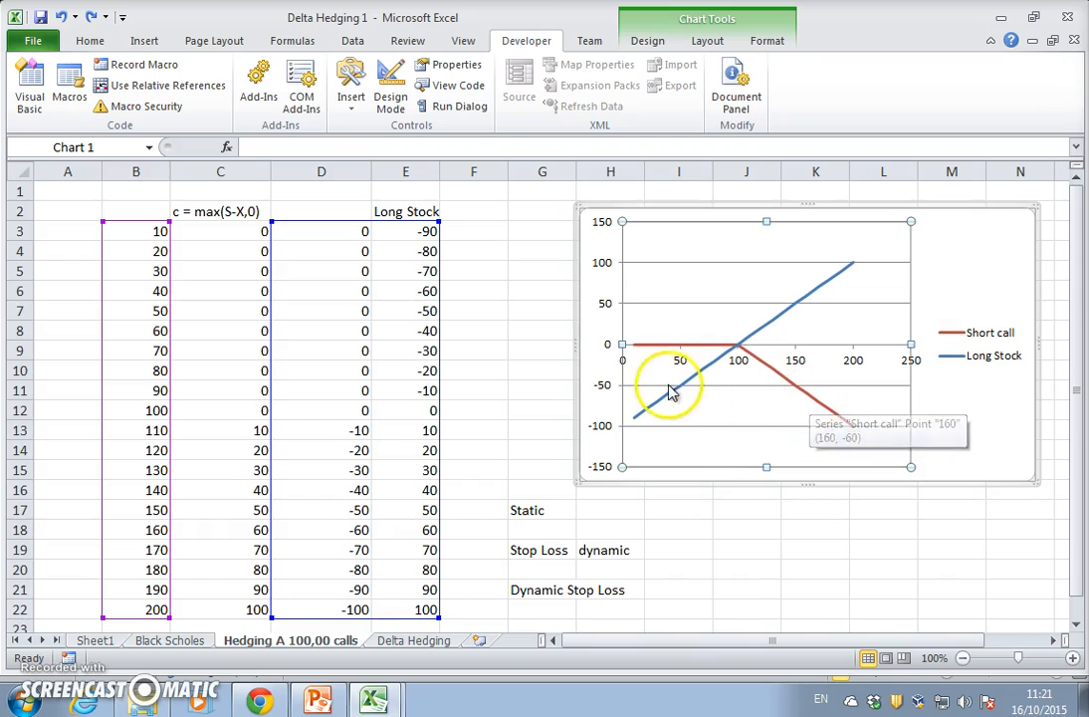
pyautogui.moveTo(770, 331)
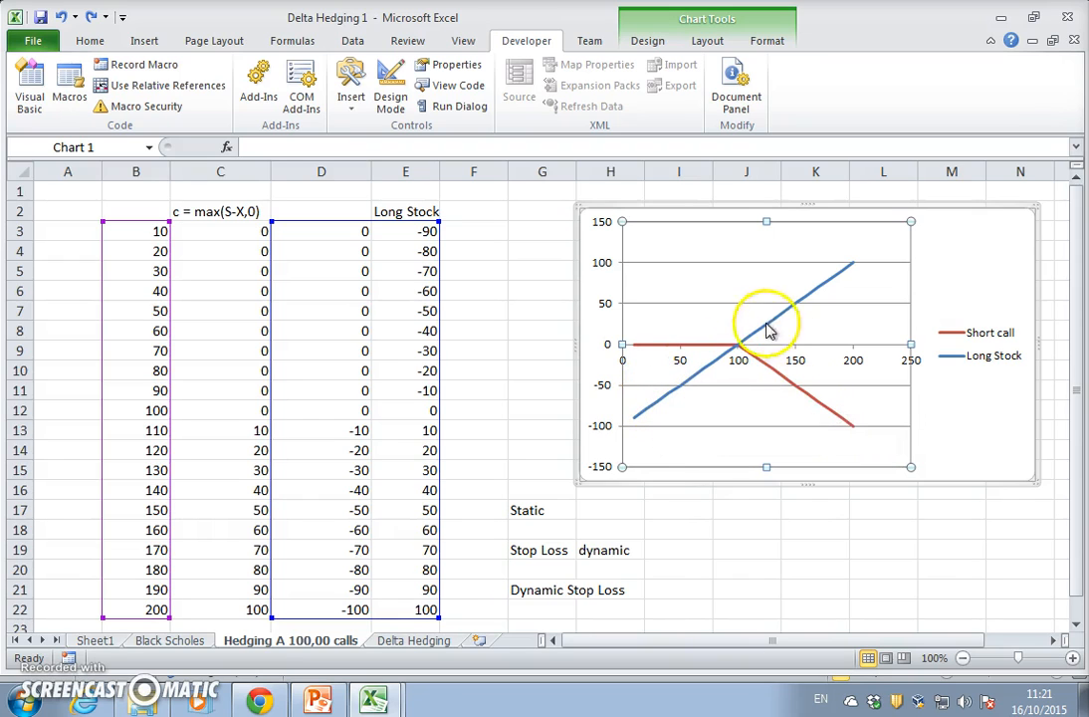
pyautogui.moveTo(761, 368)
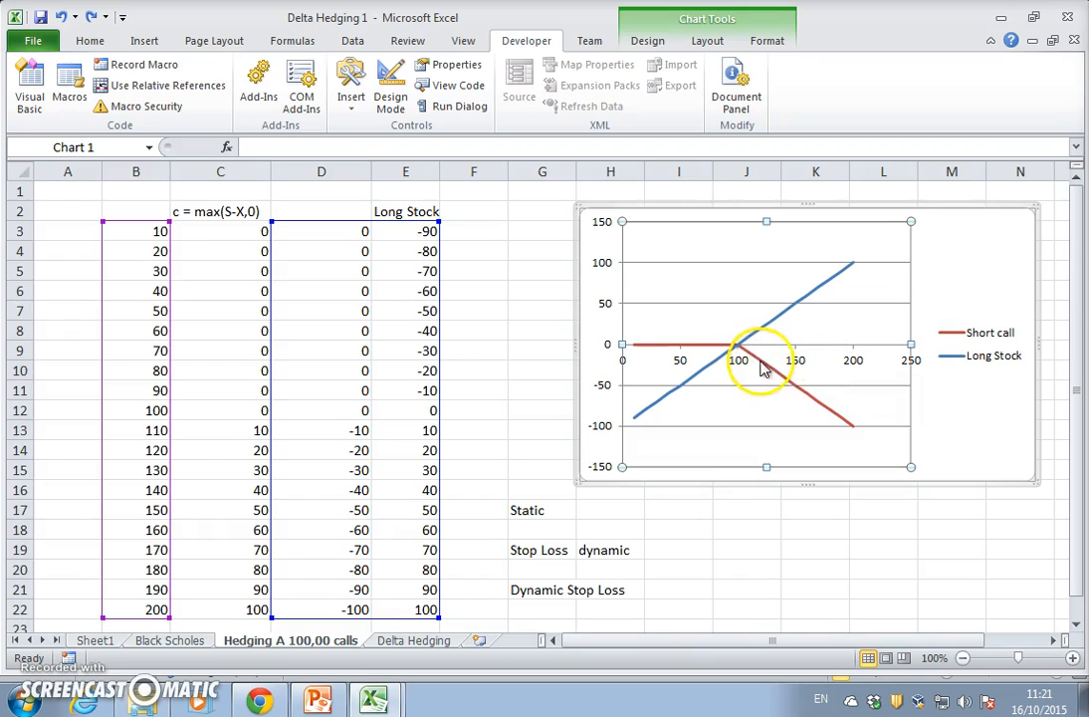
pyautogui.moveTo(774, 334)
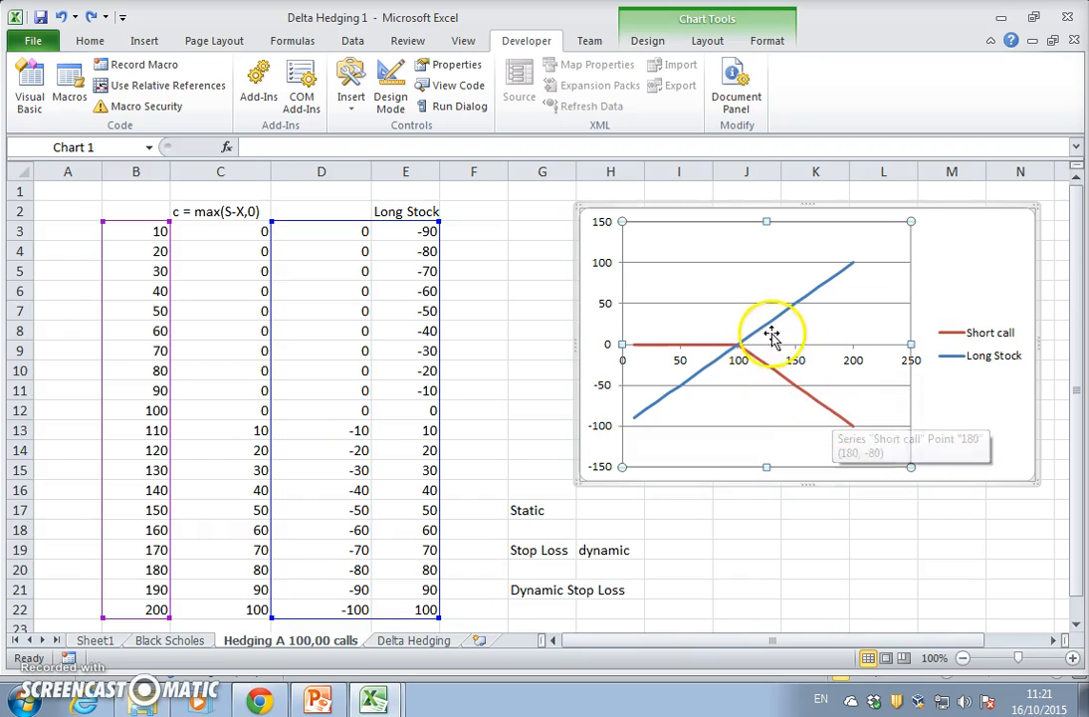
pyautogui.moveTo(797, 309)
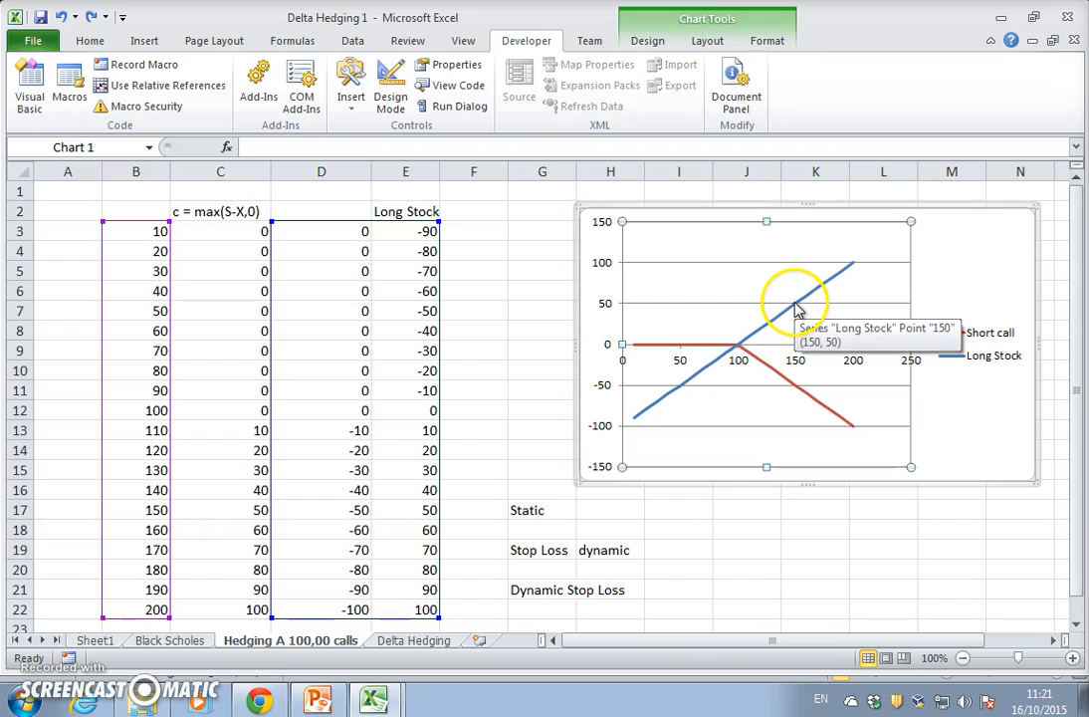
pyautogui.moveTo(791, 376)
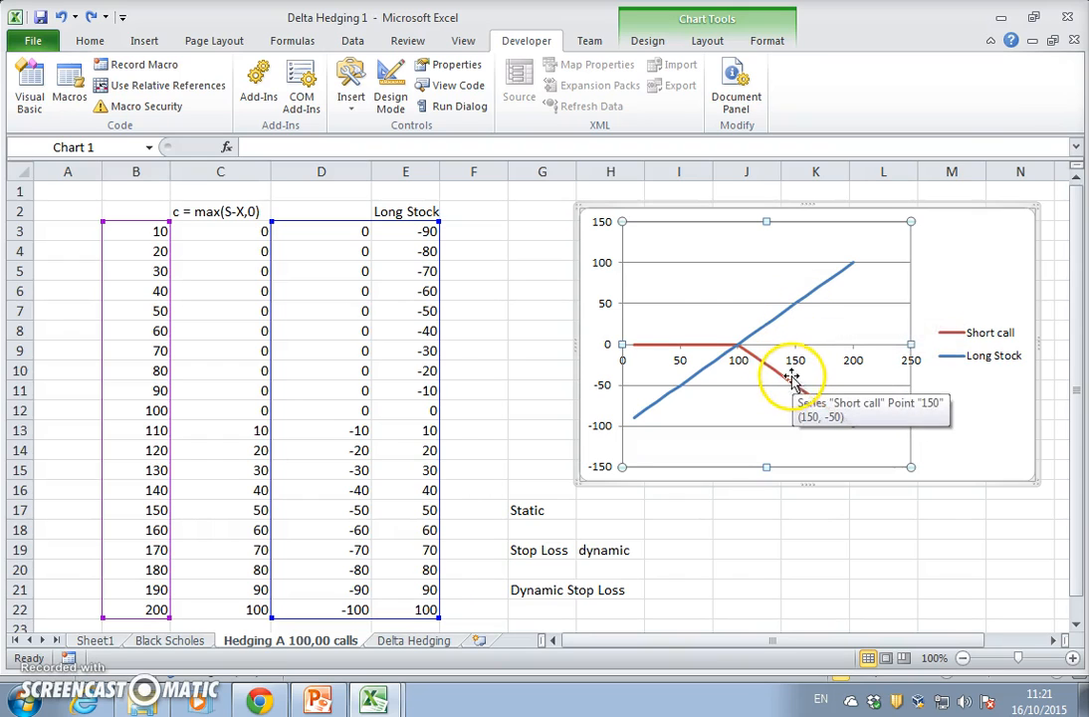
pyautogui.moveTo(685, 376)
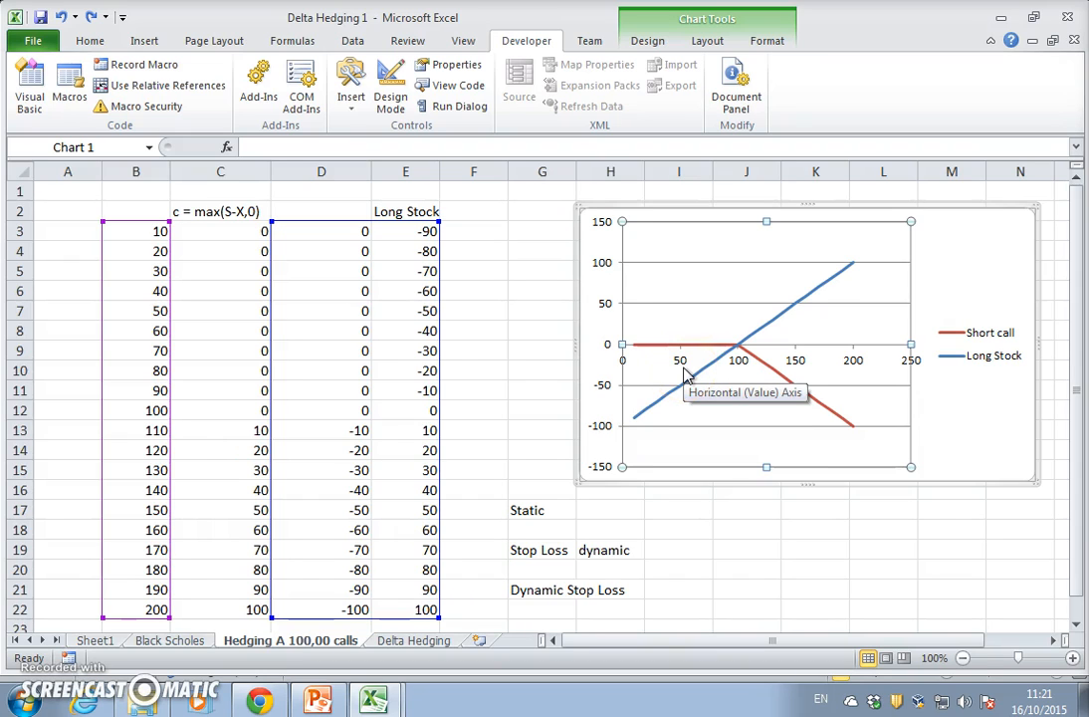
pyautogui.moveTo(662, 379)
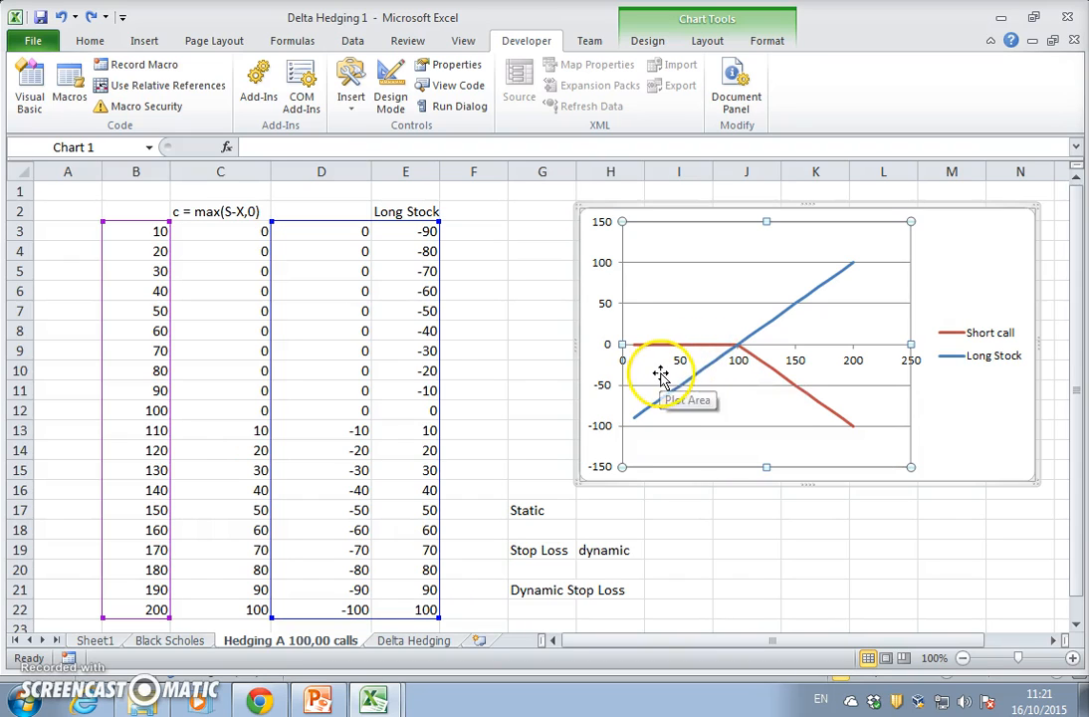
pyautogui.moveTo(677, 388)
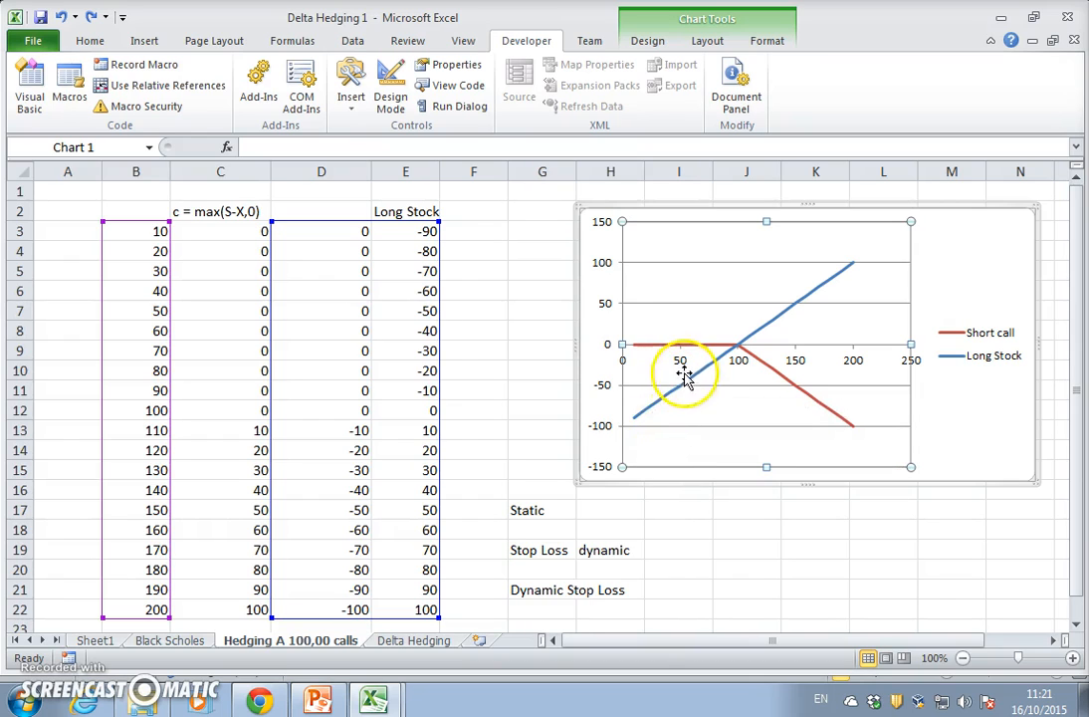
pyautogui.click(541, 550)
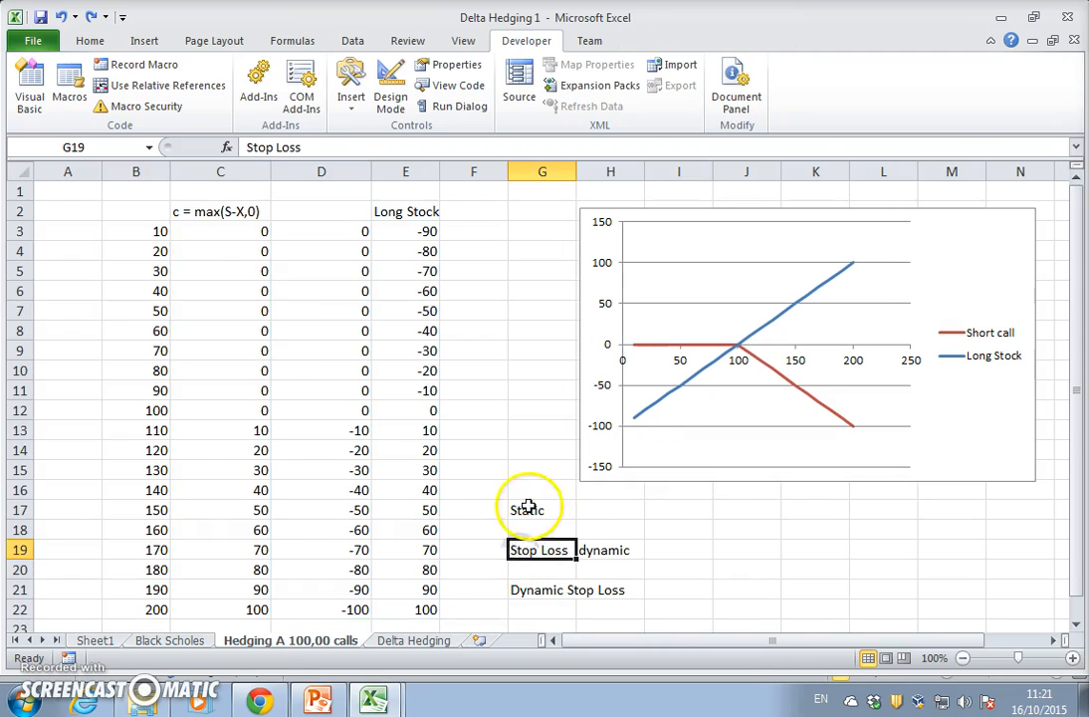
# Step: Review the short call and long stock payoff chart, then return to the presentation
pyautogui.click(542, 508)
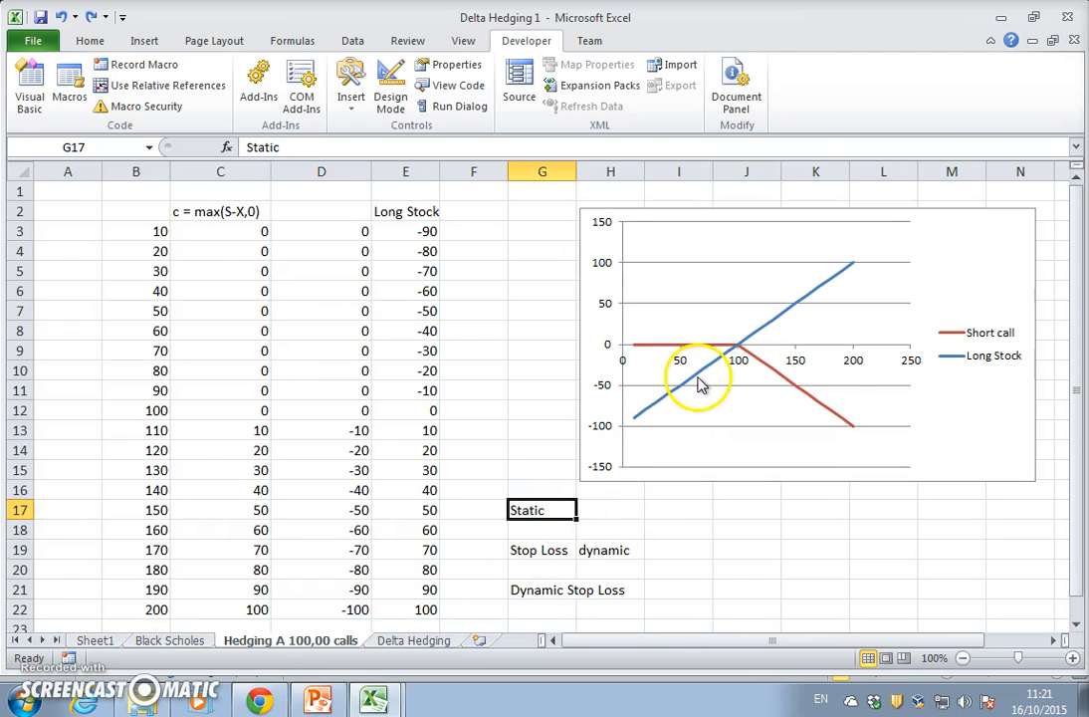
pyautogui.moveTo(697, 384)
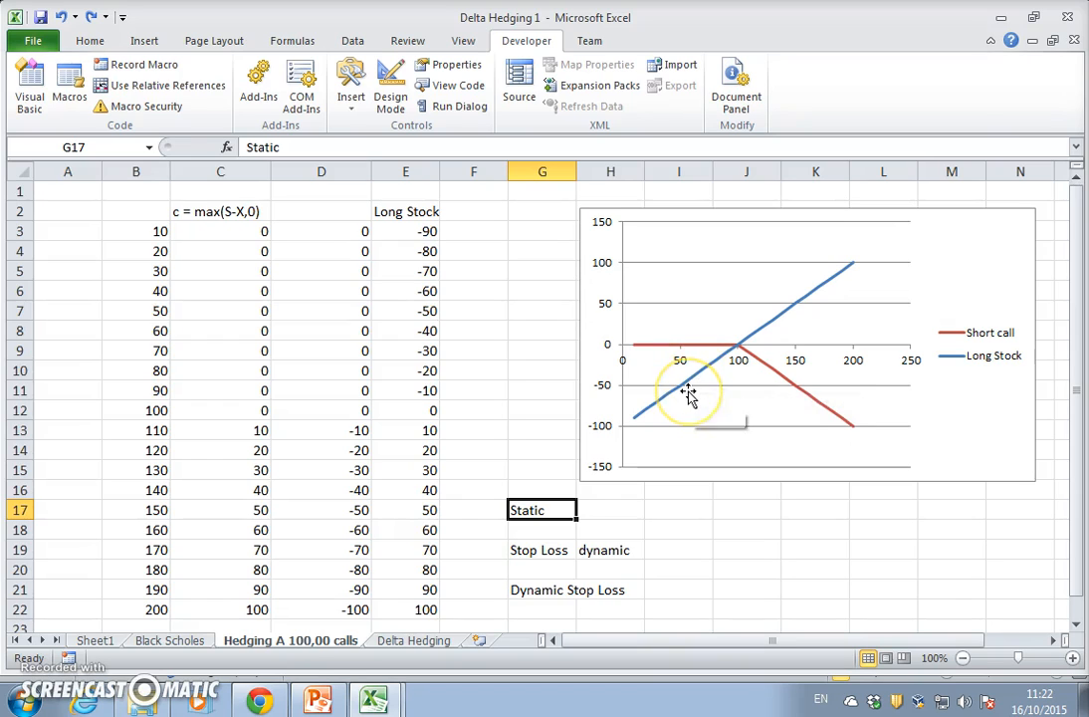
pyautogui.moveTo(597, 550)
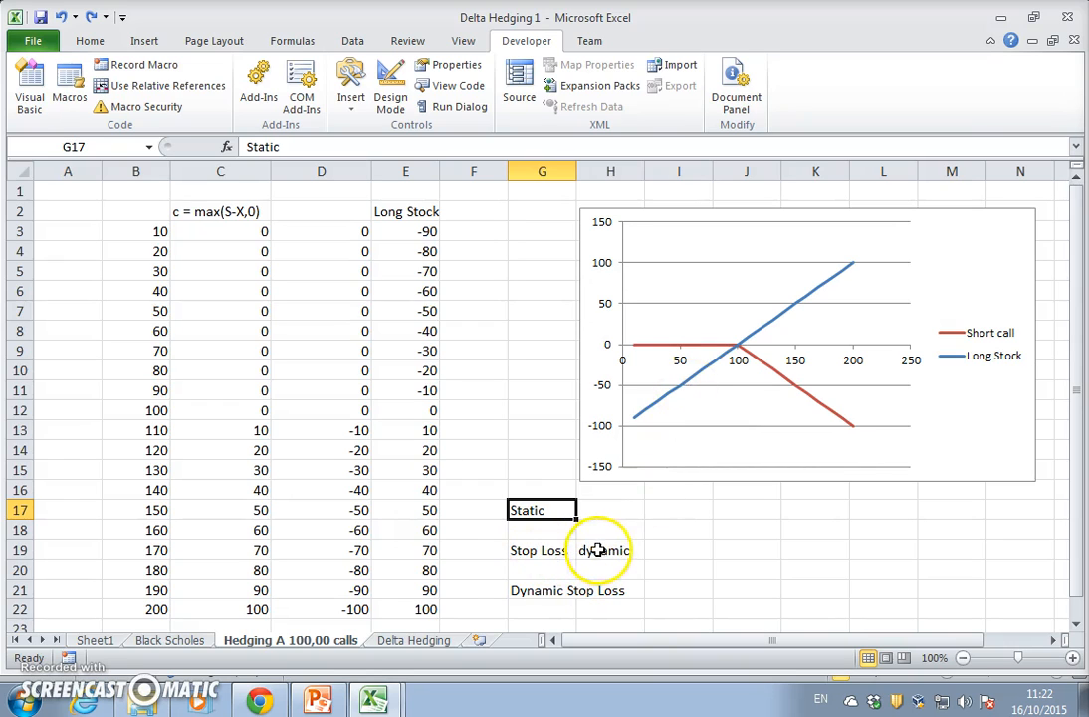
pyautogui.click(542, 550)
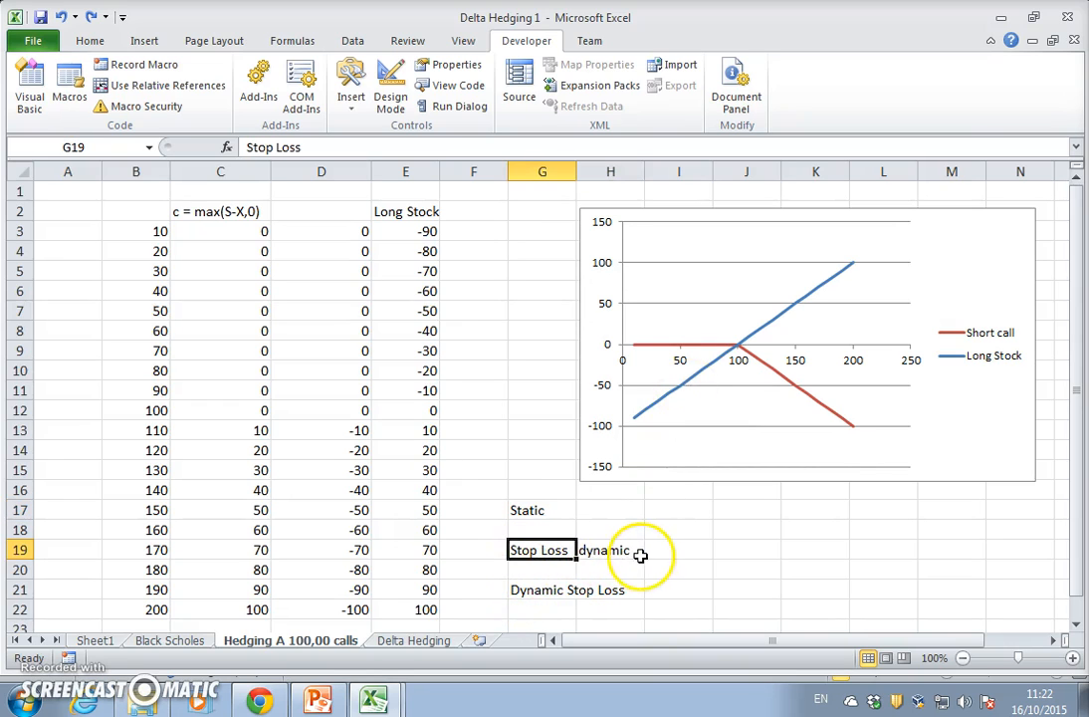
pyautogui.moveTo(747, 391)
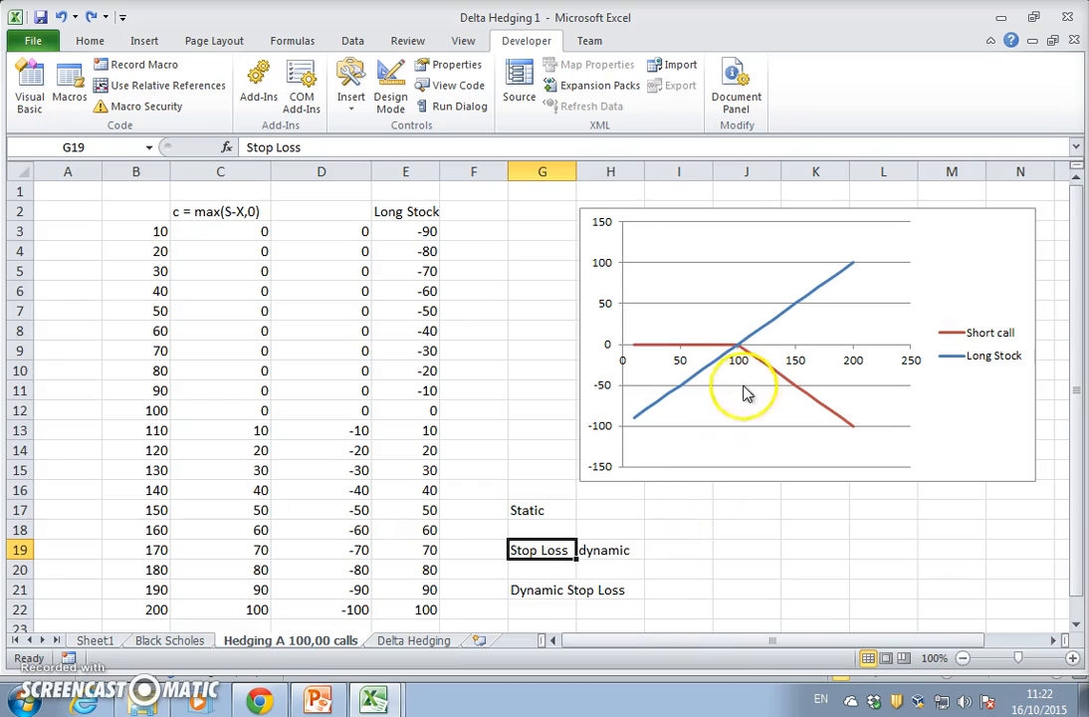
pyautogui.moveTo(742, 358)
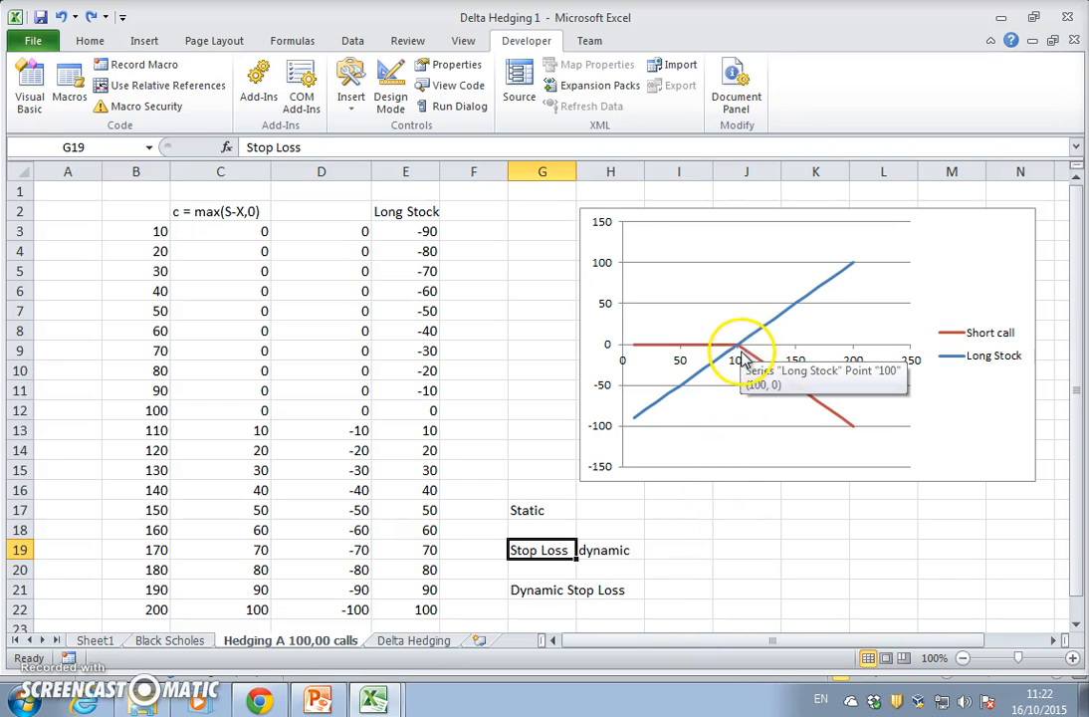
pyautogui.moveTo(745, 356)
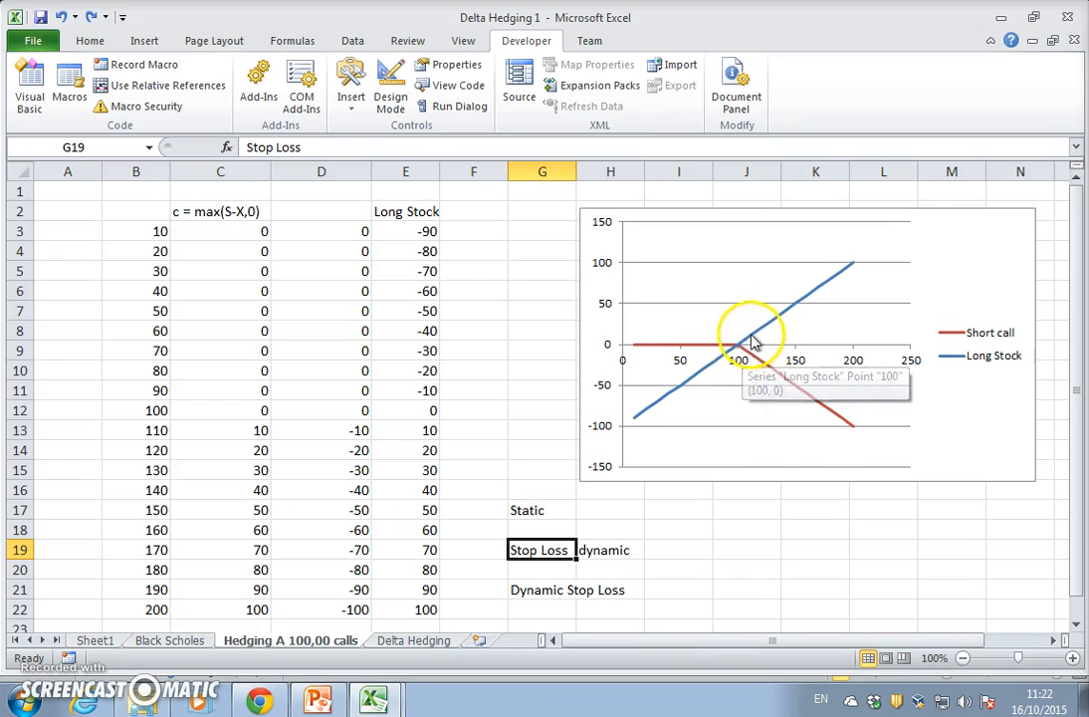
pyautogui.moveTo(781, 317)
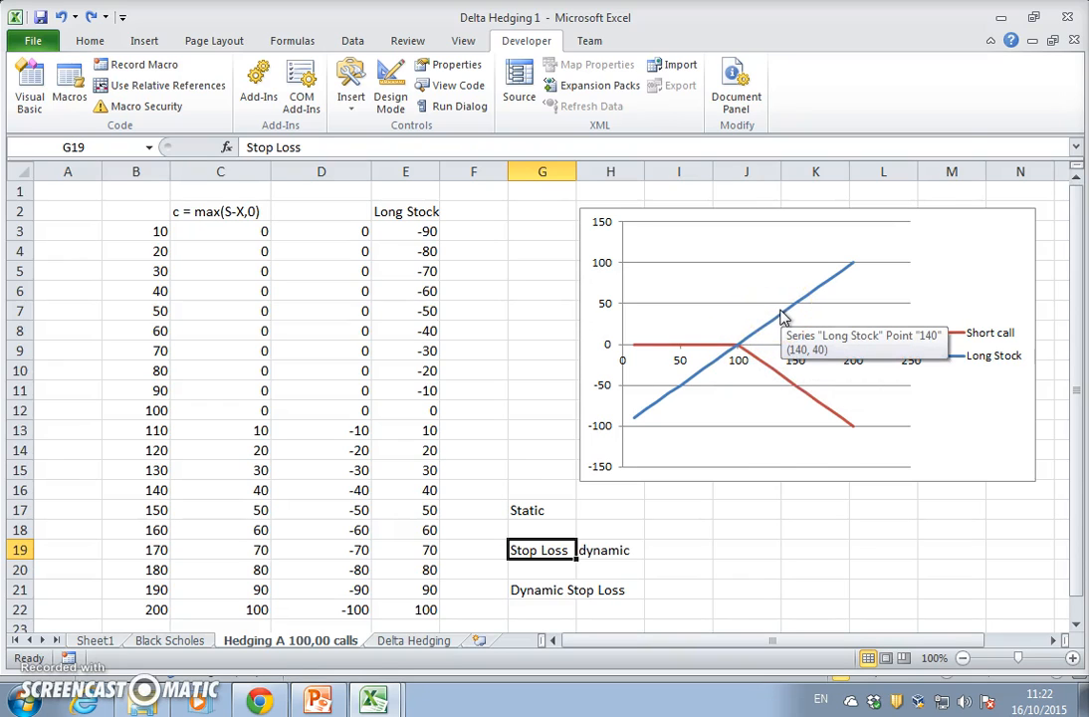
pyautogui.moveTo(788, 314)
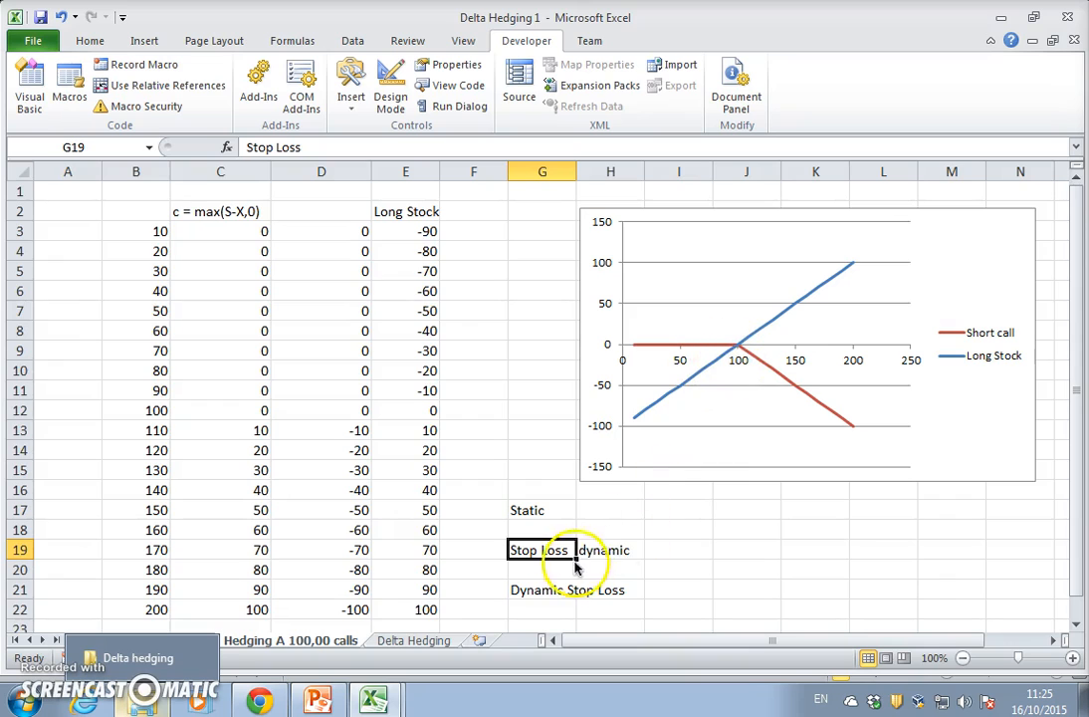
pyautogui.moveTo(744, 334)
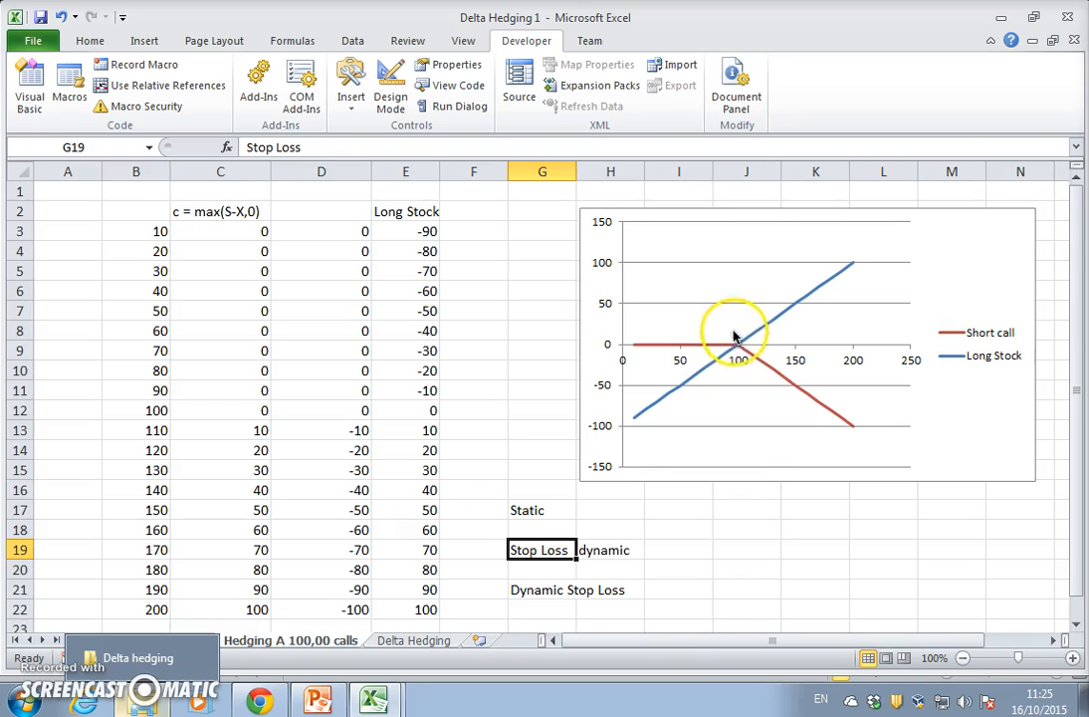
pyautogui.moveTo(741, 341)
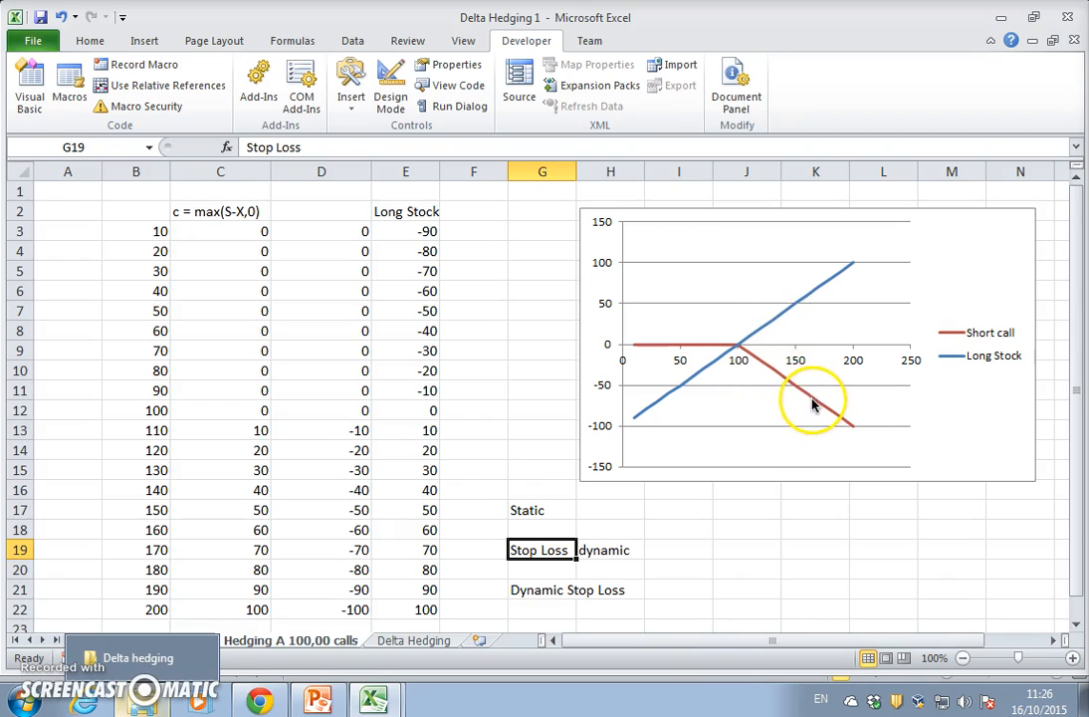
pyautogui.moveTo(745, 337)
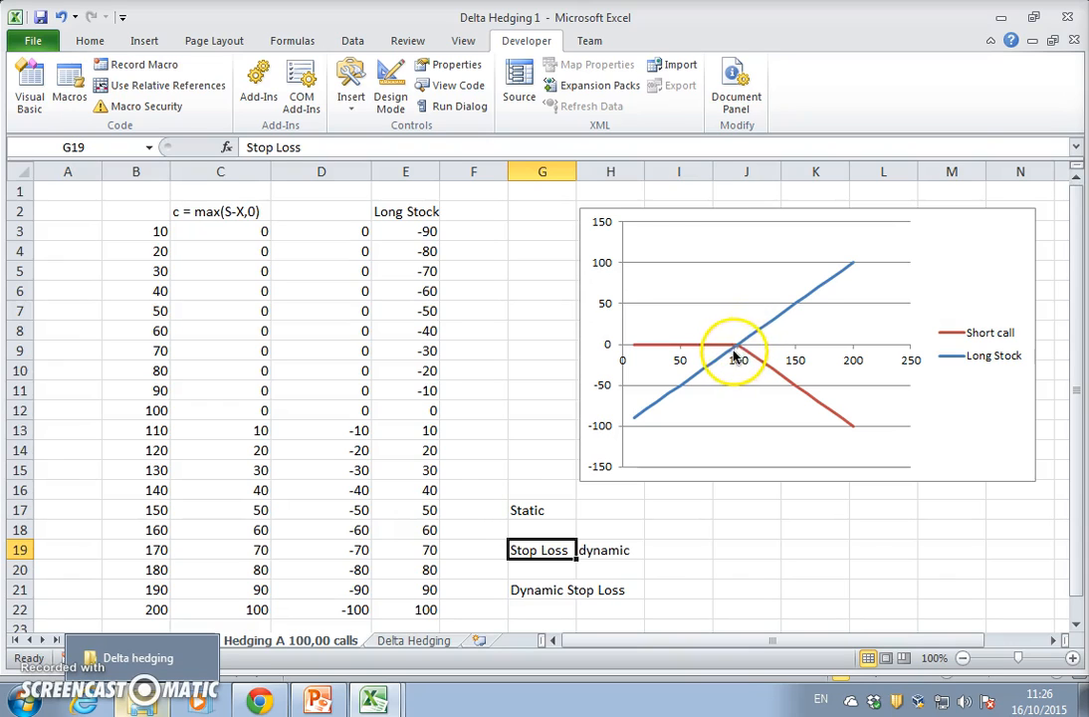
pyautogui.moveTo(662, 388)
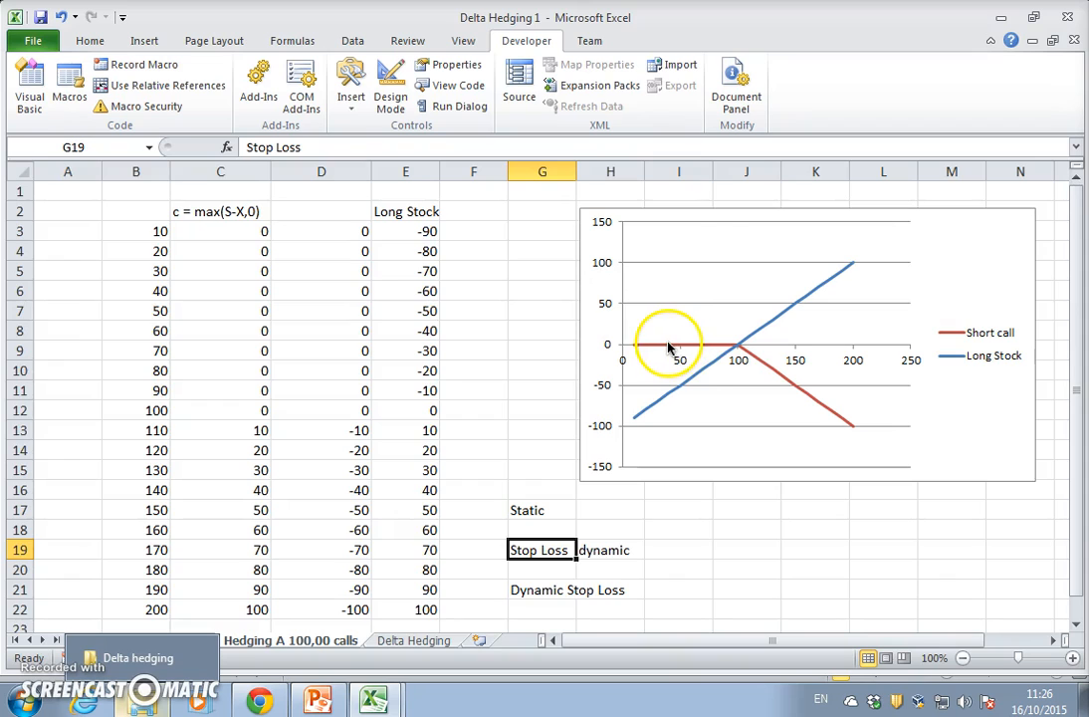
pyautogui.moveTo(755, 349)
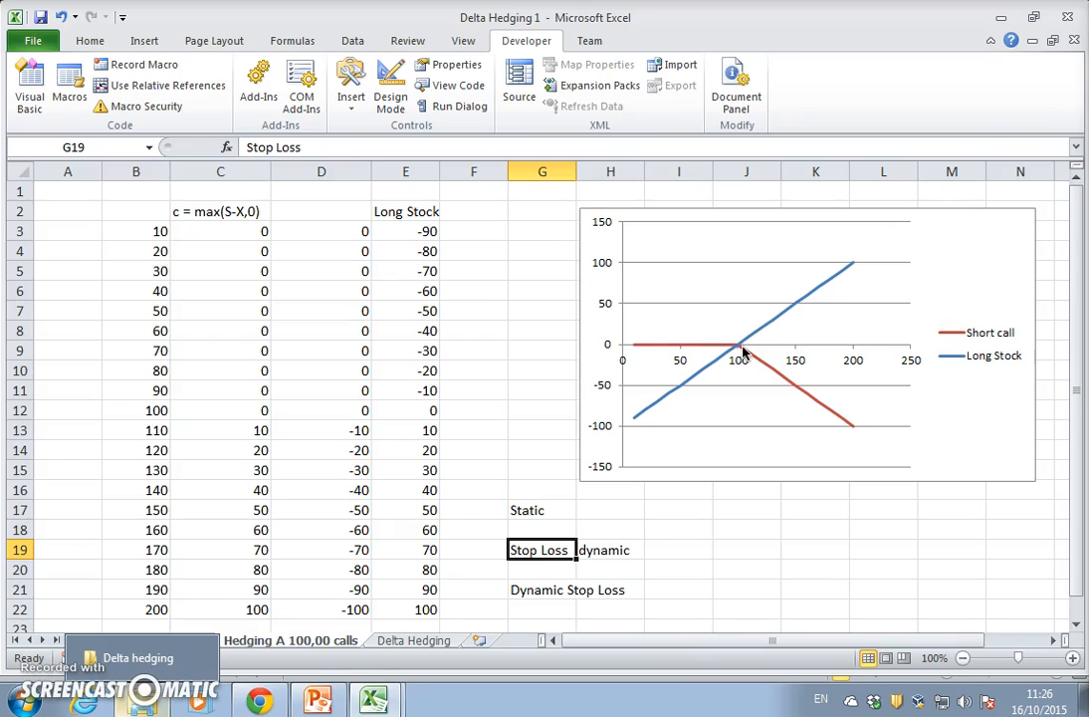
pyautogui.moveTo(730, 350)
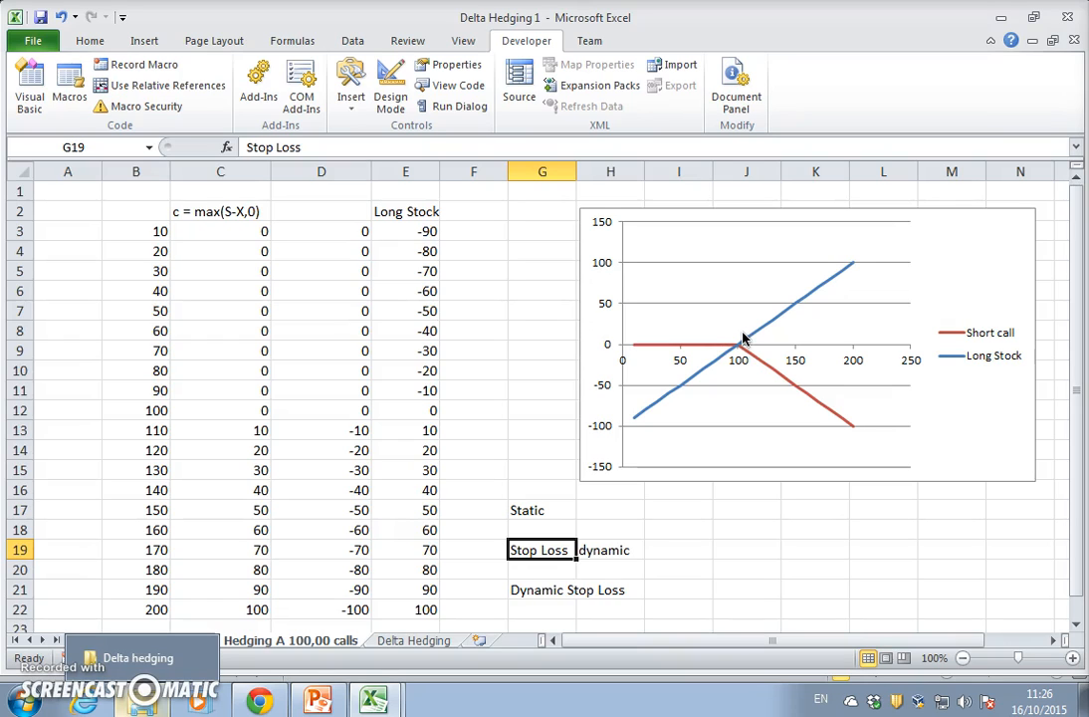
pyautogui.moveTo(745, 351)
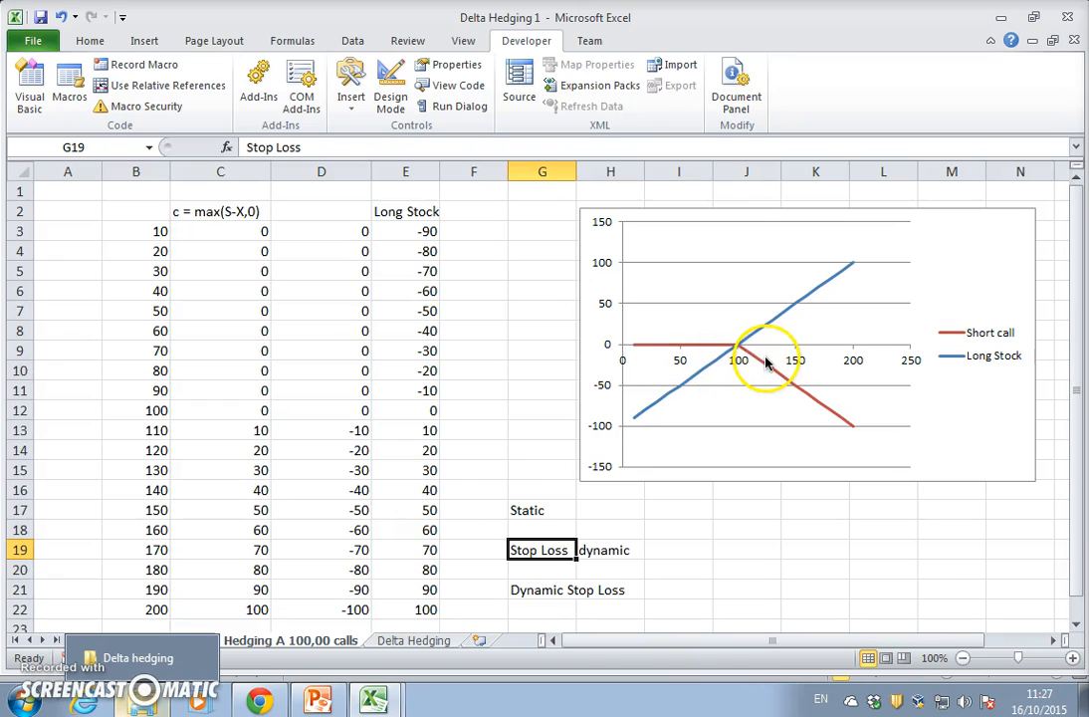
pyautogui.moveTo(742, 369)
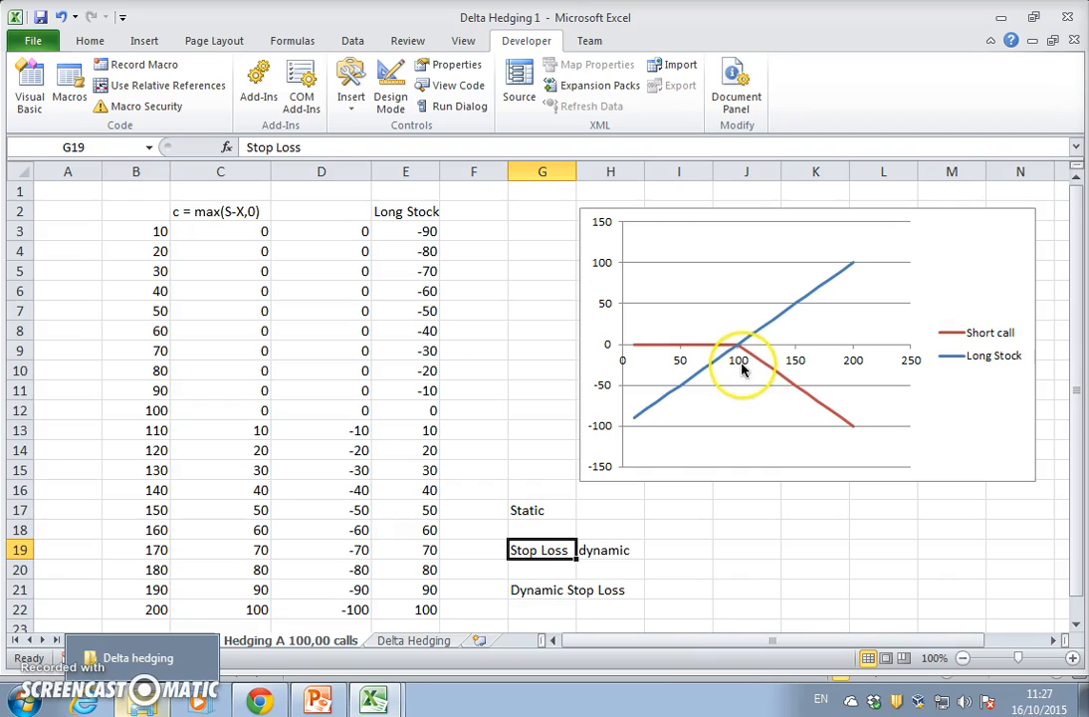
pyautogui.moveTo(715, 413)
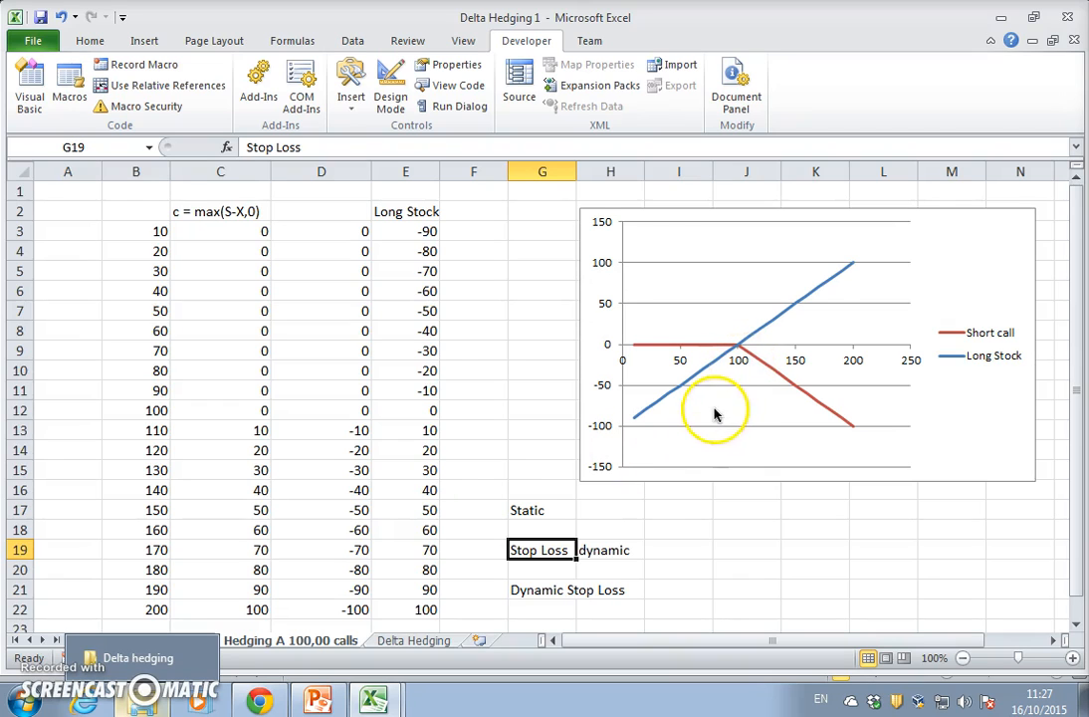
pyautogui.moveTo(680, 528)
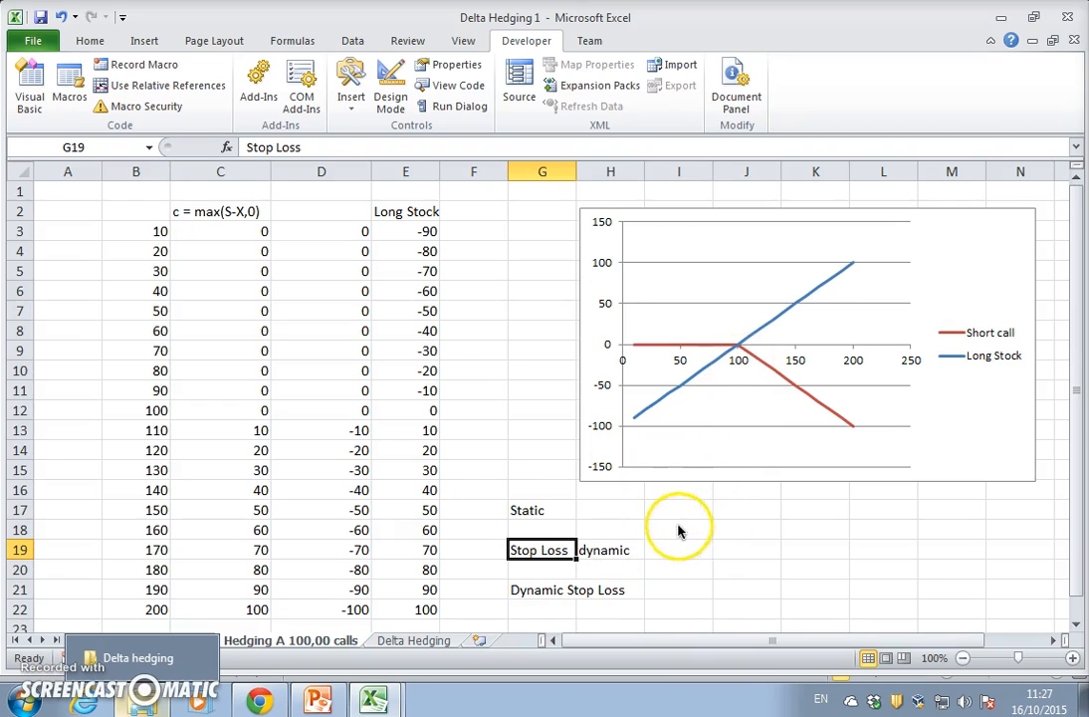
pyautogui.click(317, 699)
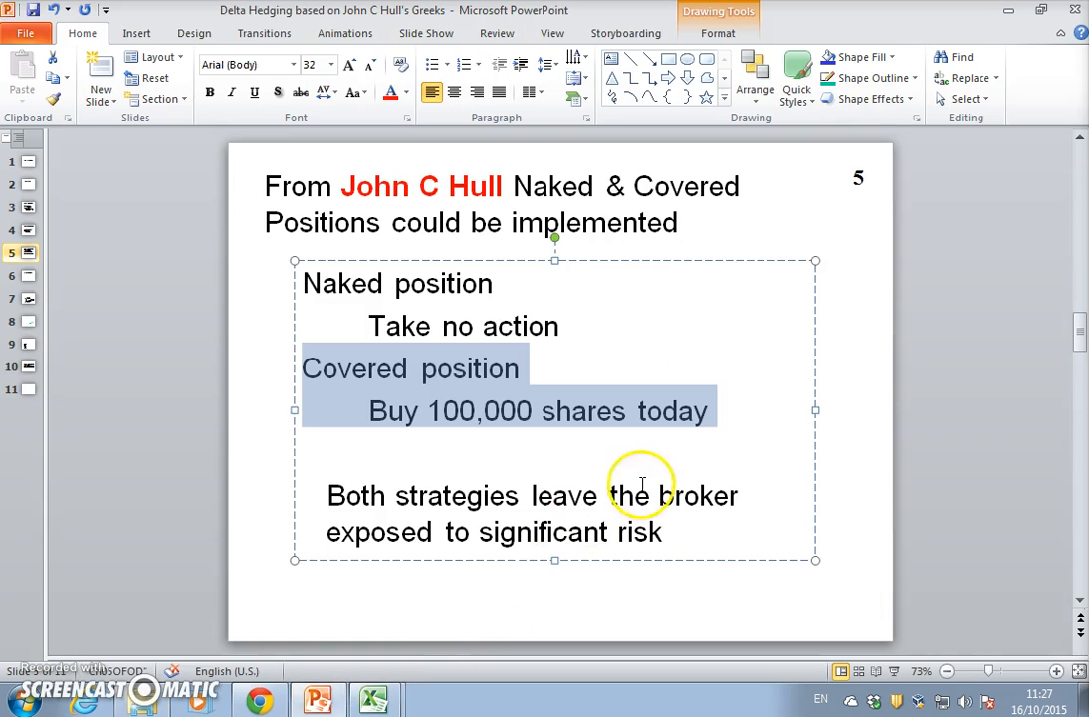
pyautogui.moveTo(478, 411)
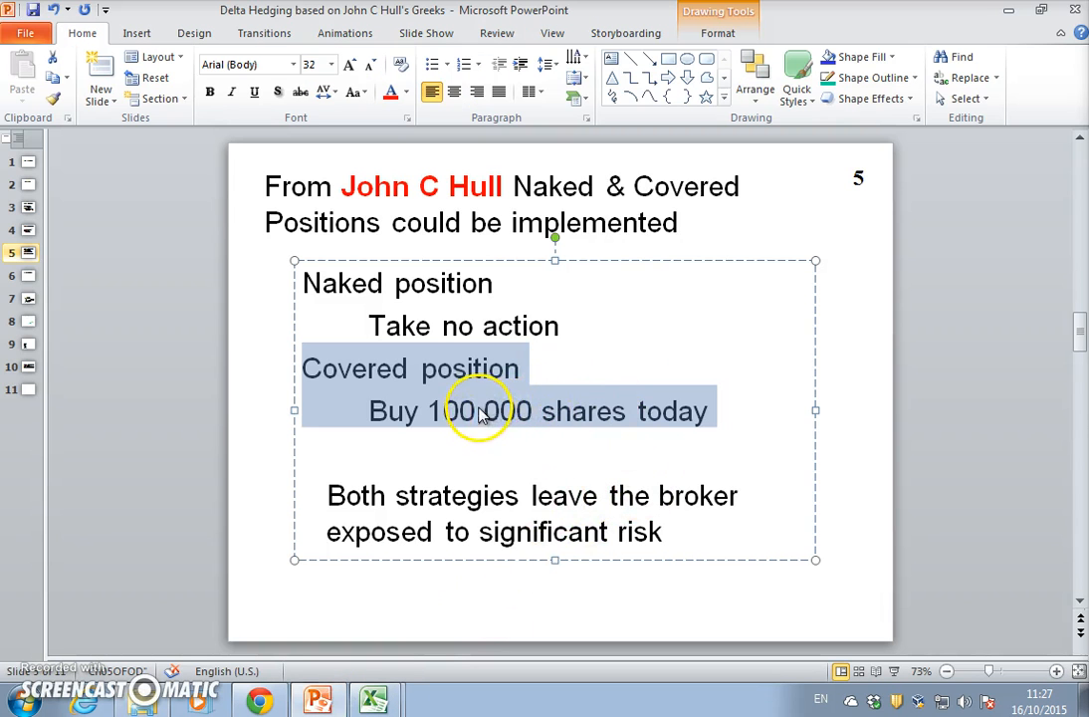
pyautogui.moveTo(536, 401)
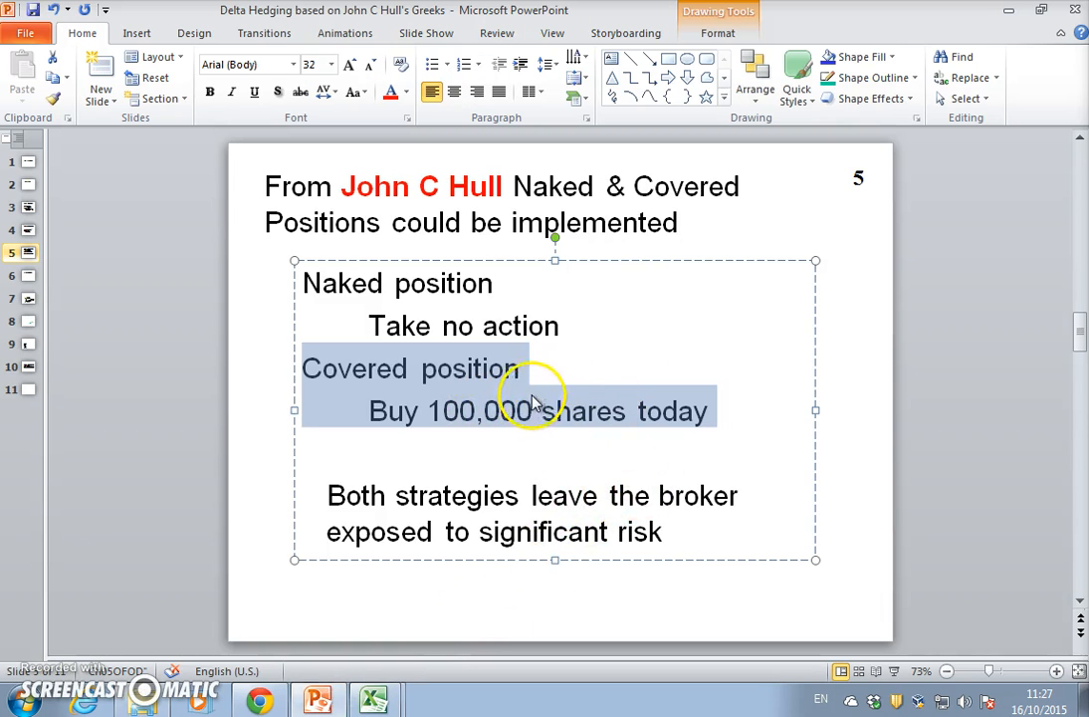
pyautogui.moveTo(564, 367)
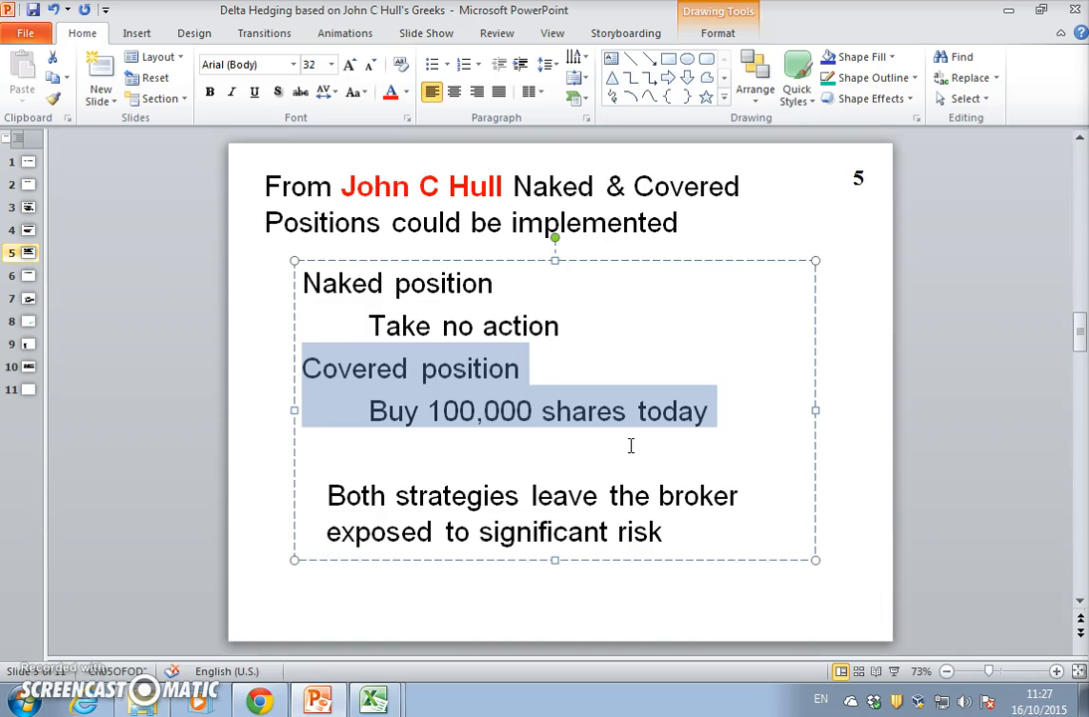
# Step: Advance to slide 6, the Stop-Loss Strategy slide
pyautogui.click(26, 275)
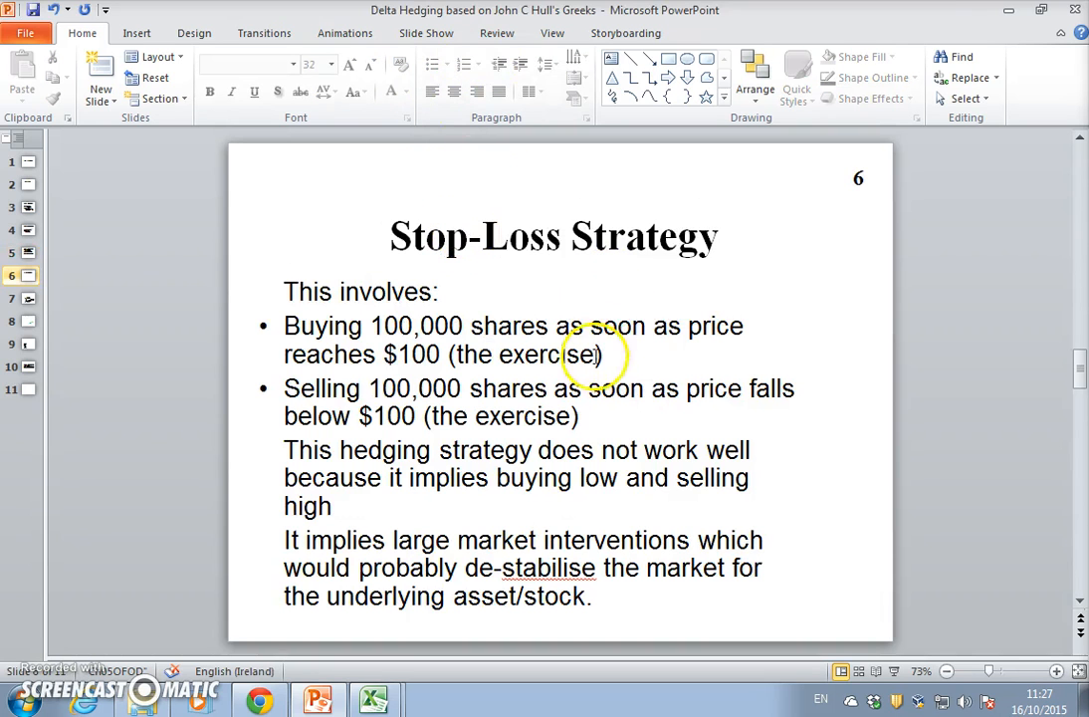
pyautogui.moveTo(530, 430)
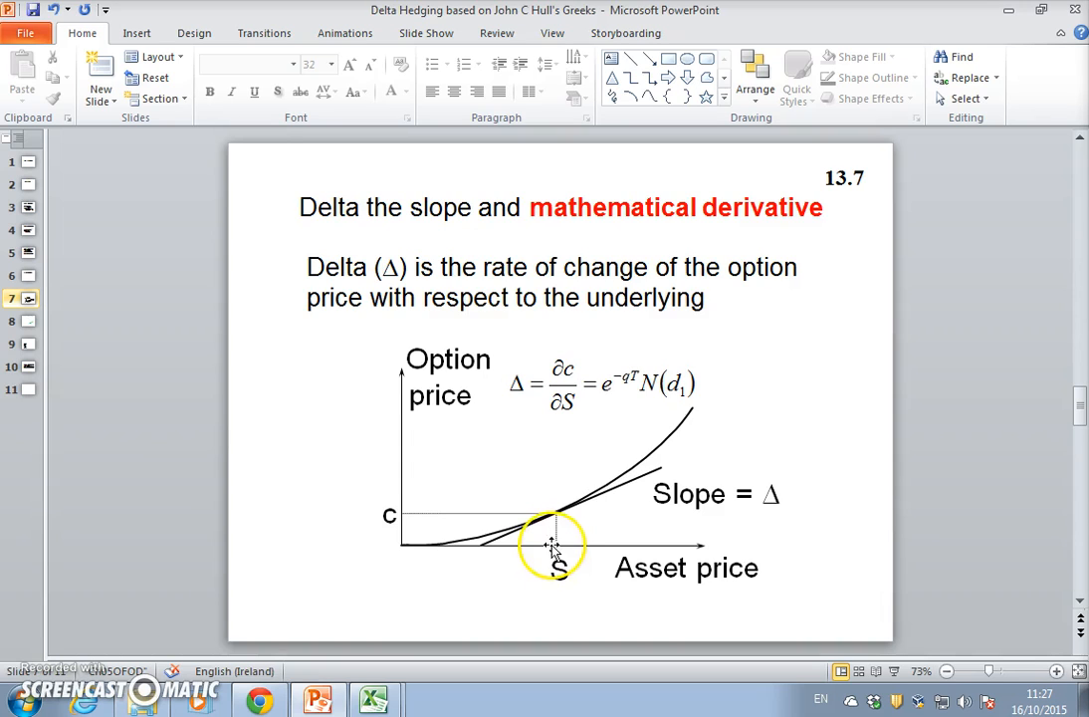
pyautogui.moveTo(555, 412)
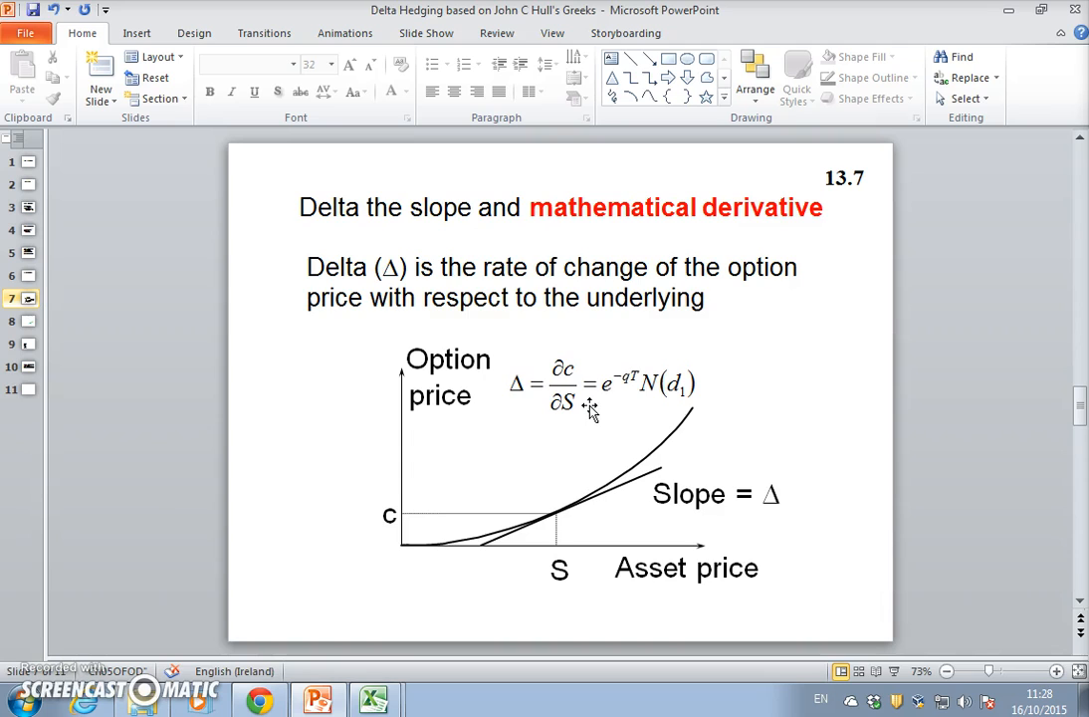
# Step: Display slide 7 on delta as the slope and derivative of the option price
pyautogui.click(16, 321)
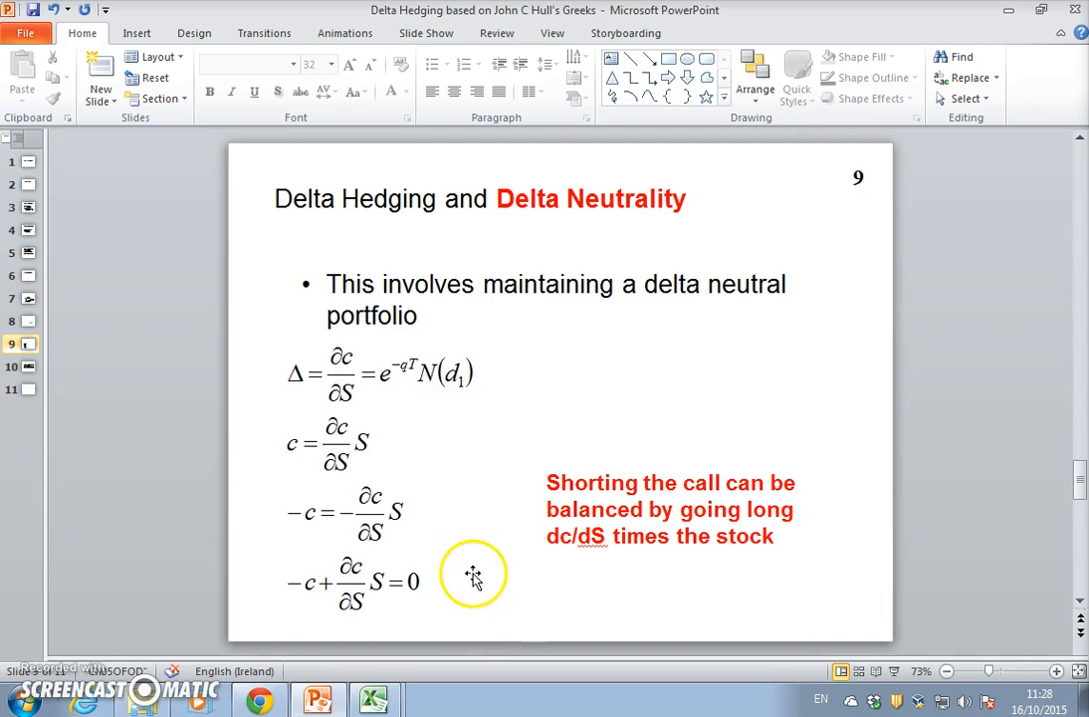
pyautogui.moveTo(453, 553)
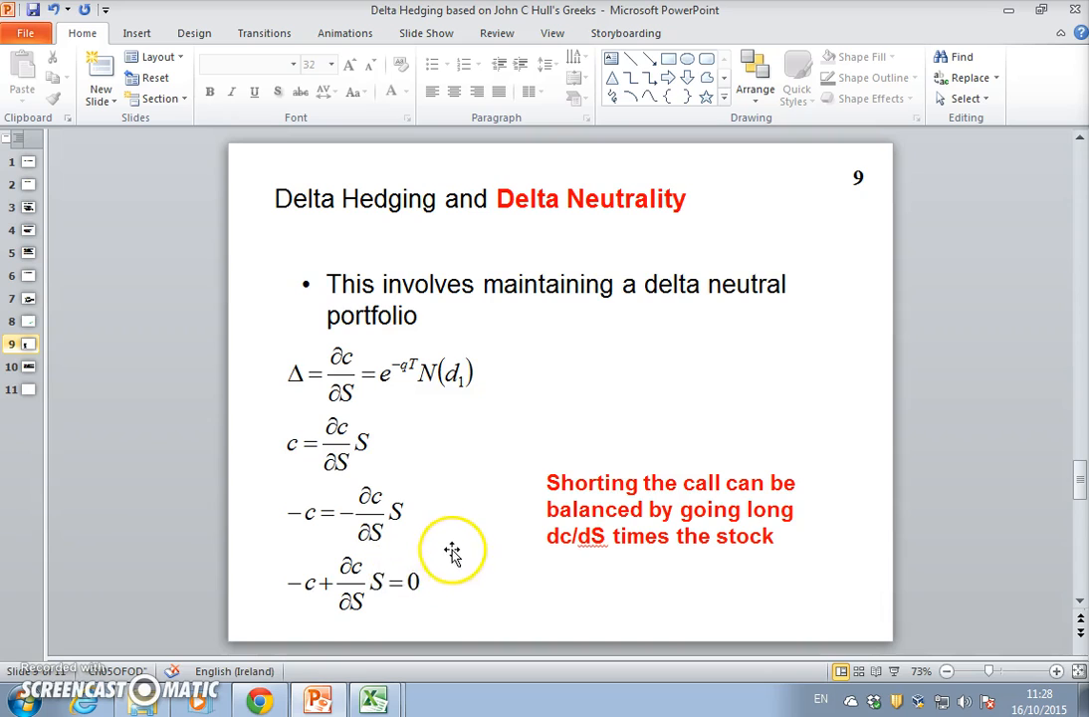
pyautogui.moveTo(351, 600)
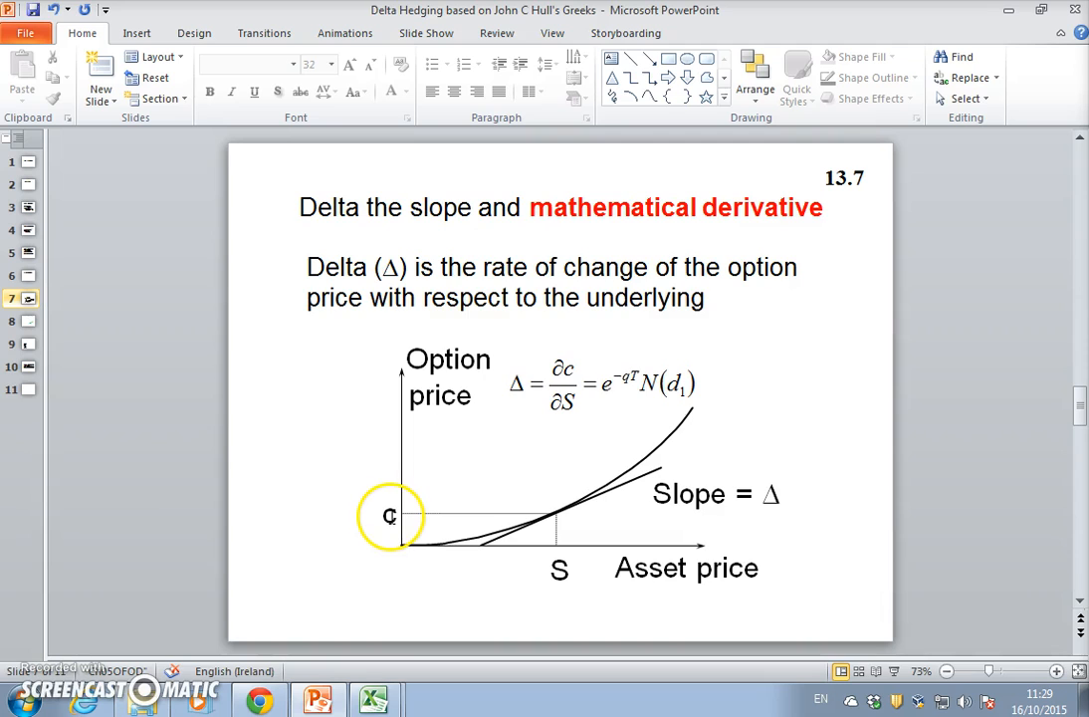
pyautogui.moveTo(667, 436)
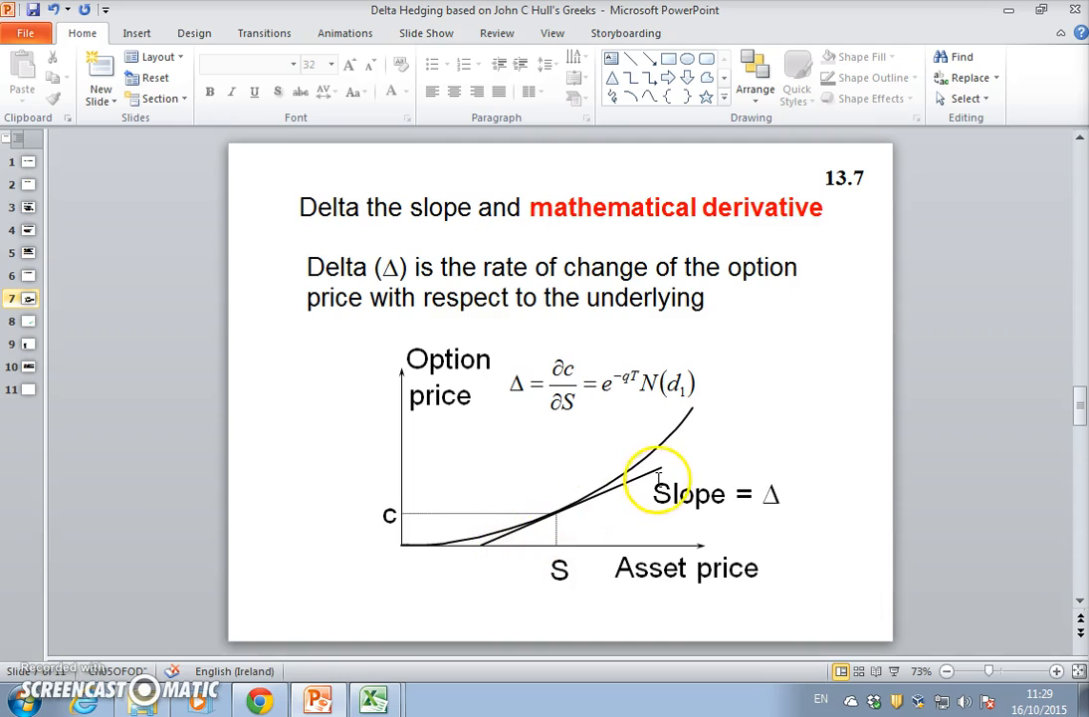
pyautogui.moveTo(767, 488)
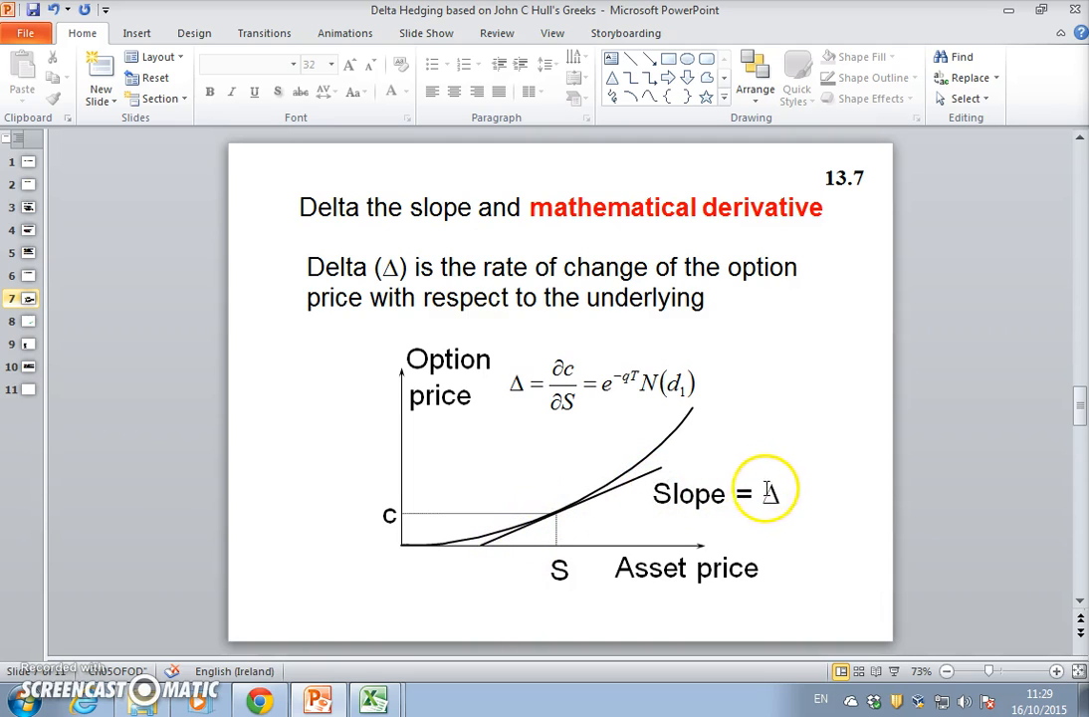
pyautogui.moveTo(664, 438)
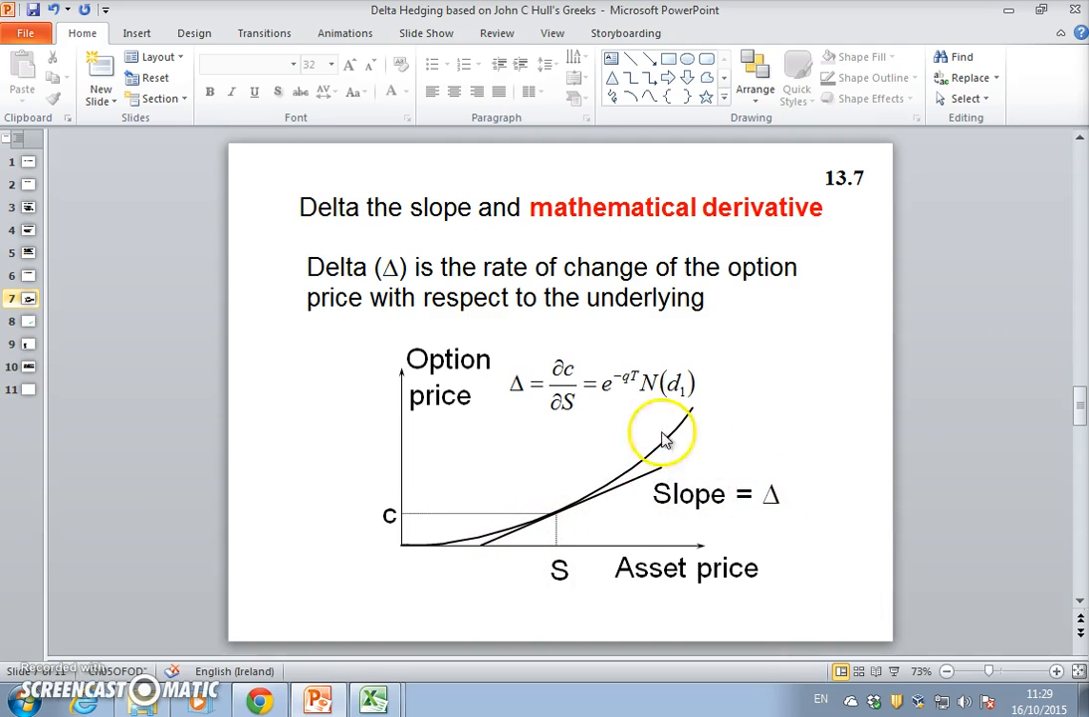
pyautogui.moveTo(563, 384)
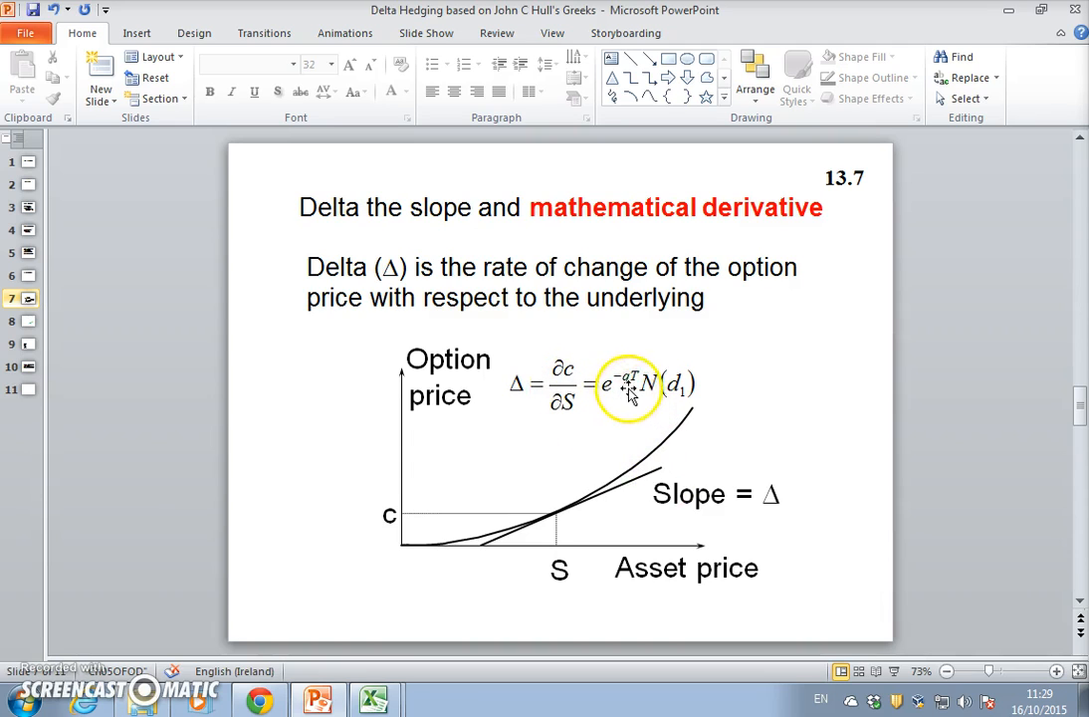
pyautogui.moveTo(597, 388)
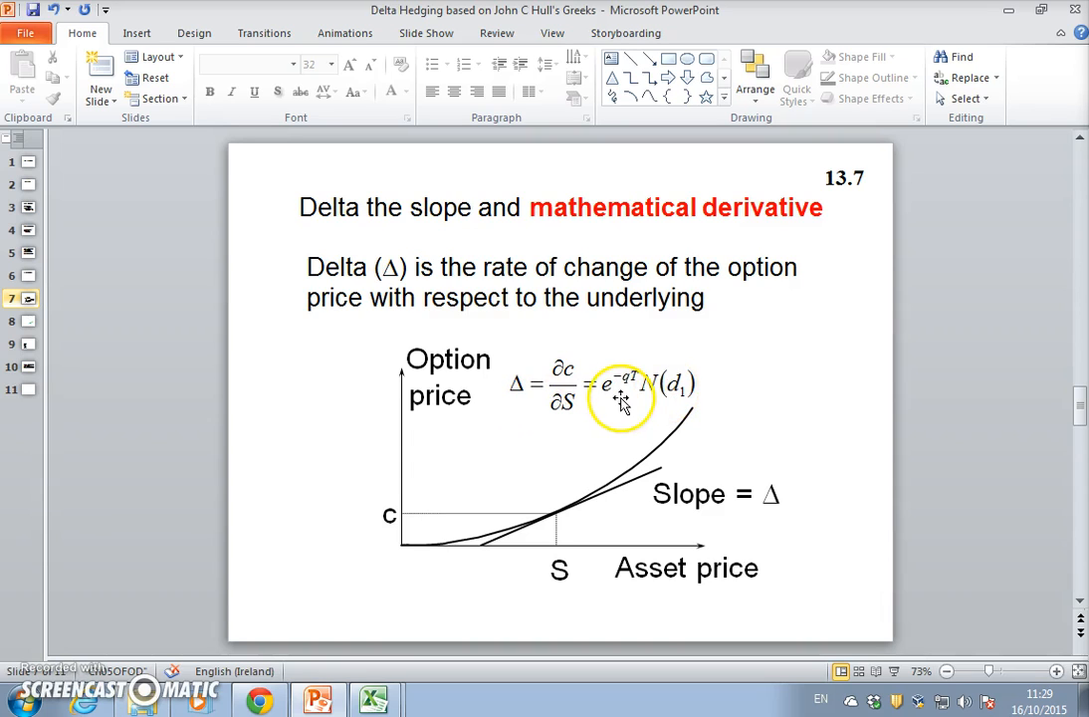
pyautogui.moveTo(655, 396)
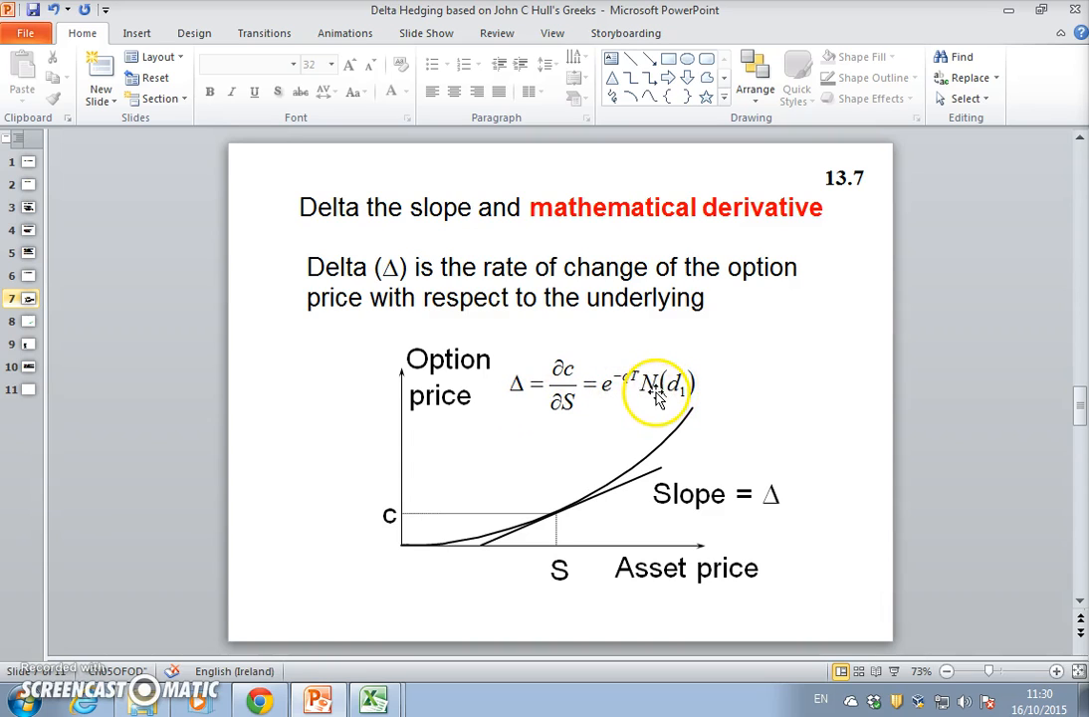
pyautogui.moveTo(563, 403)
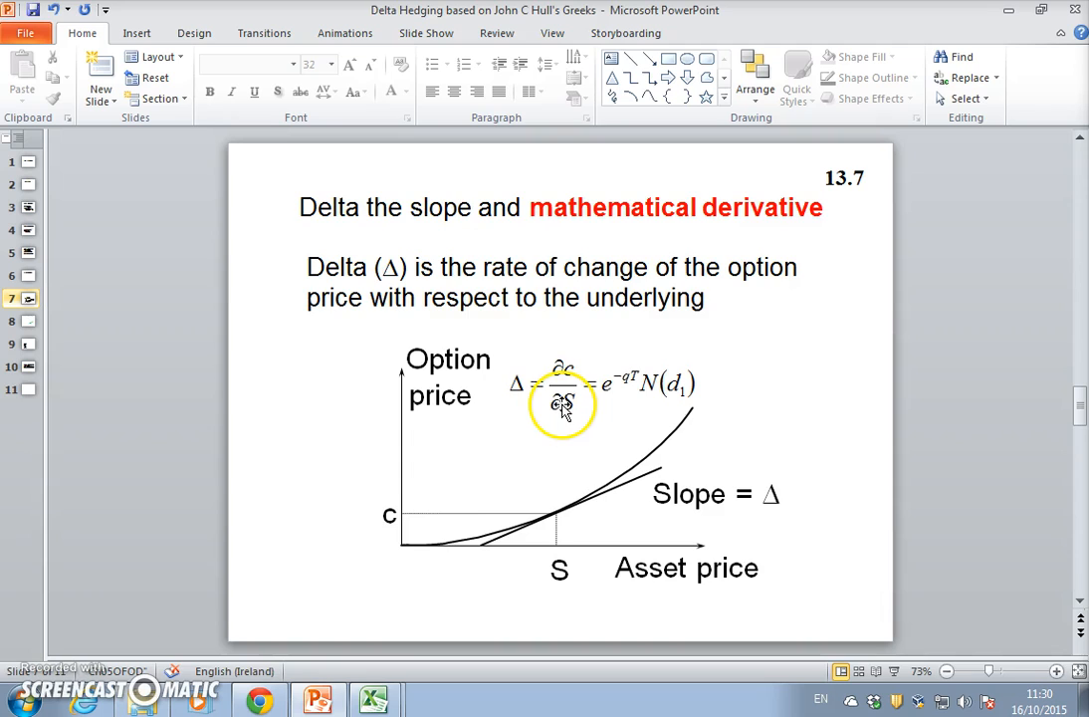
pyautogui.moveTo(538, 522)
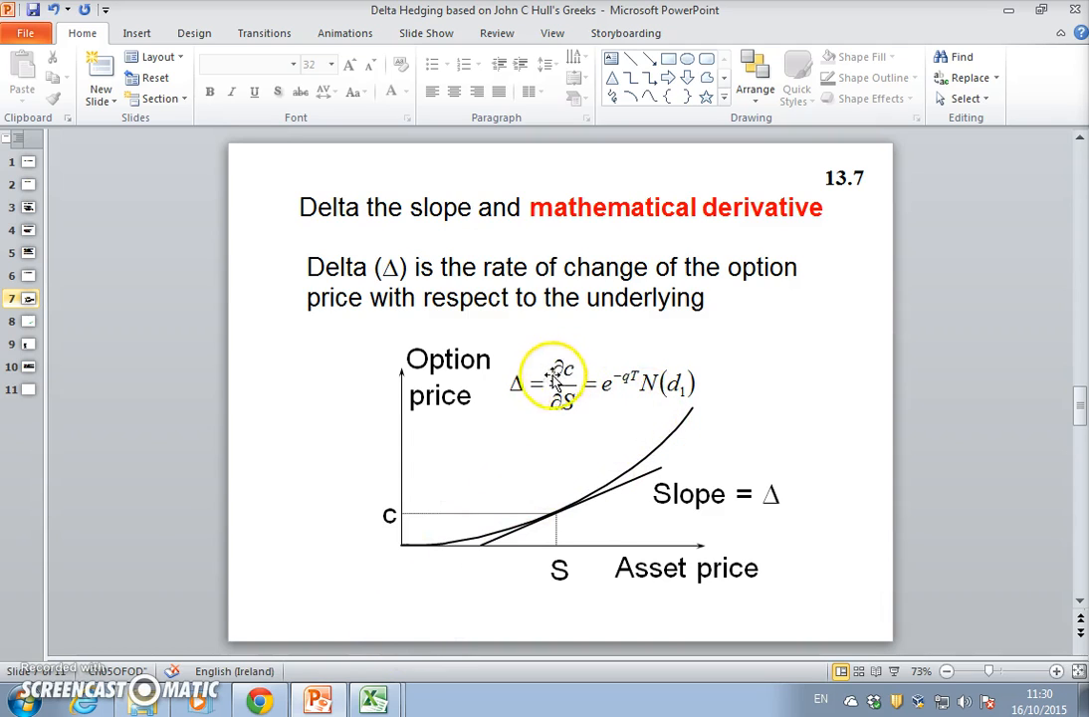
pyautogui.moveTo(503, 510)
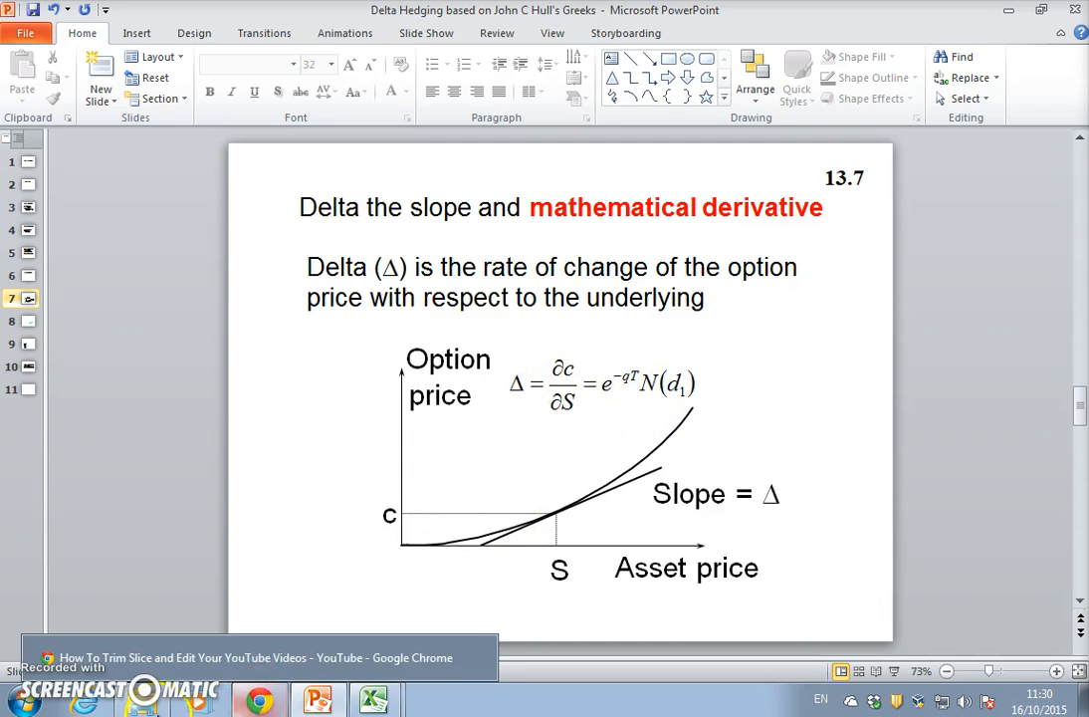
pyautogui.moveTo(580, 342)
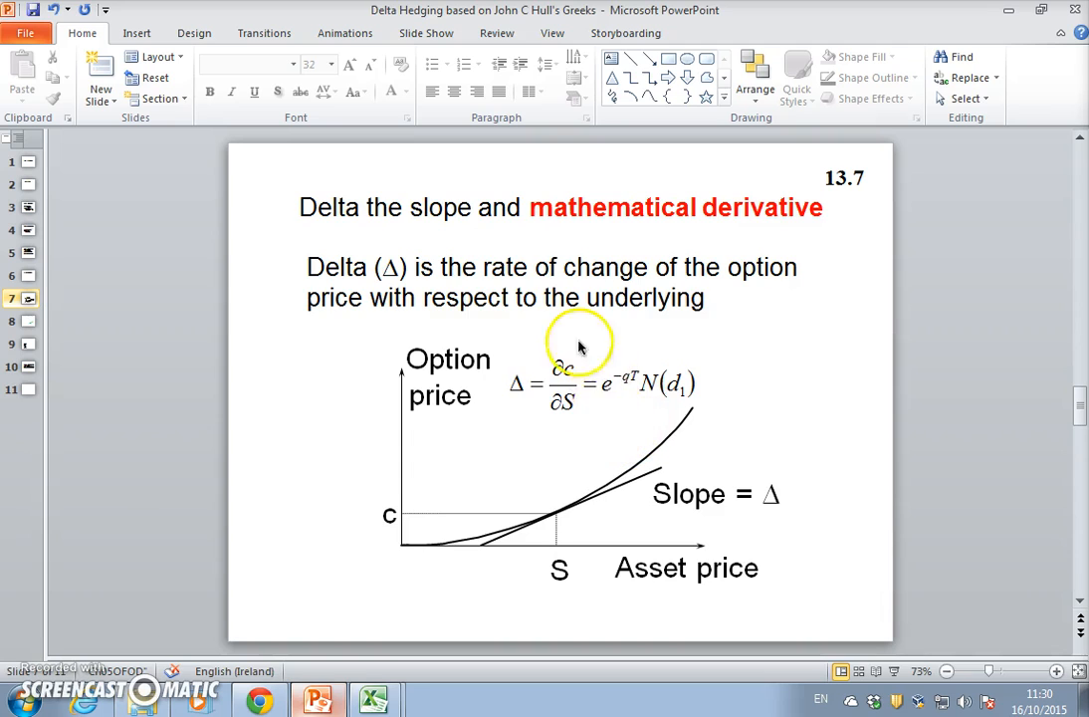
pyautogui.moveTo(637, 361)
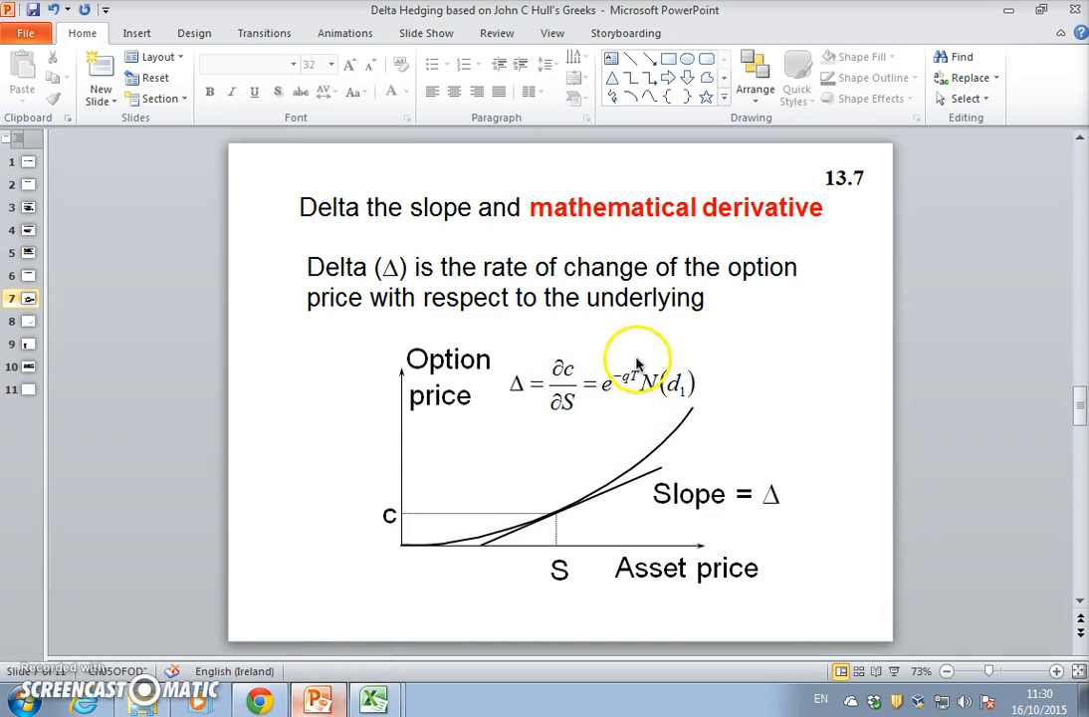
pyautogui.moveTo(646, 391)
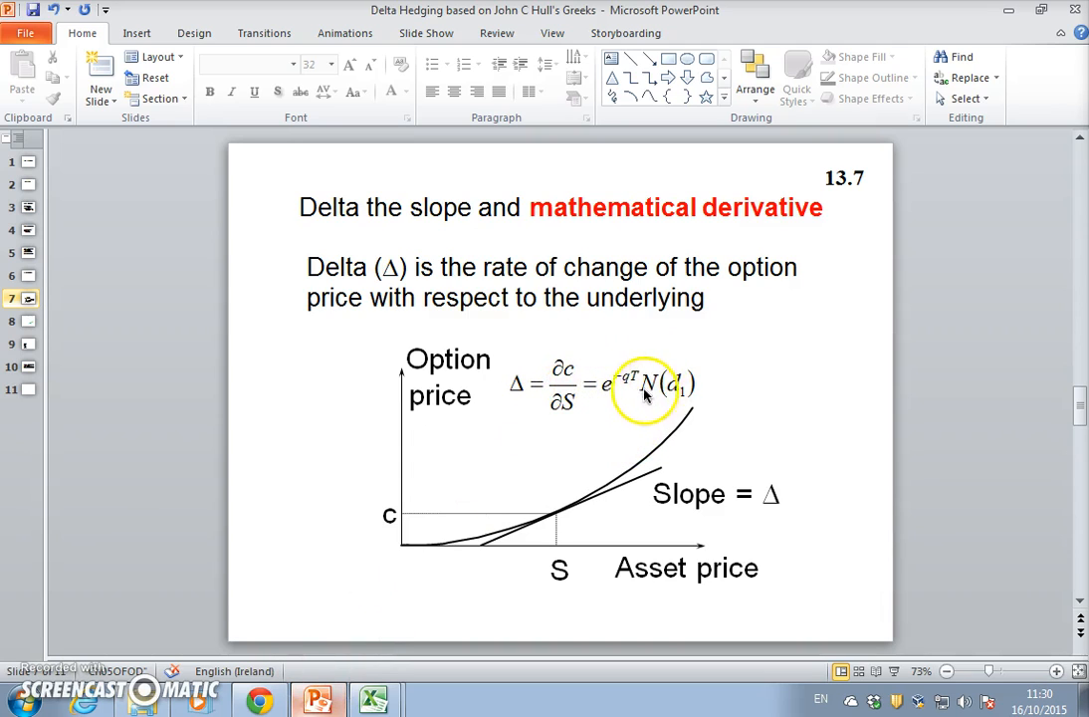
pyautogui.moveTo(566, 408)
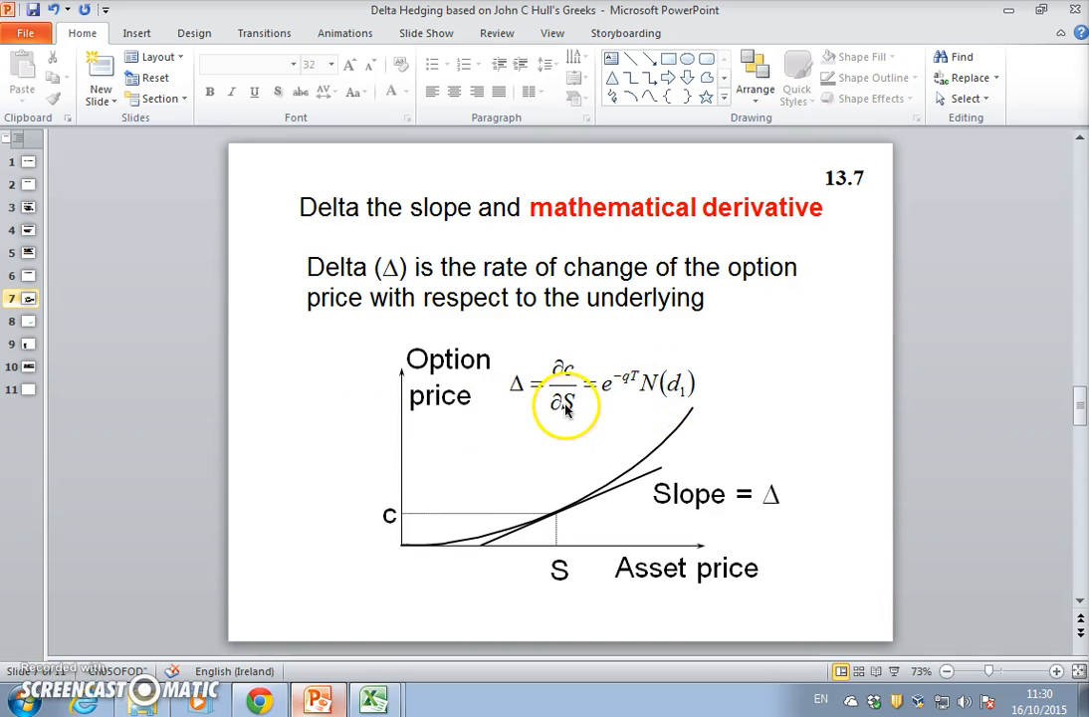
pyautogui.moveTo(646, 404)
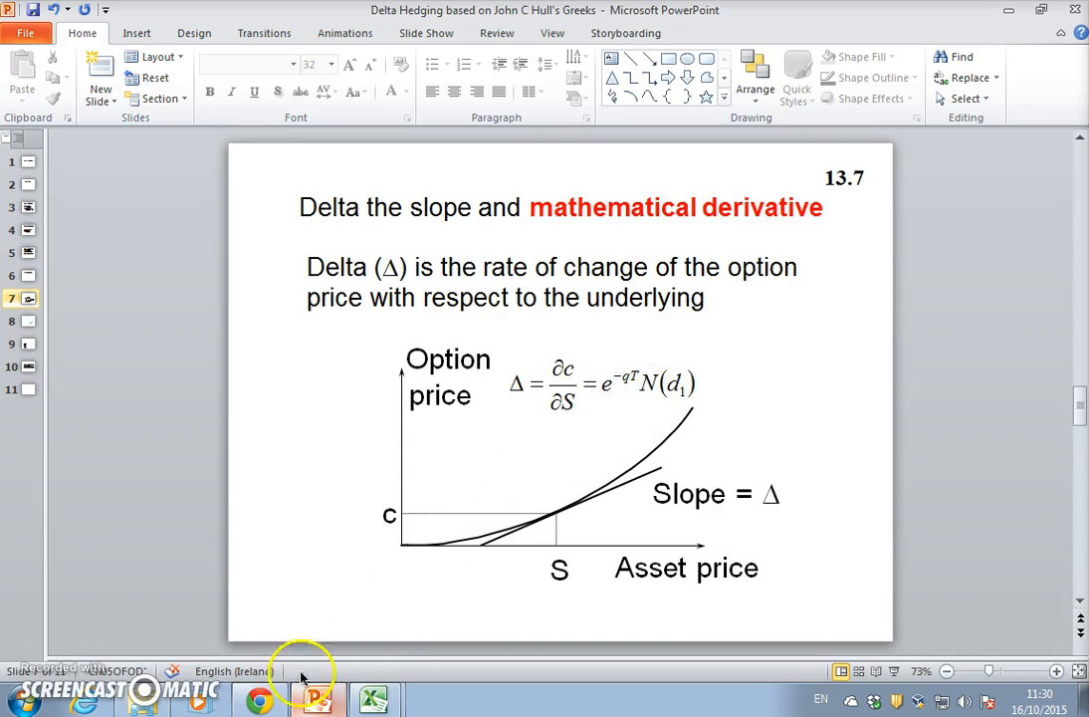
# Step: In the browser, open the 'Option Greeks; Delta, Gamma, Vega, Theta' YouTube playlist
pyautogui.click(257, 699)
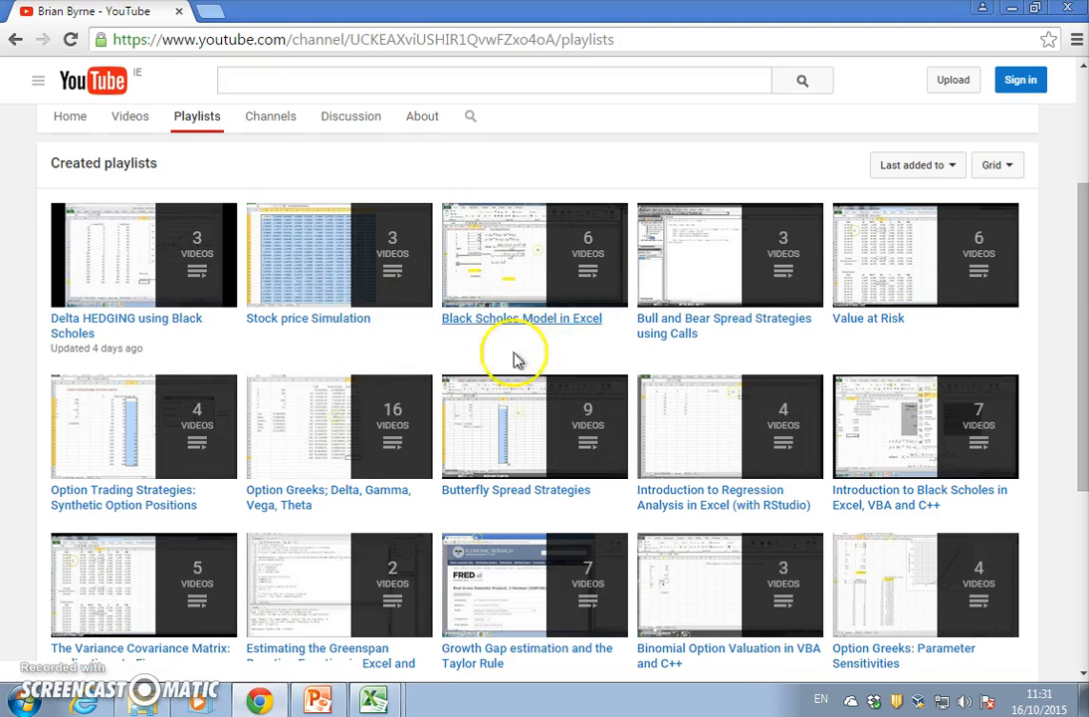
pyautogui.moveTo(356, 497)
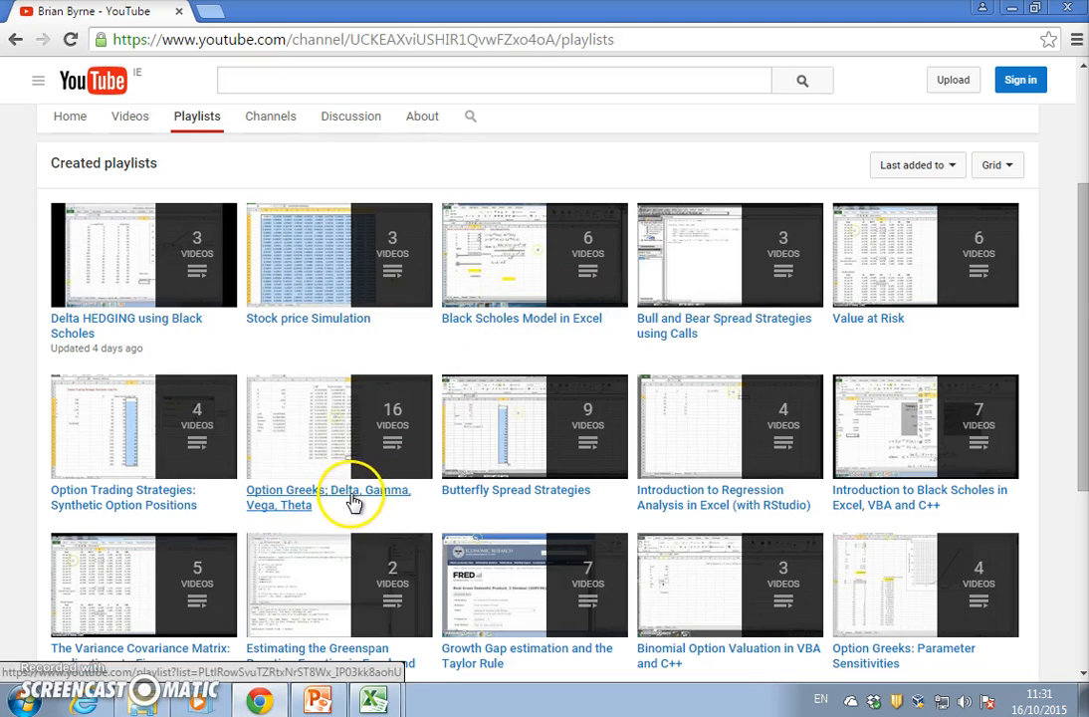
pyautogui.click(329, 497)
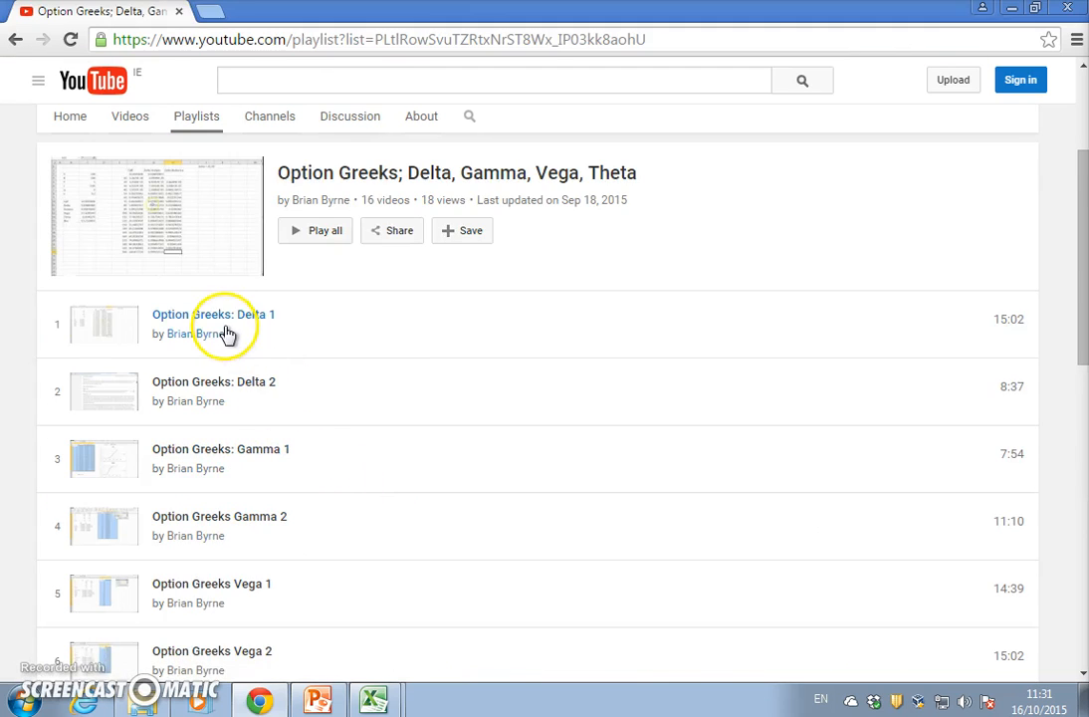
pyautogui.moveTo(228, 365)
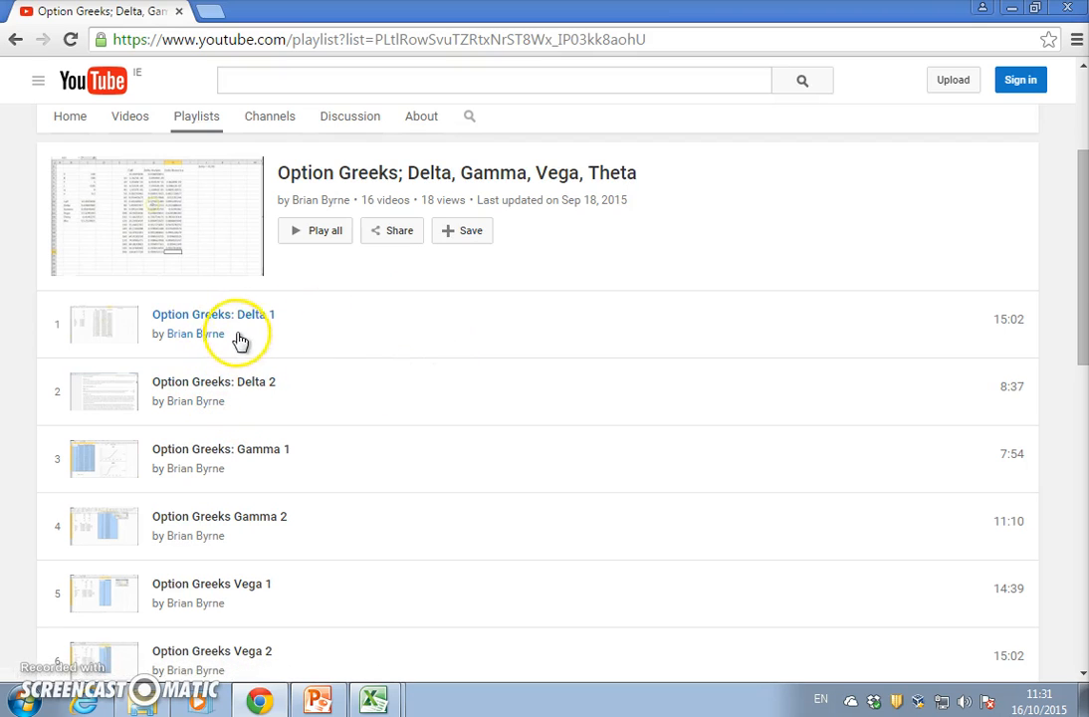
pyautogui.moveTo(377, 320)
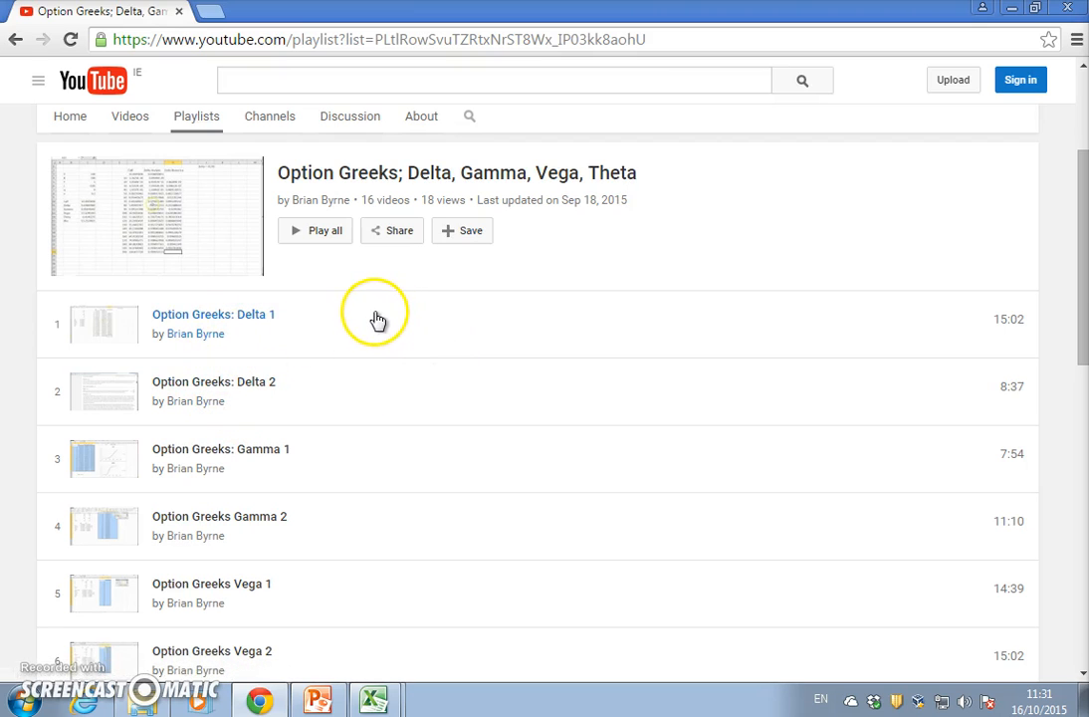
pyautogui.moveTo(338, 326)
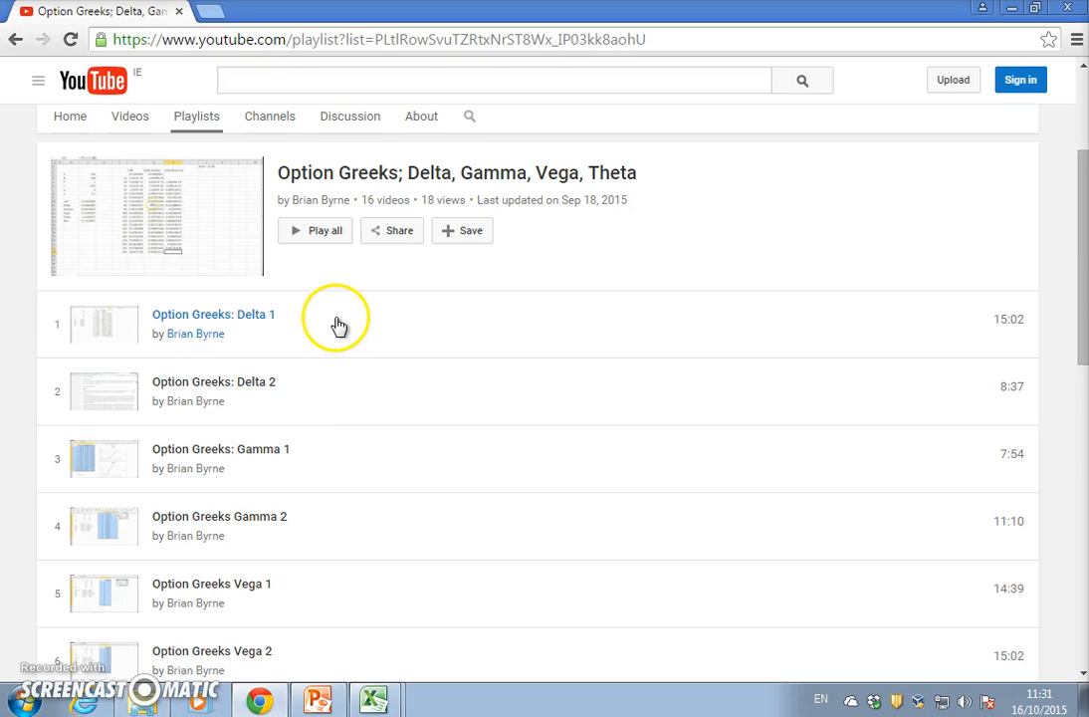
pyautogui.moveTo(363, 666)
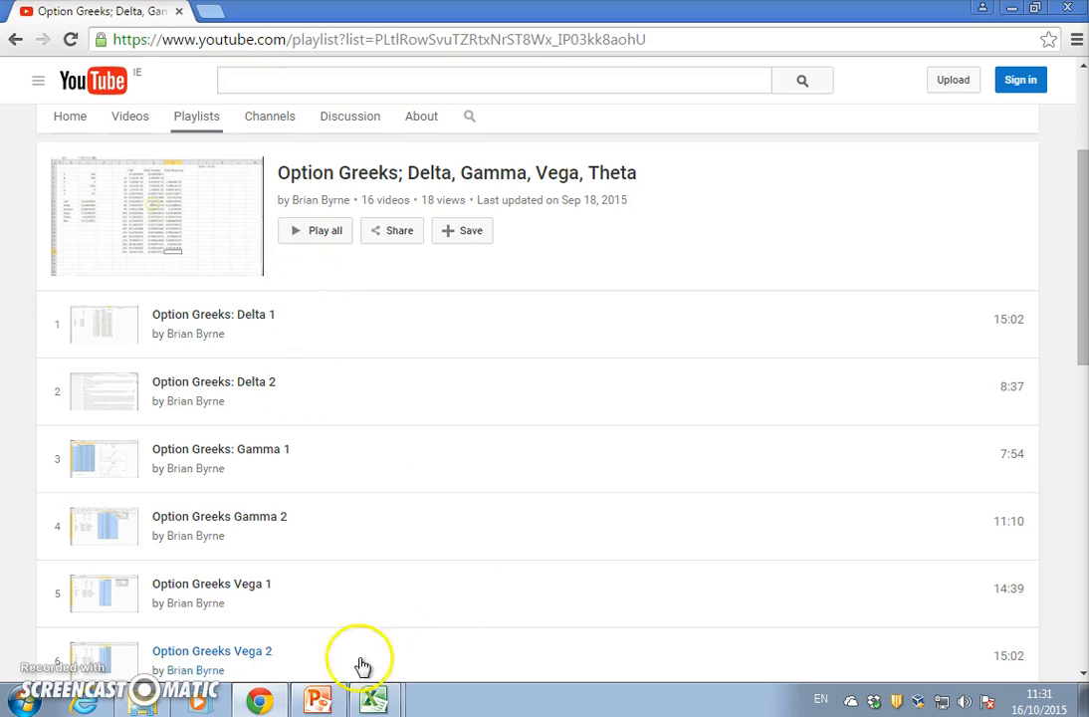
pyautogui.moveTo(316, 700)
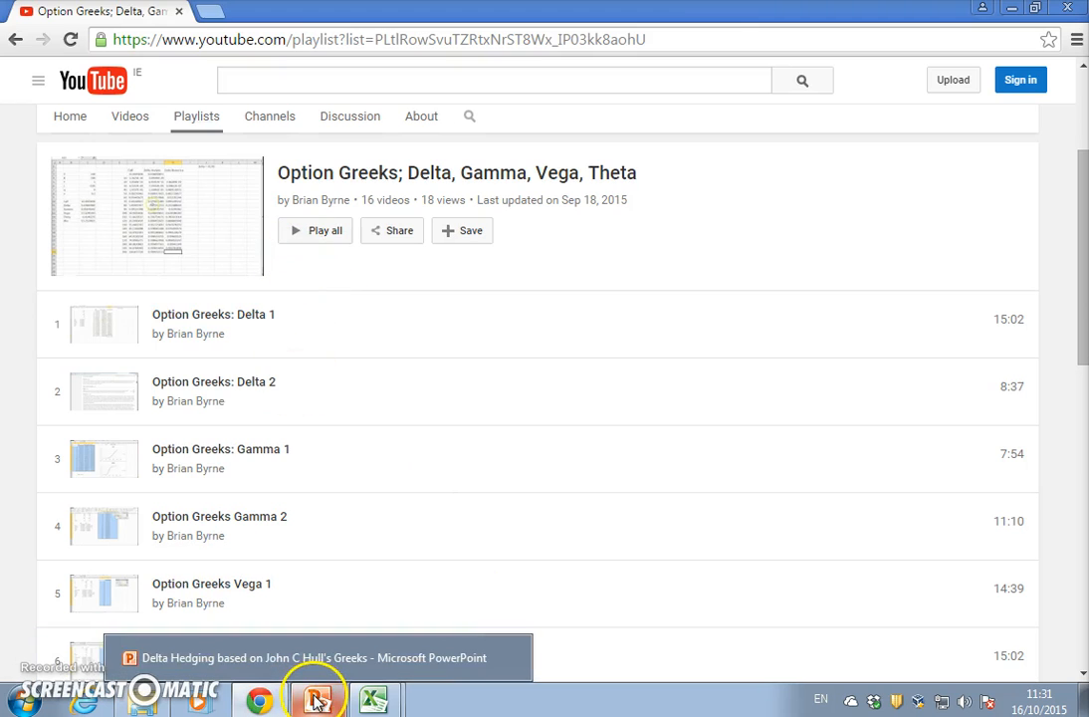
# Step: Return to the Delta Hedging 1 workbook, inspect C19's DeltaC formula, and view its VBA code
pyautogui.click(317, 700)
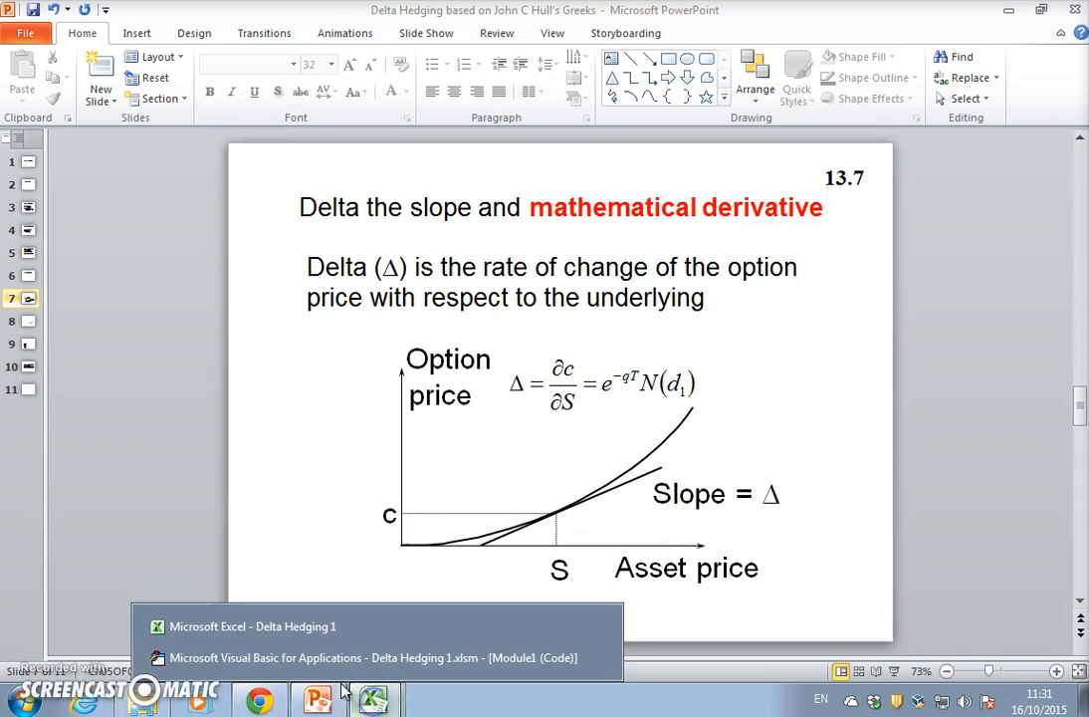
pyautogui.click(251, 626)
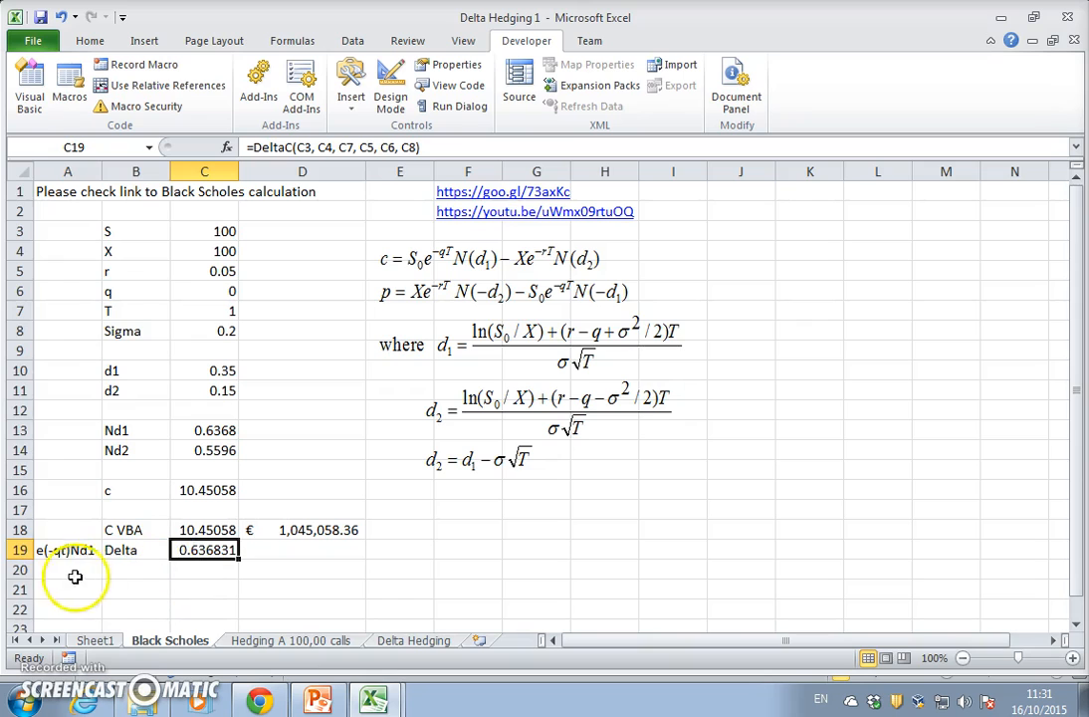
pyautogui.click(67, 550)
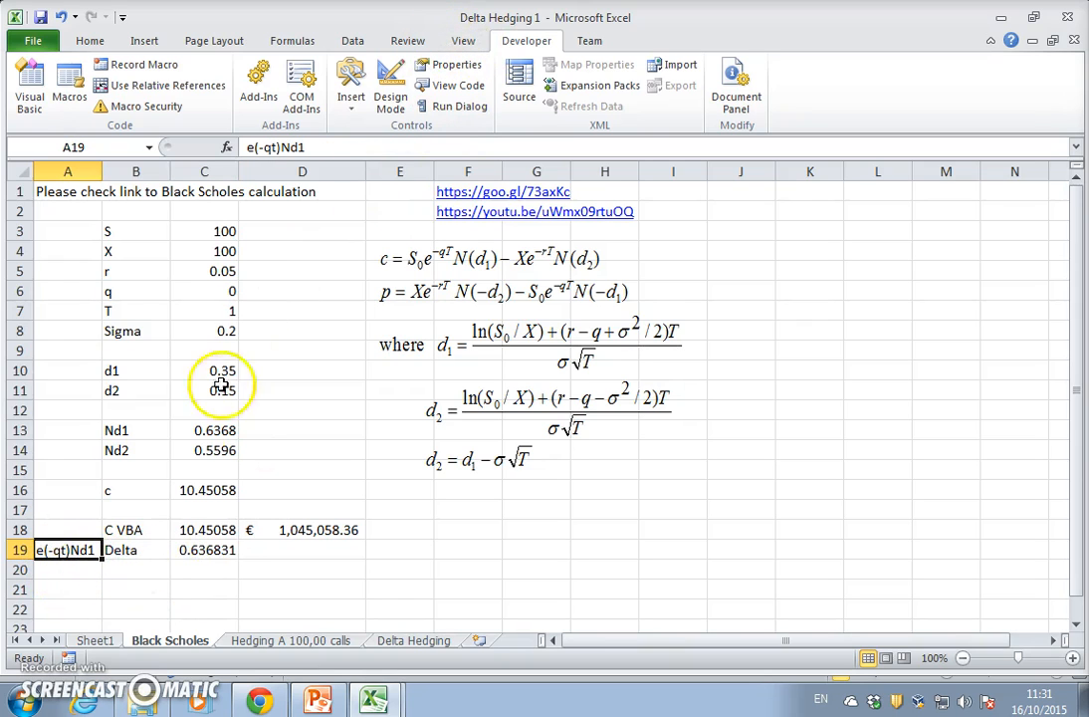
pyautogui.click(205, 550)
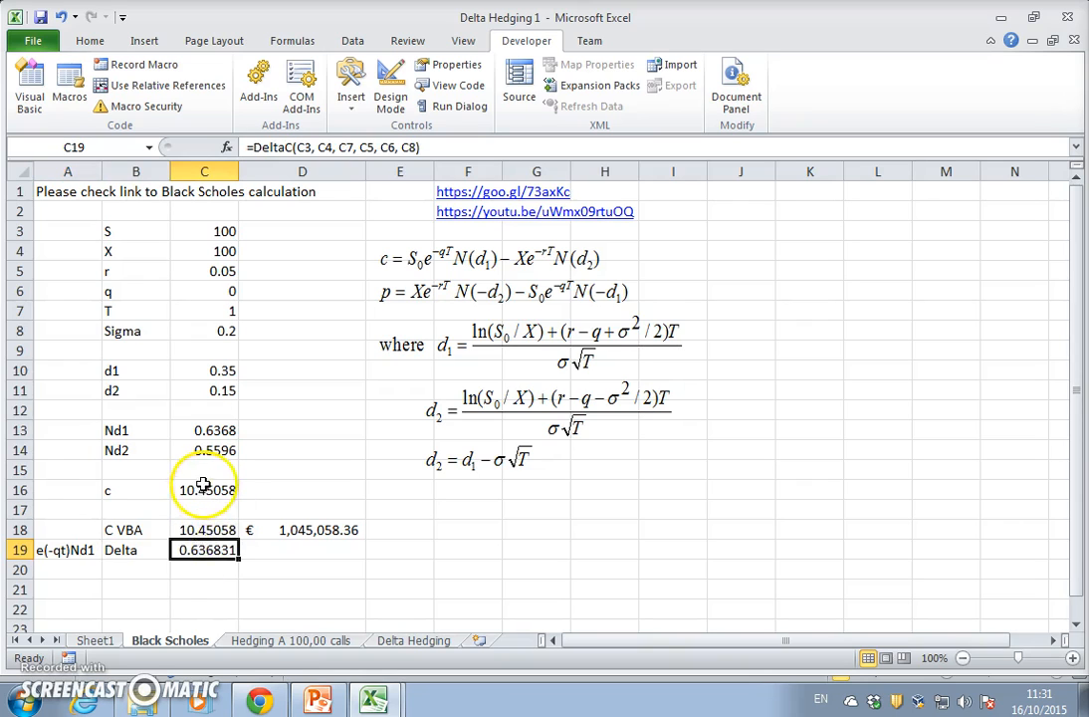
pyautogui.click(204, 529)
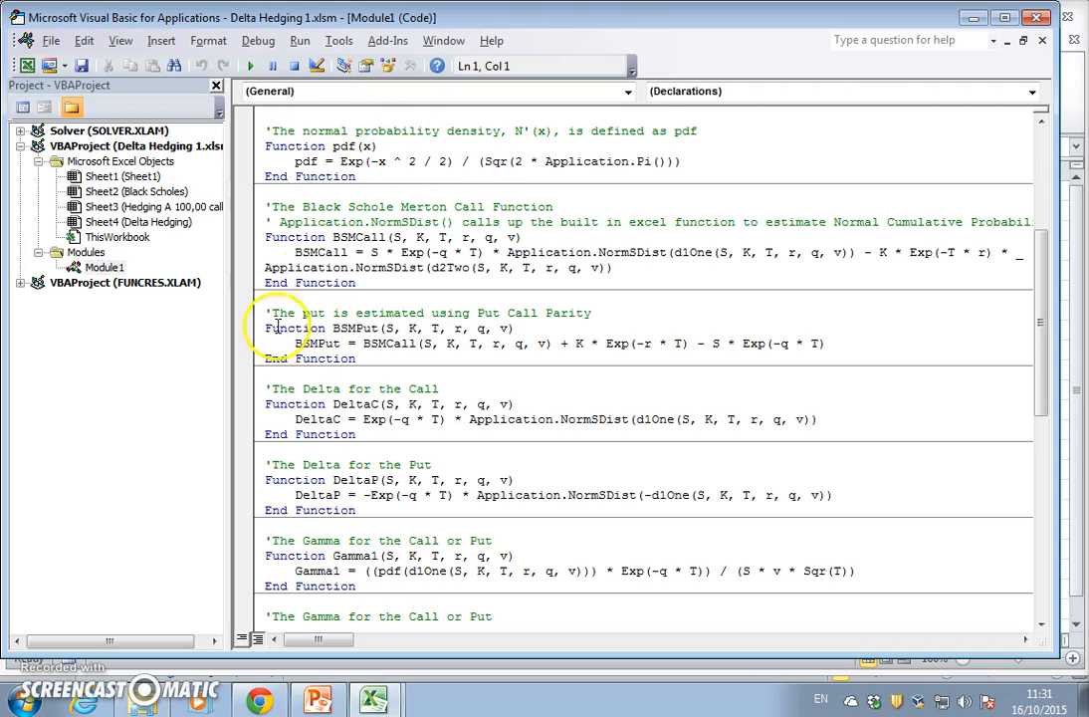
pyautogui.scroll(-3)
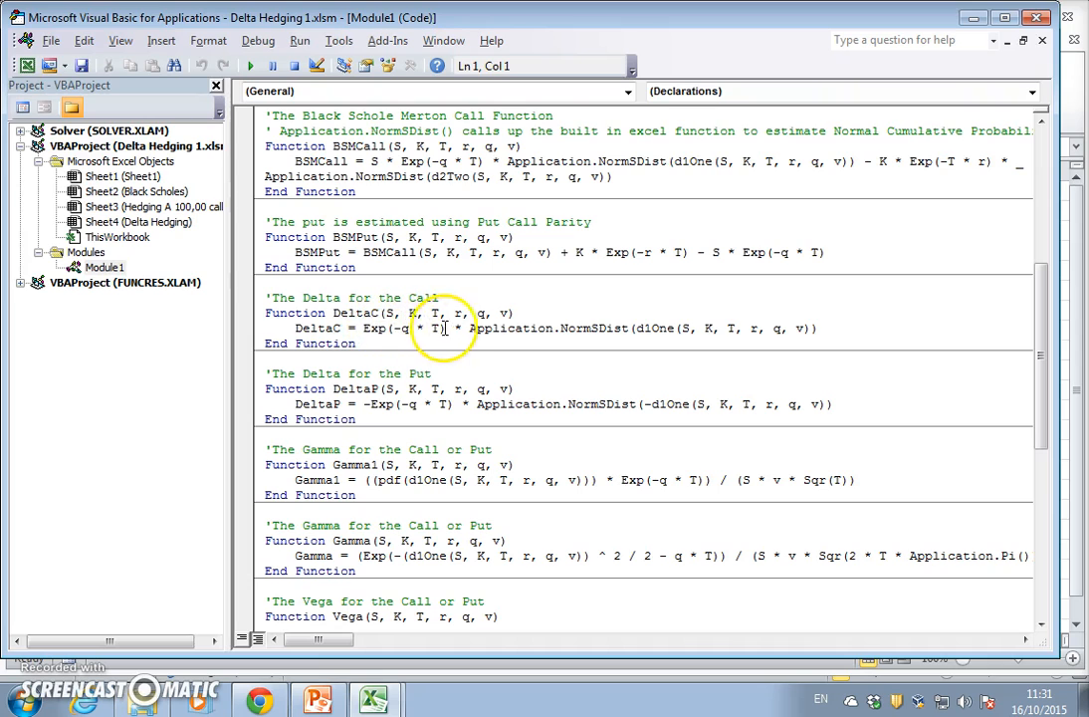
pyautogui.moveTo(770, 328)
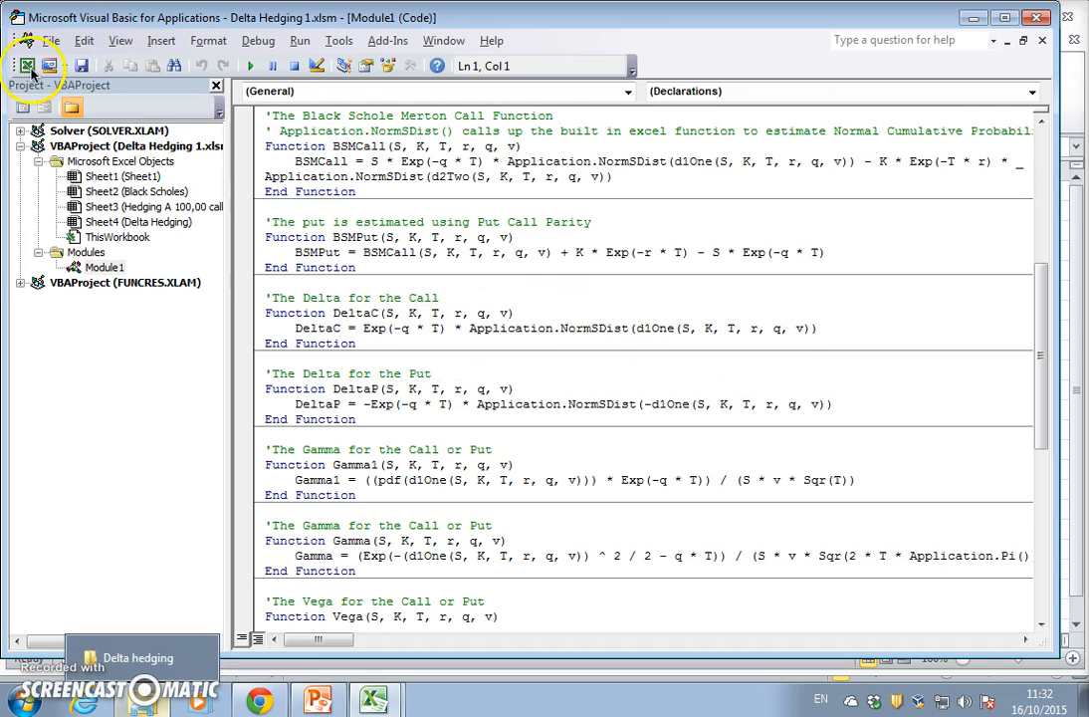
# Step: Show PowerPoint slide 9 on delta neutrality, ending with −c + (∂c/∂S)S = 0
pyautogui.click(376, 700)
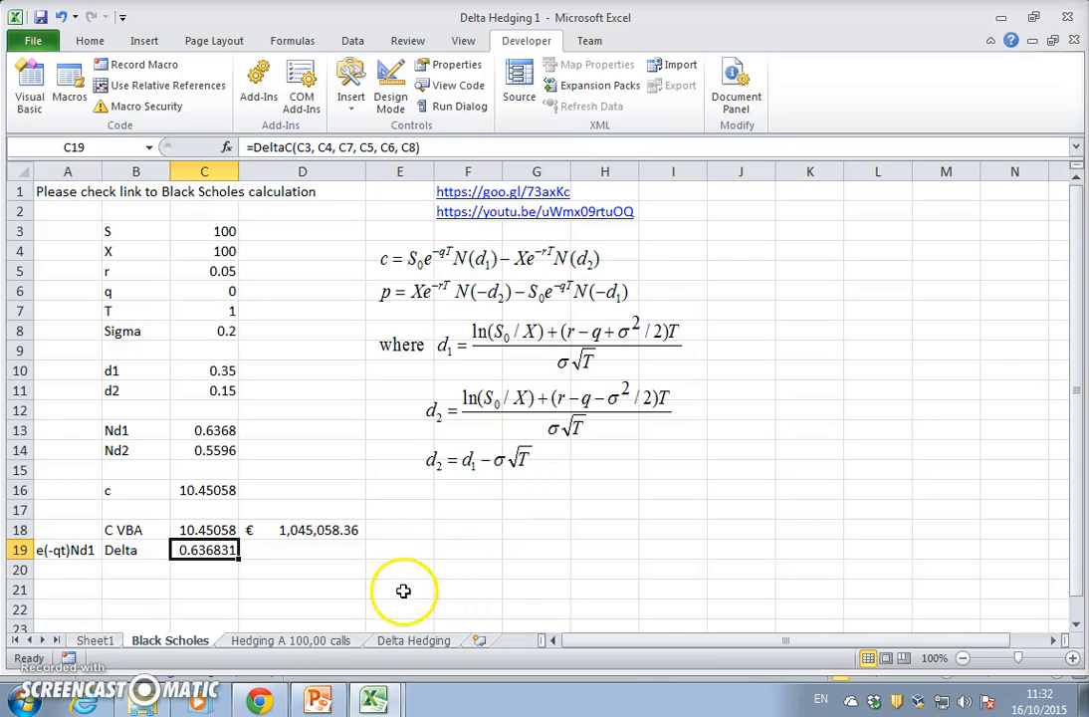
pyautogui.click(316, 699)
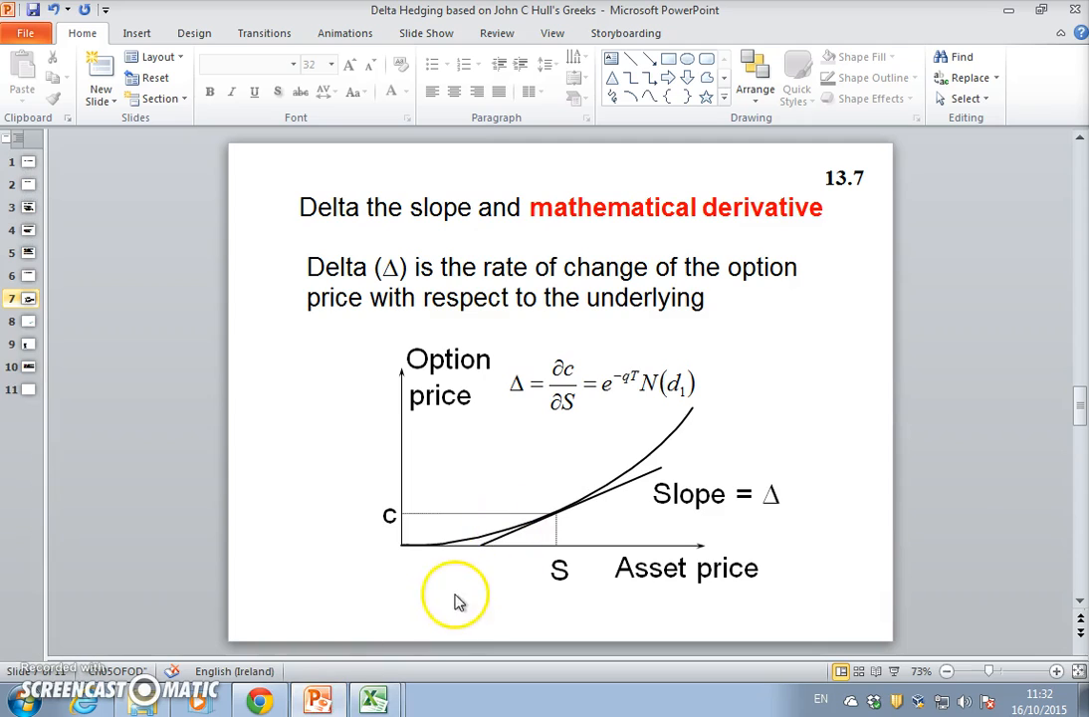
pyautogui.moveTo(573, 411)
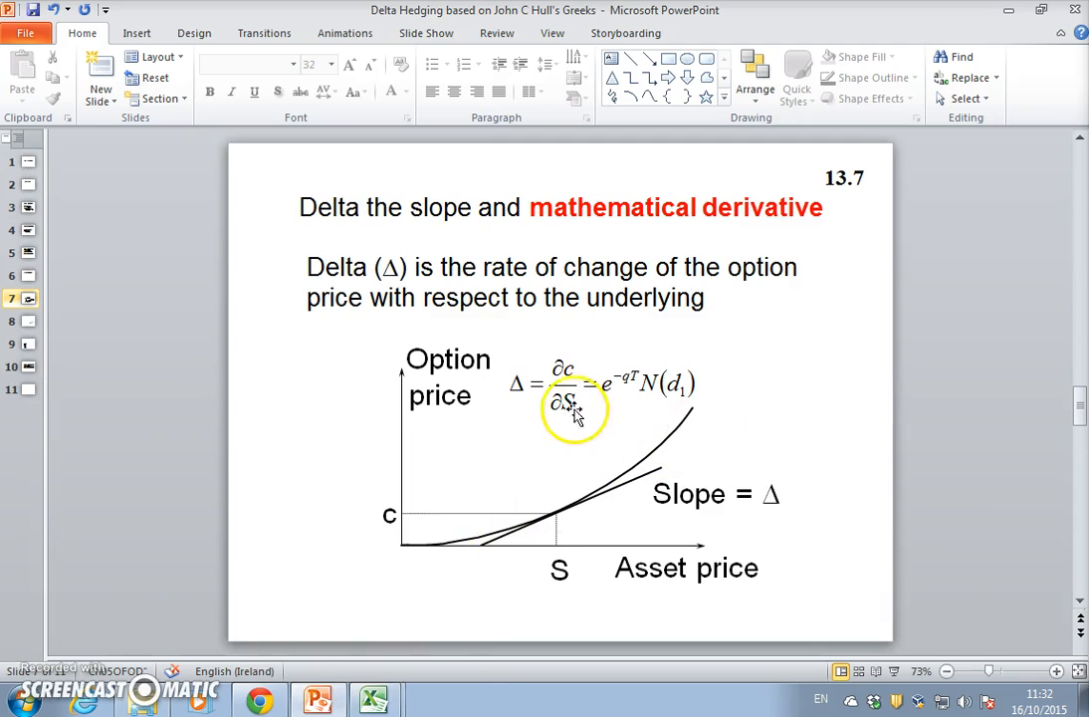
pyautogui.moveTo(735, 416)
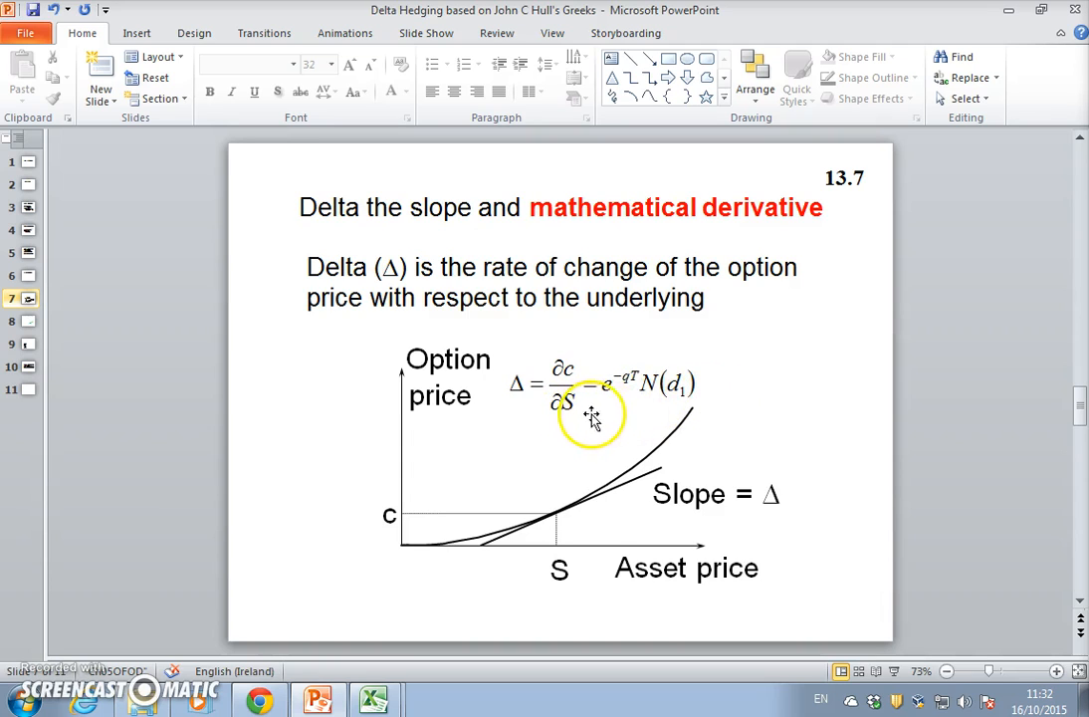
pyautogui.moveTo(615, 406)
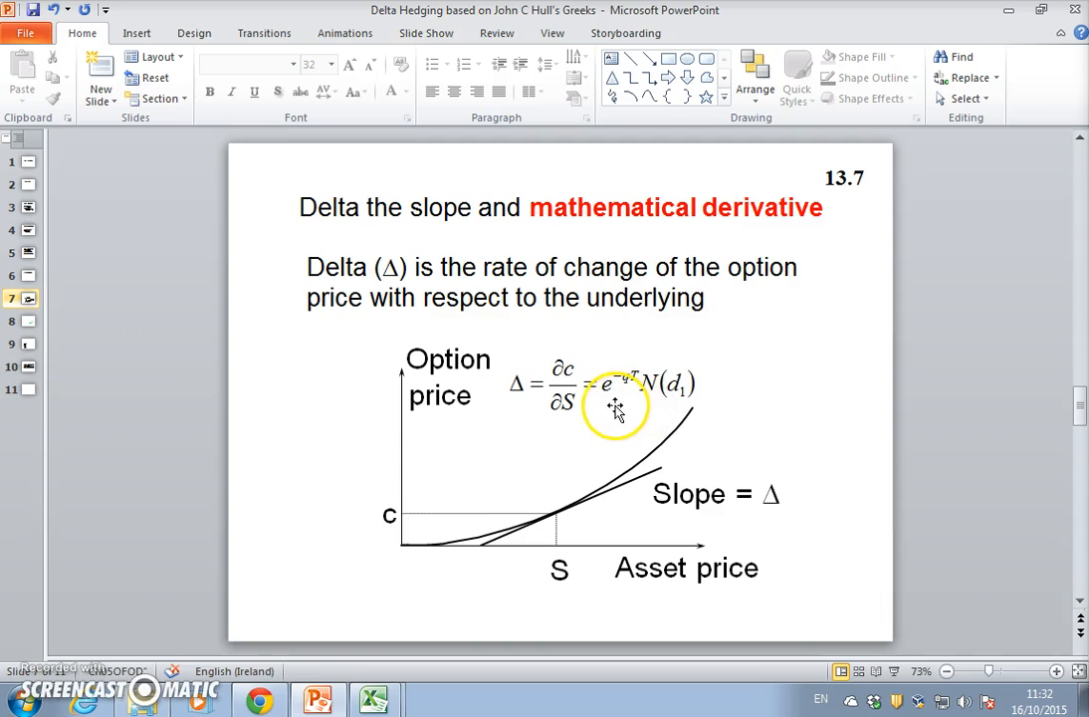
pyautogui.moveTo(736, 438)
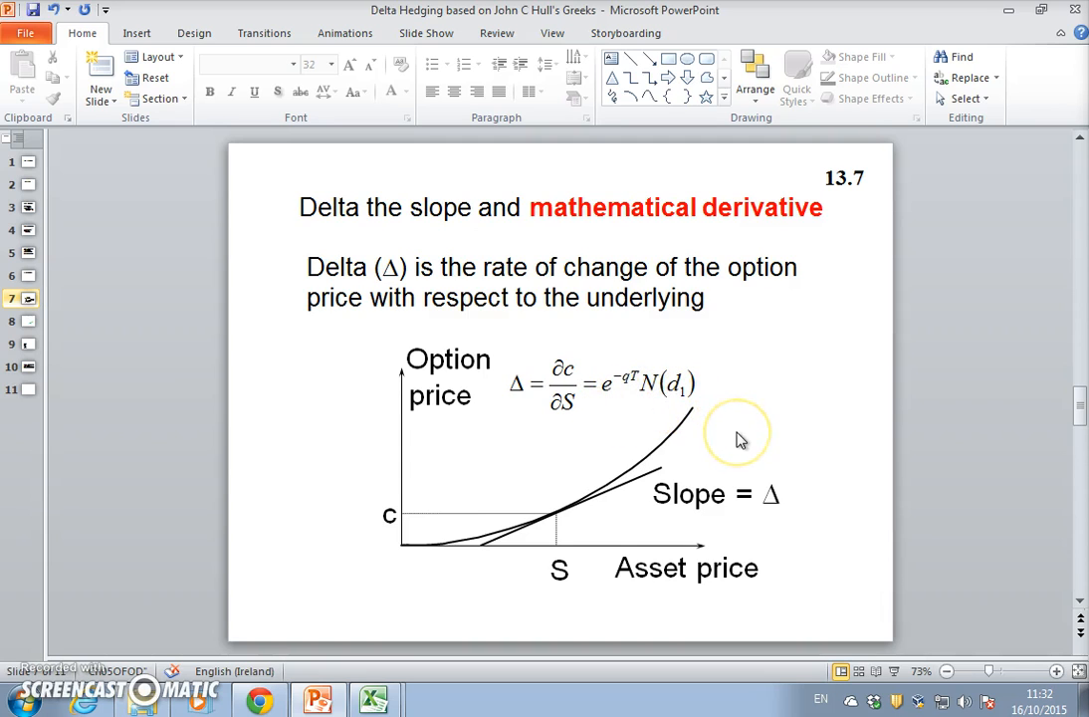
pyautogui.click(15, 344)
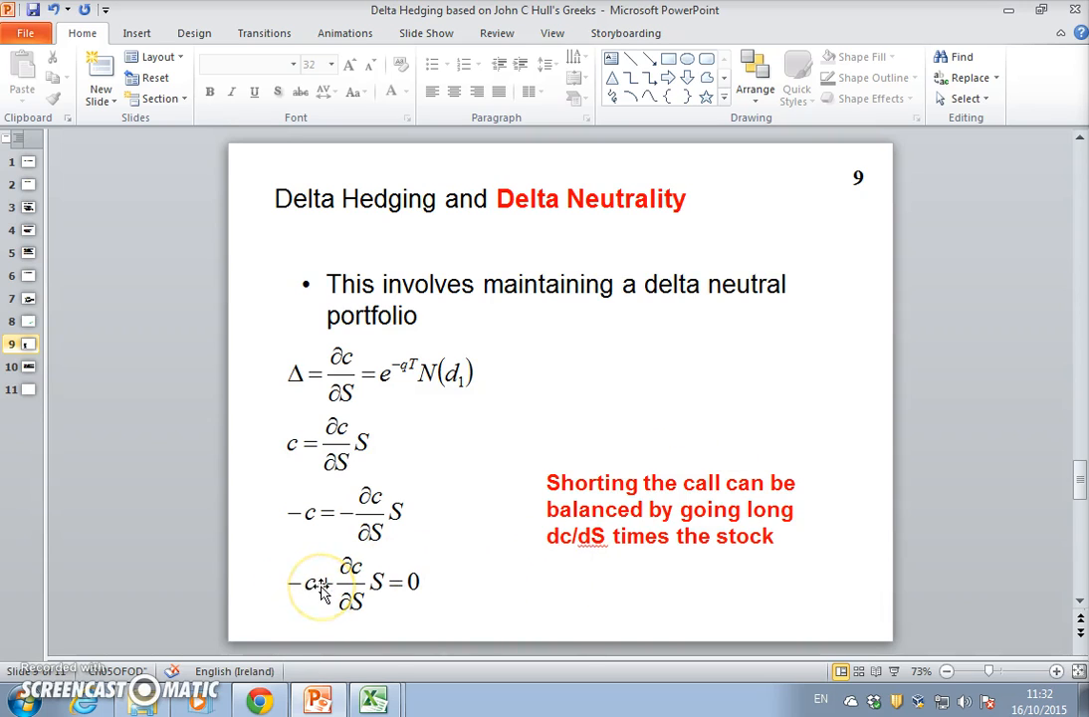
pyautogui.moveTo(383, 592)
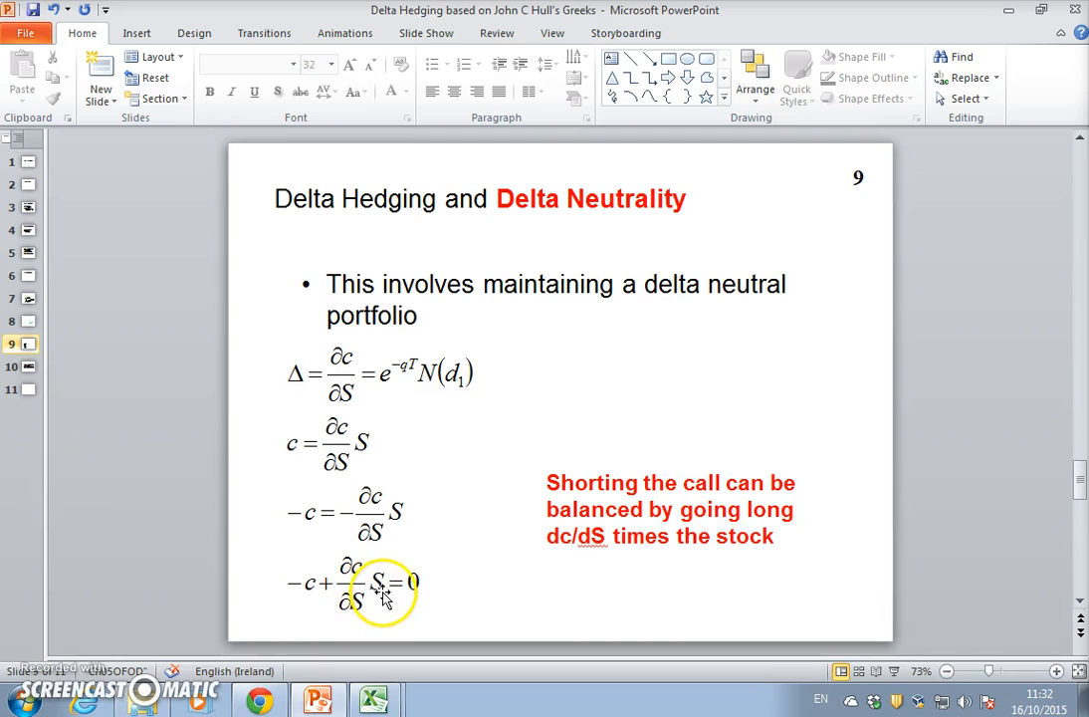
pyautogui.moveTo(351, 594)
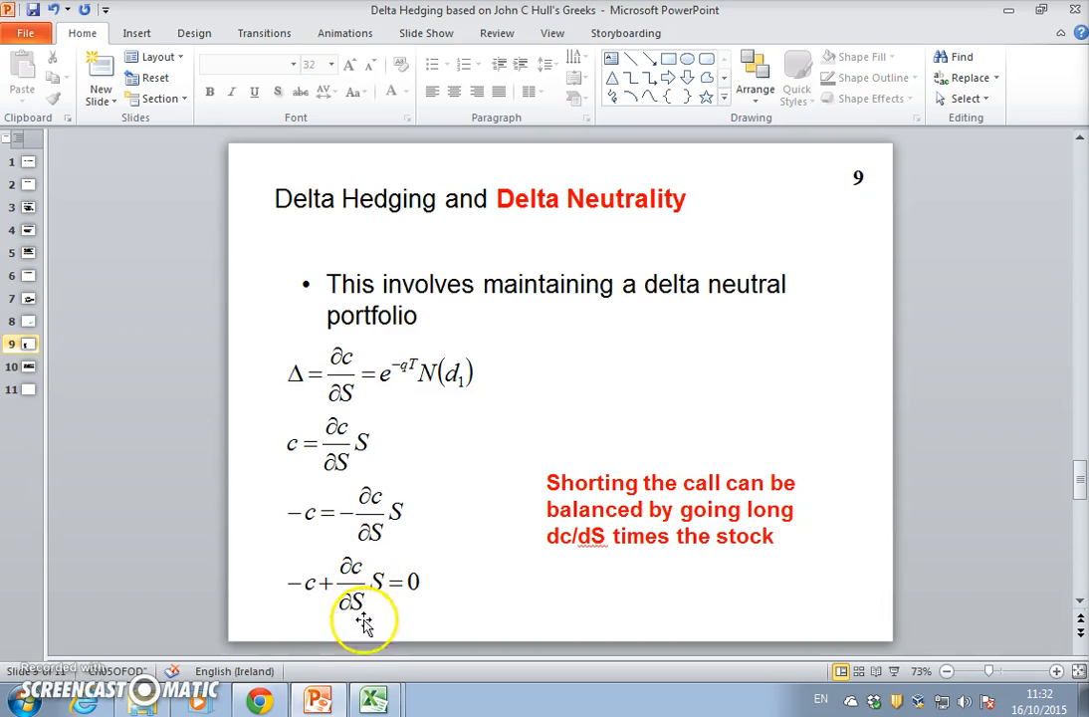
pyautogui.click(372, 701)
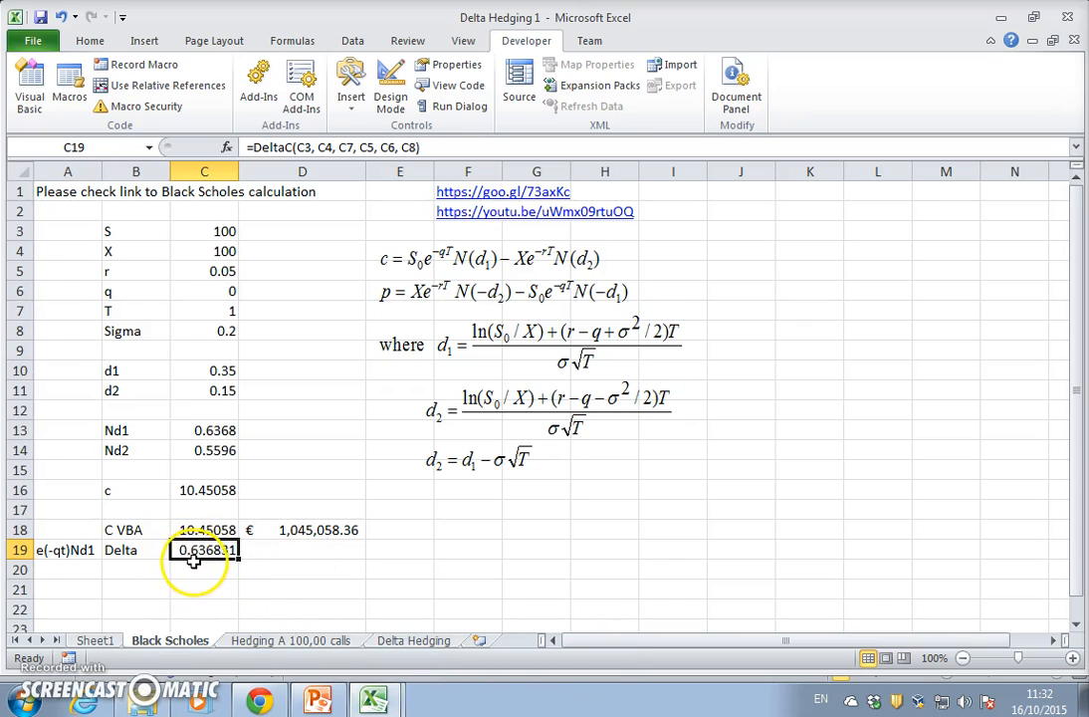
pyautogui.moveTo(196, 588)
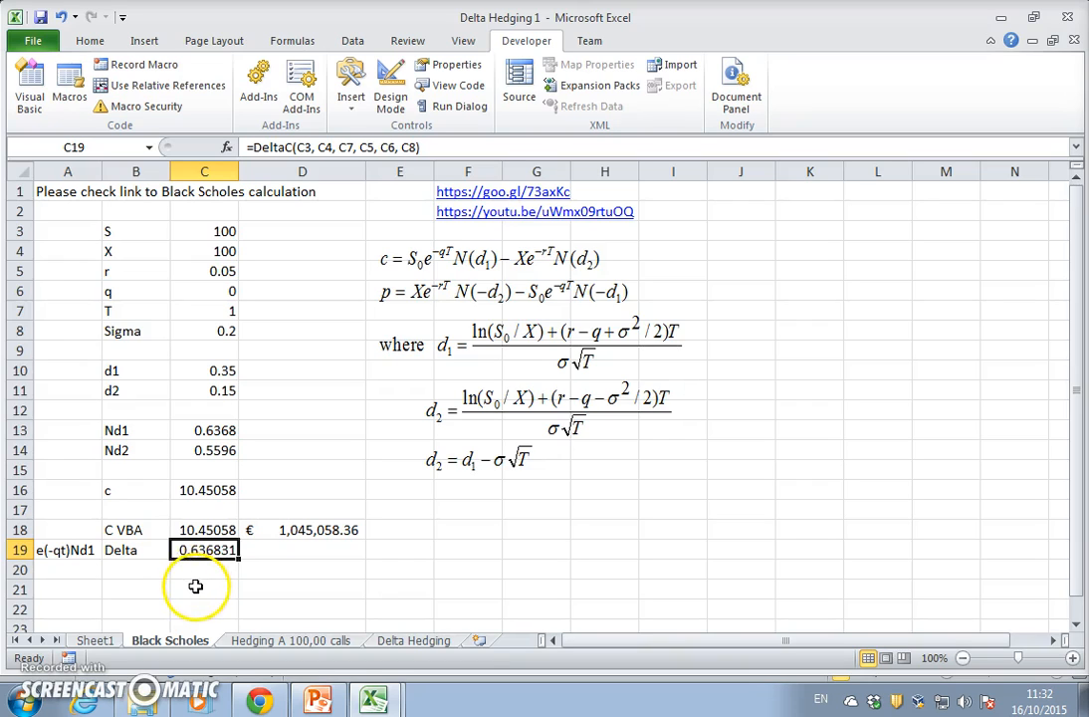
# Step: Enter =C19*100000 in D19, accepting Excel's correction, giving a hedge quantity of 63683.06512
pyautogui.click(205, 589)
pyautogui.write('=C19*')
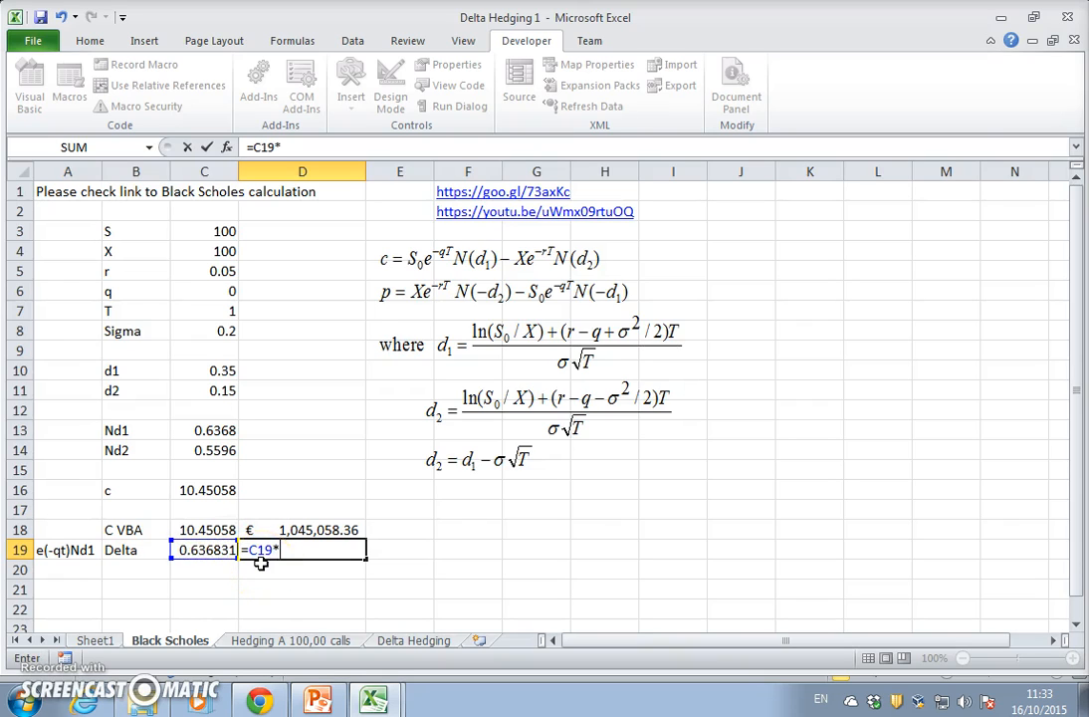
pyautogui.write('100,000')
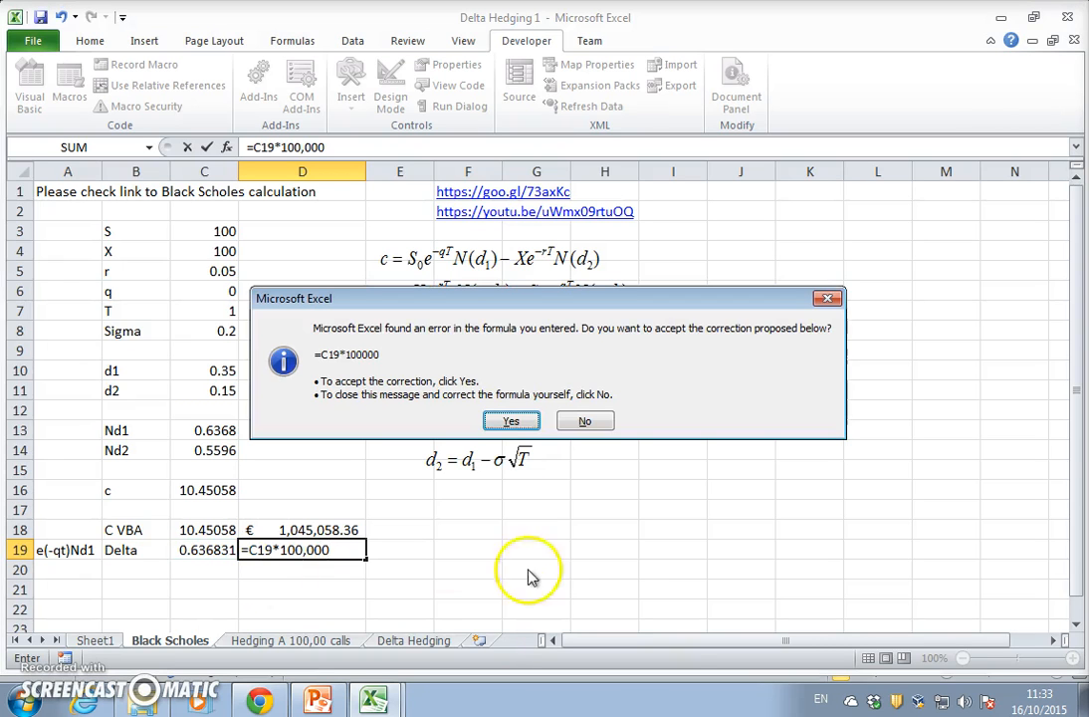
pyautogui.click(511, 420)
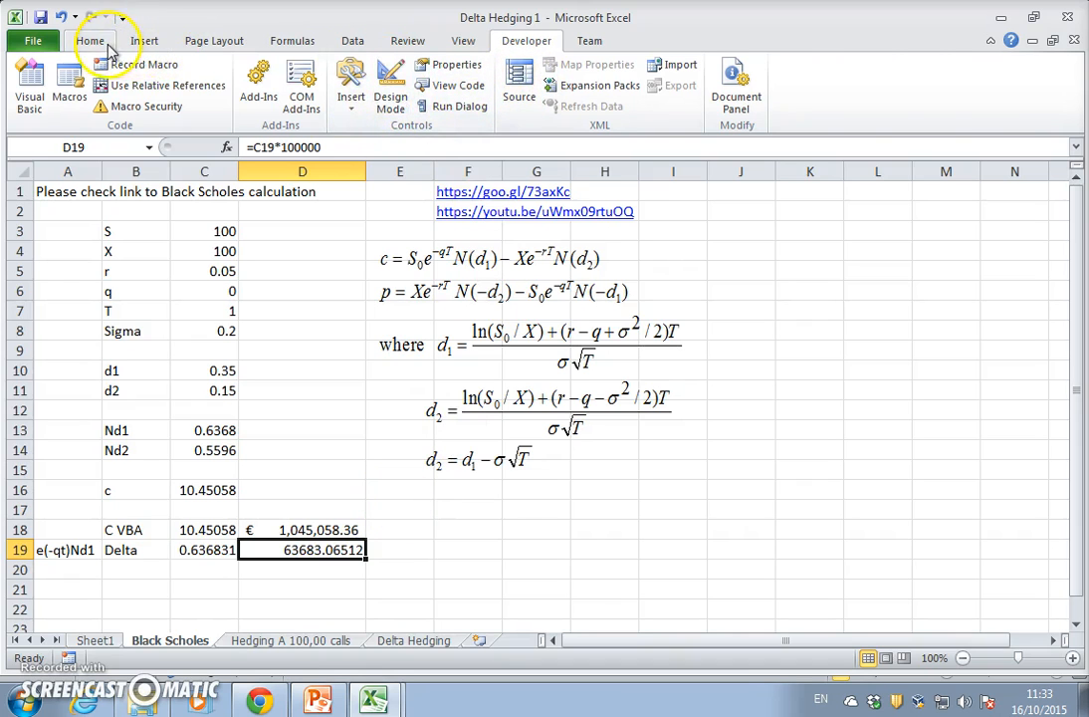
# Step: Apply Currency number format to D19 so the hedge quantity reads 63,683.07
pyautogui.click(91, 39)
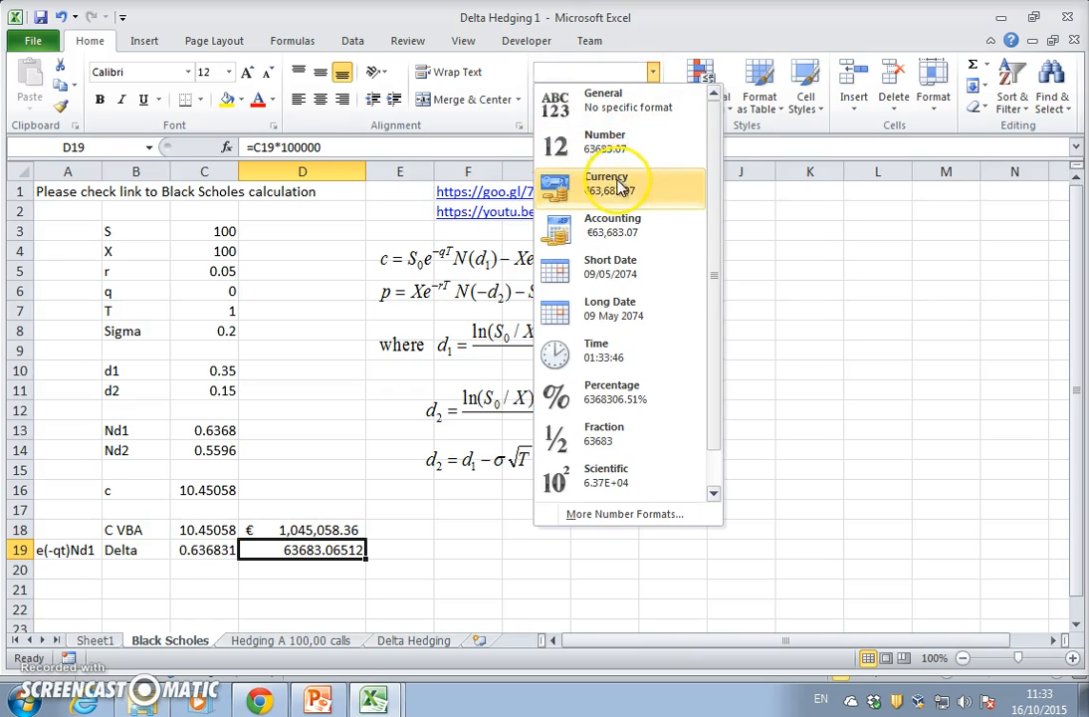
pyautogui.click(399, 549)
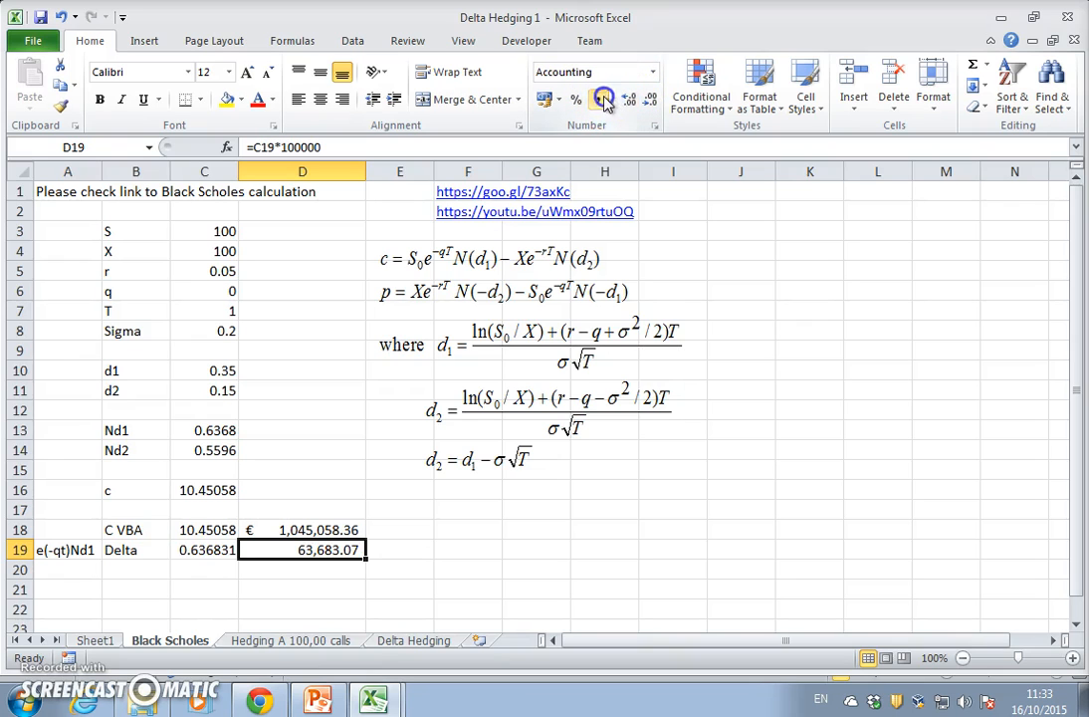
pyautogui.click(399, 489)
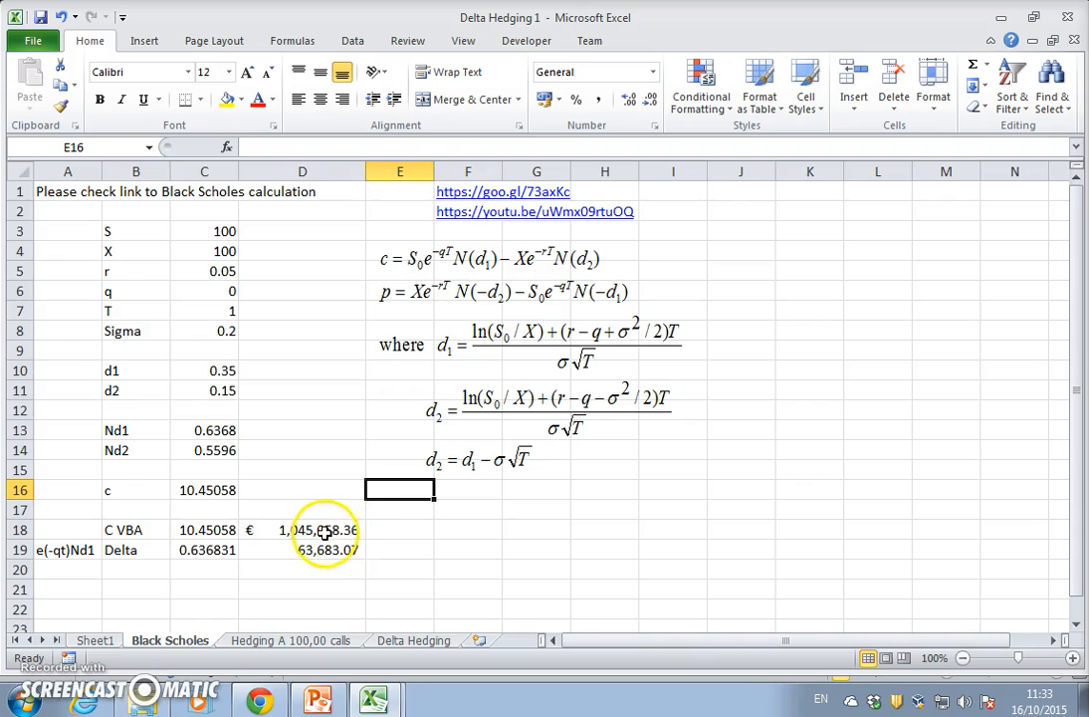
pyautogui.click(302, 550)
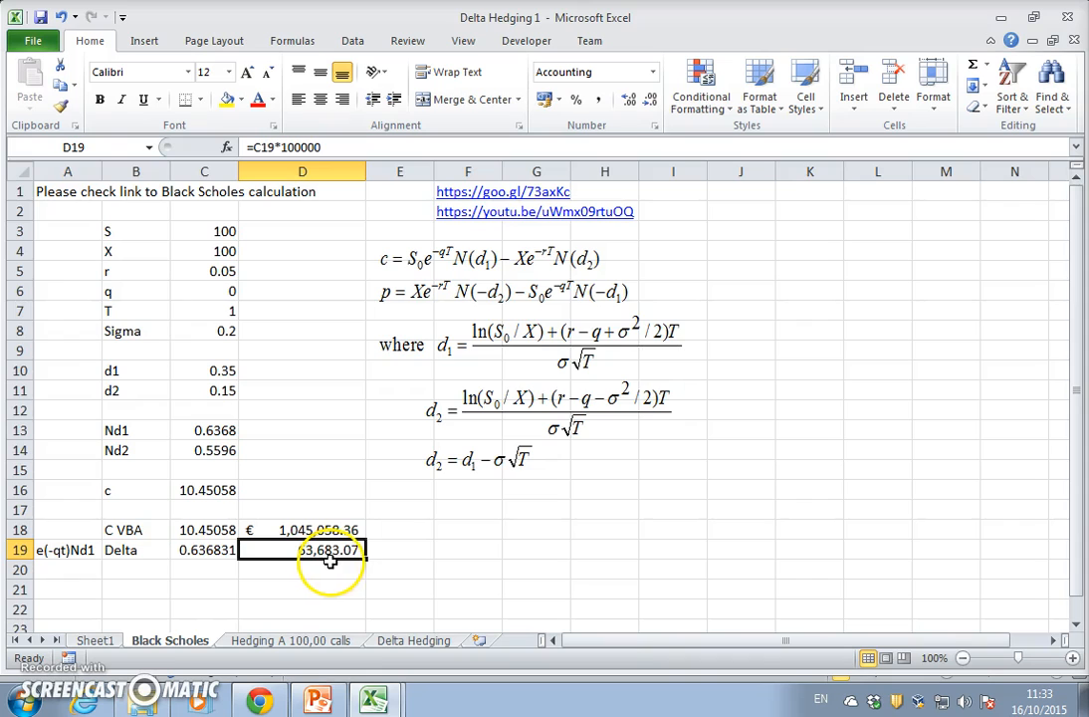
# Step: Test stock prices 90 then 110 in C3, yielding Delta 0.795754 and hedge 79,575.42
pyautogui.click(204, 230)
pyautogui.write('90')
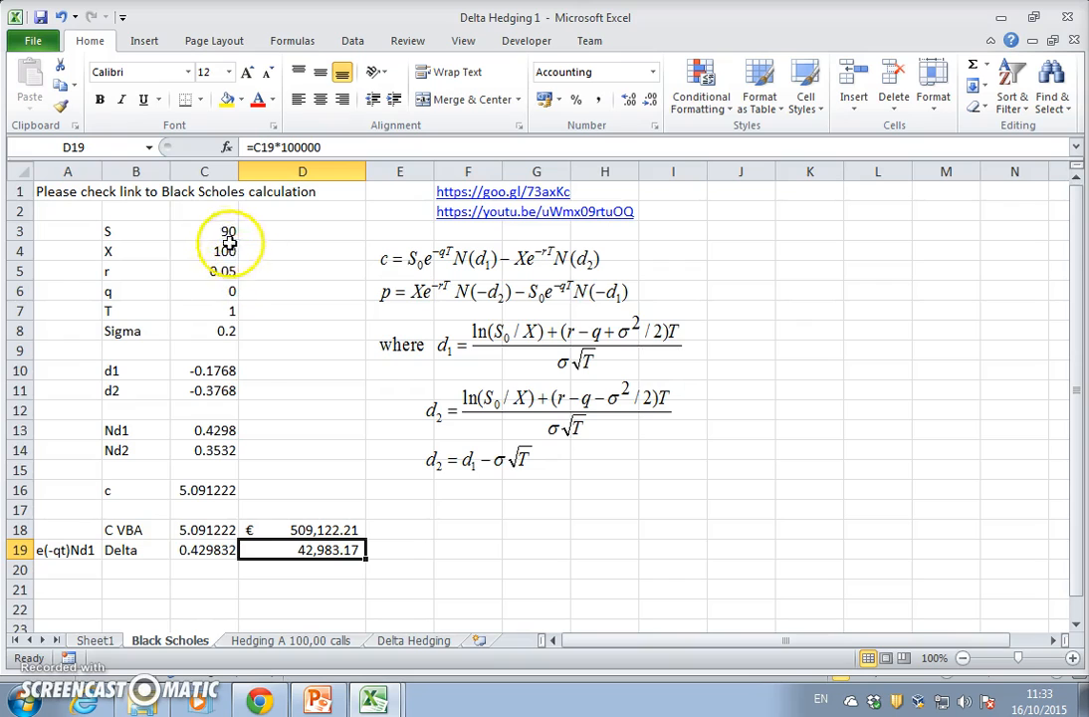
pyautogui.click(204, 230)
pyautogui.write('110')
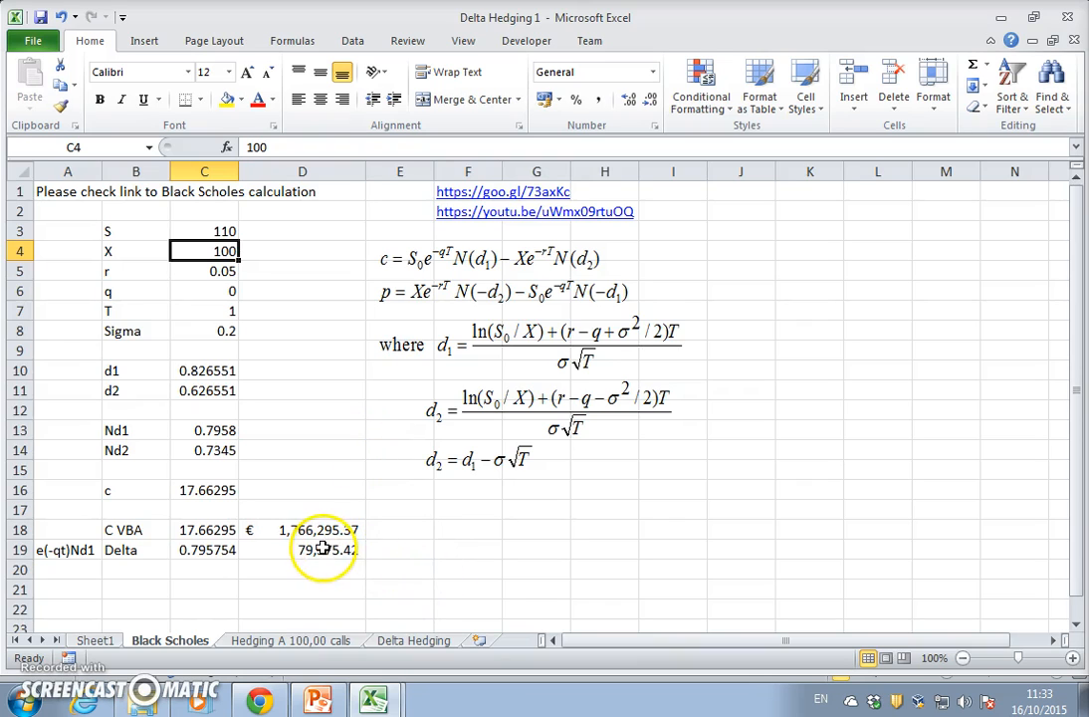
pyautogui.click(302, 550)
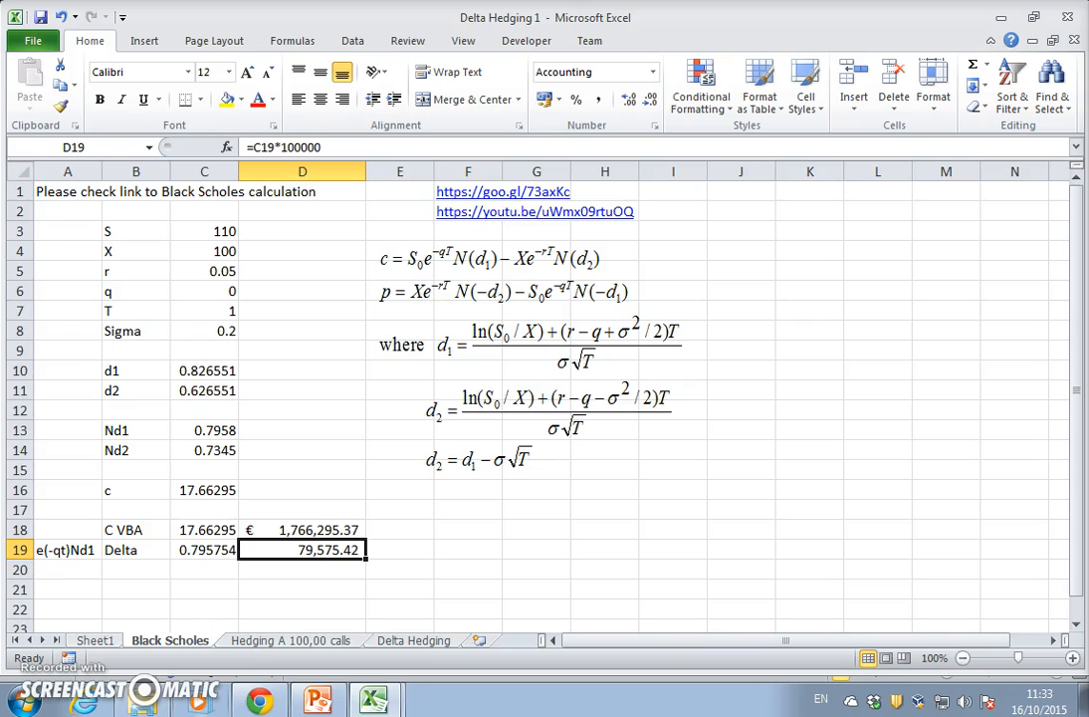
pyautogui.click(467, 549)
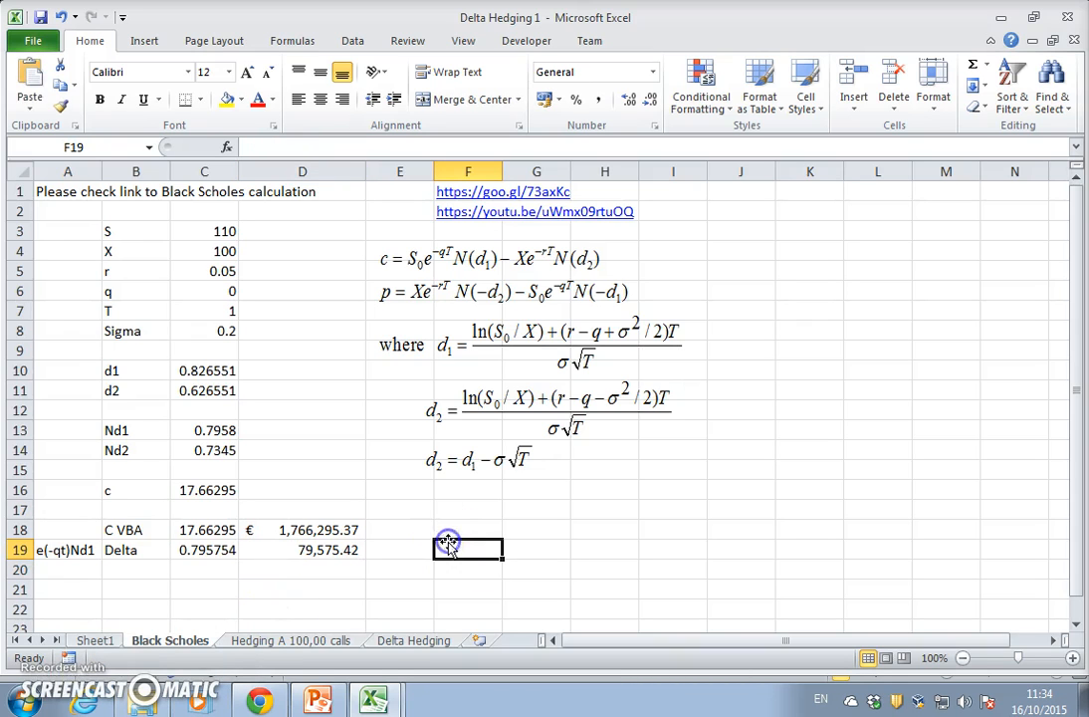
# Step: Paste the delta-neutral equation −c + (∂c/∂S)S beside the Delta row and recheck the formulas
pyautogui.click(466, 549)
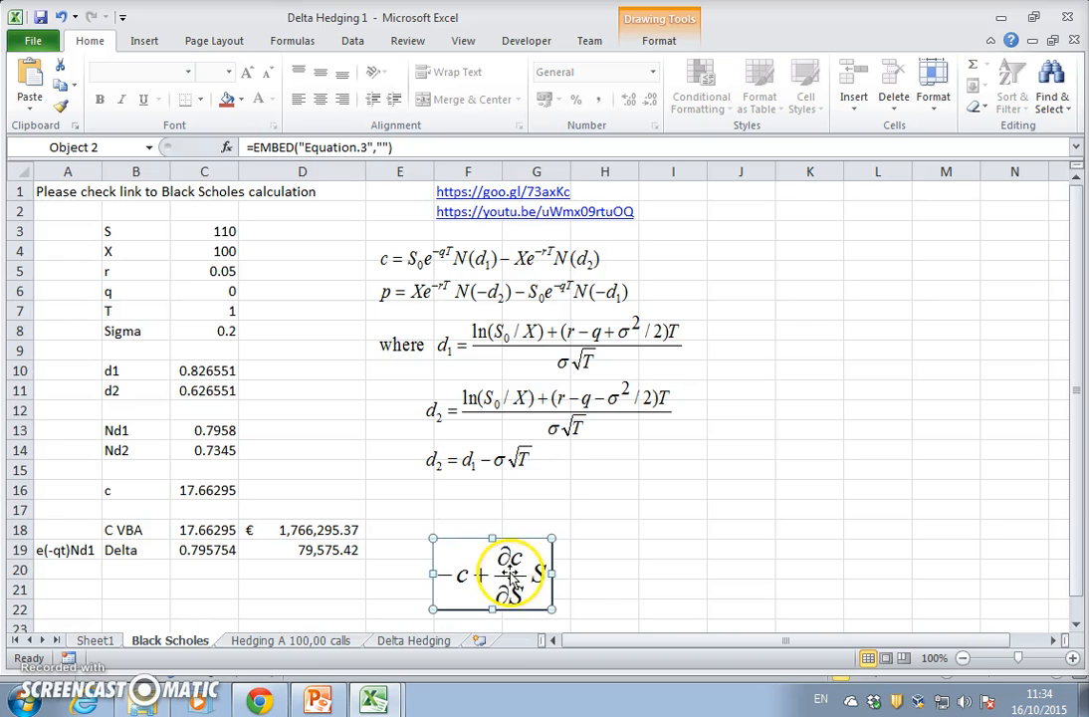
pyautogui.click(204, 550)
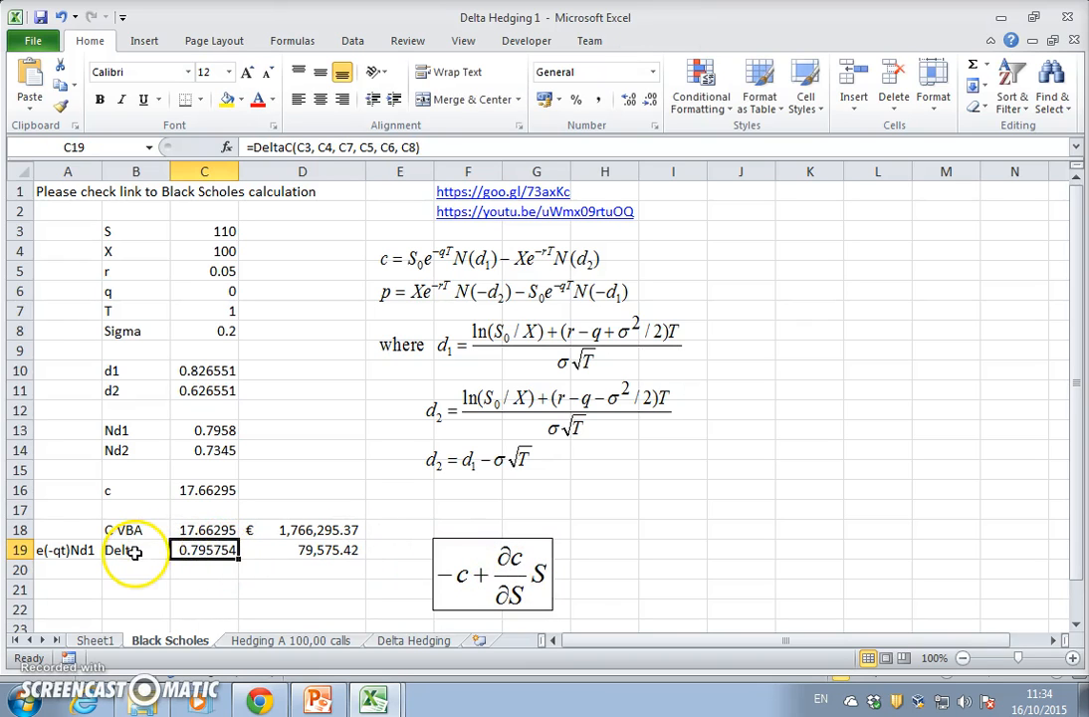
pyautogui.moveTo(265, 586)
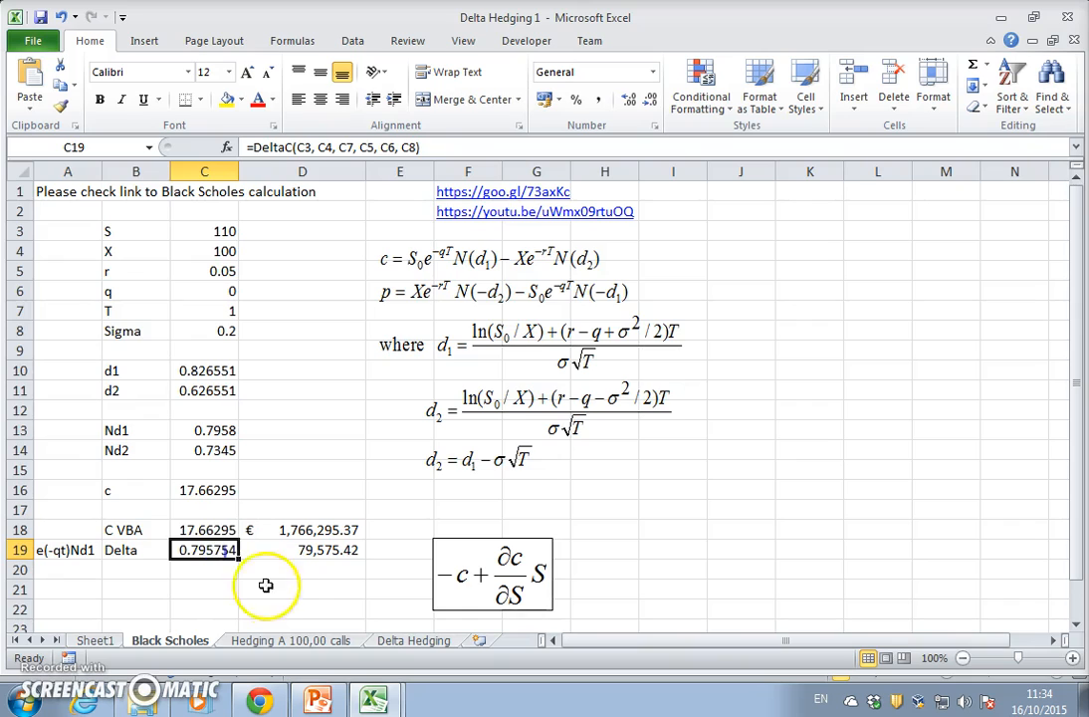
pyautogui.moveTo(273, 597)
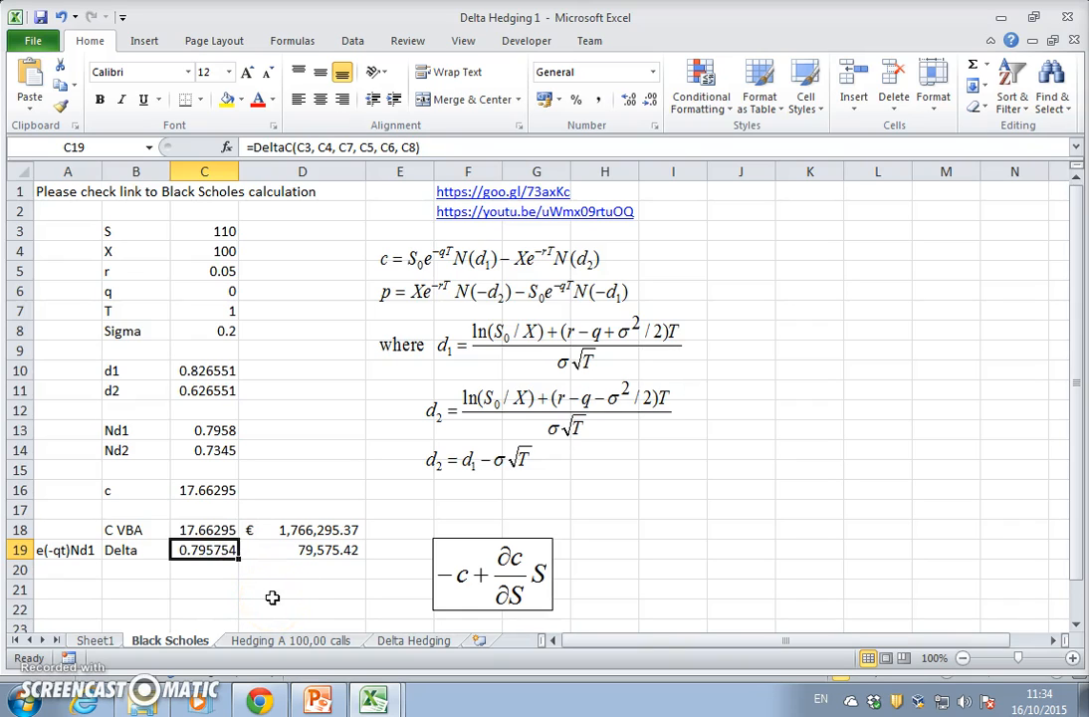
pyautogui.moveTo(538, 586)
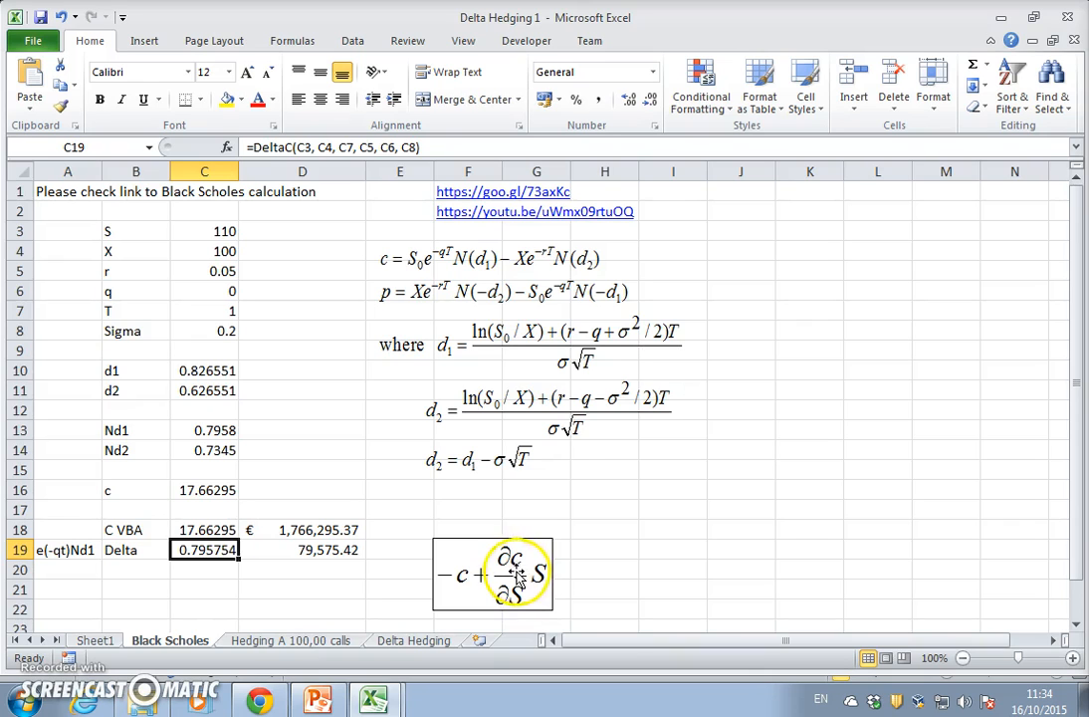
pyautogui.moveTo(513, 602)
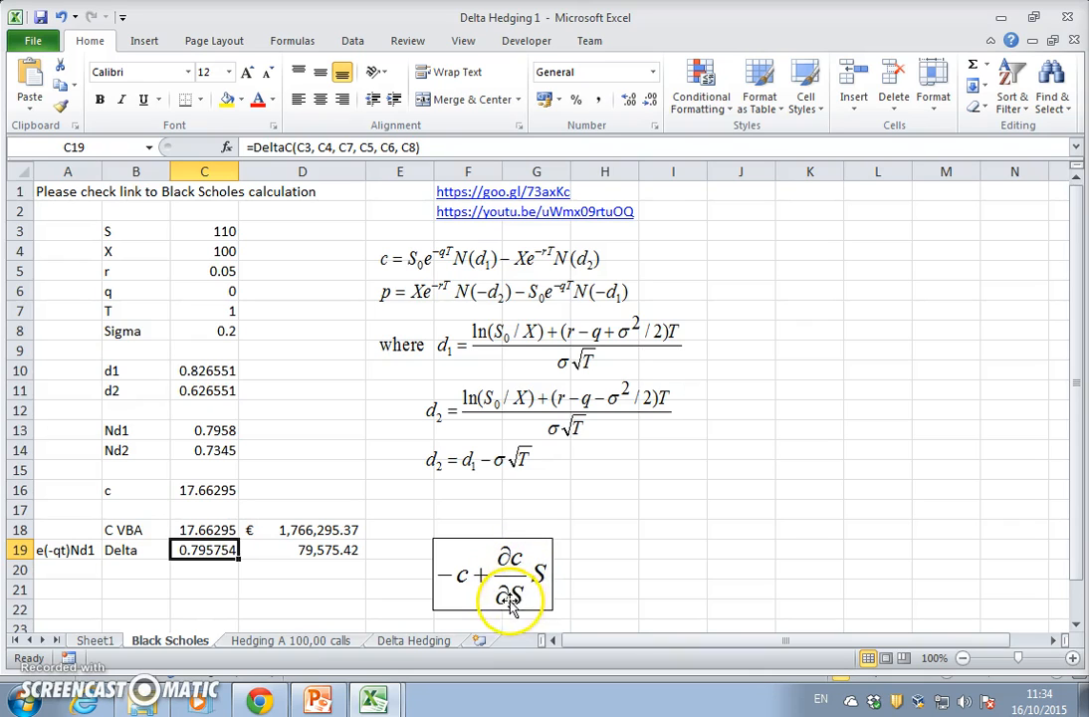
pyautogui.click(67, 549)
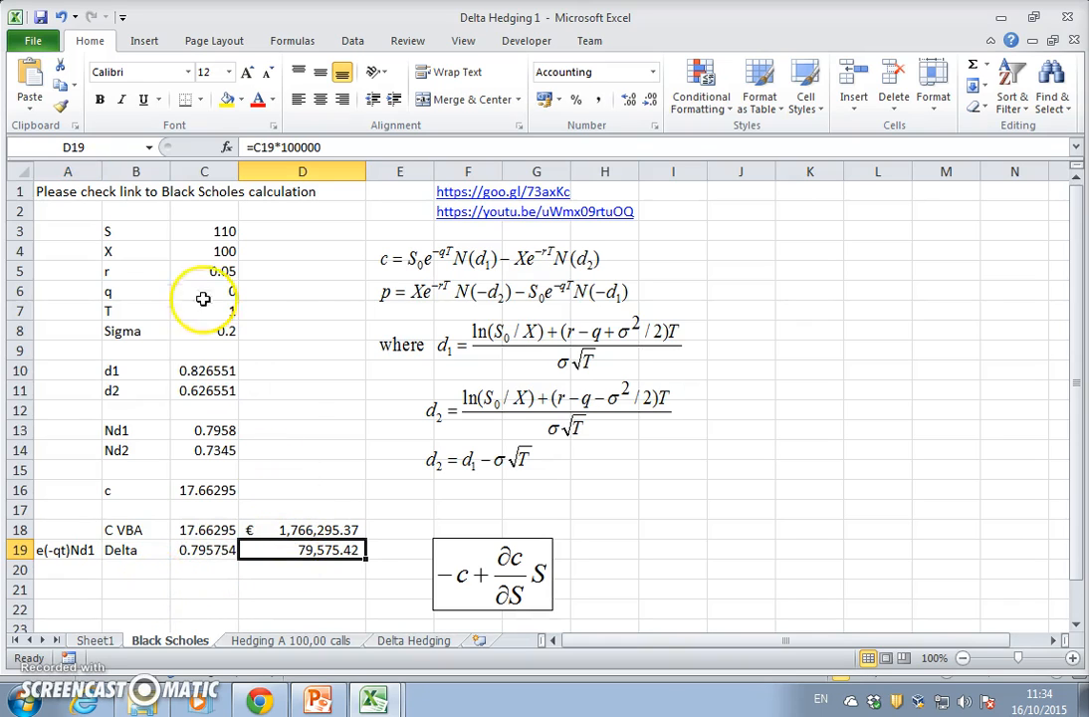
pyautogui.click(204, 230)
pyautogui.write('100')
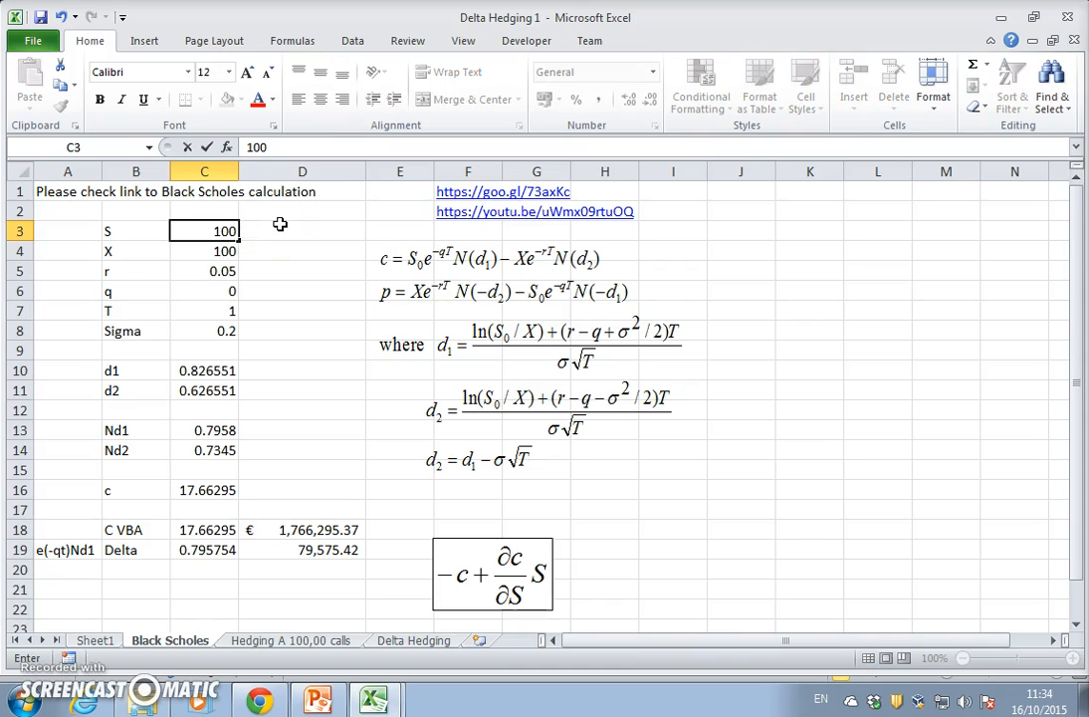
pyautogui.press('Return')
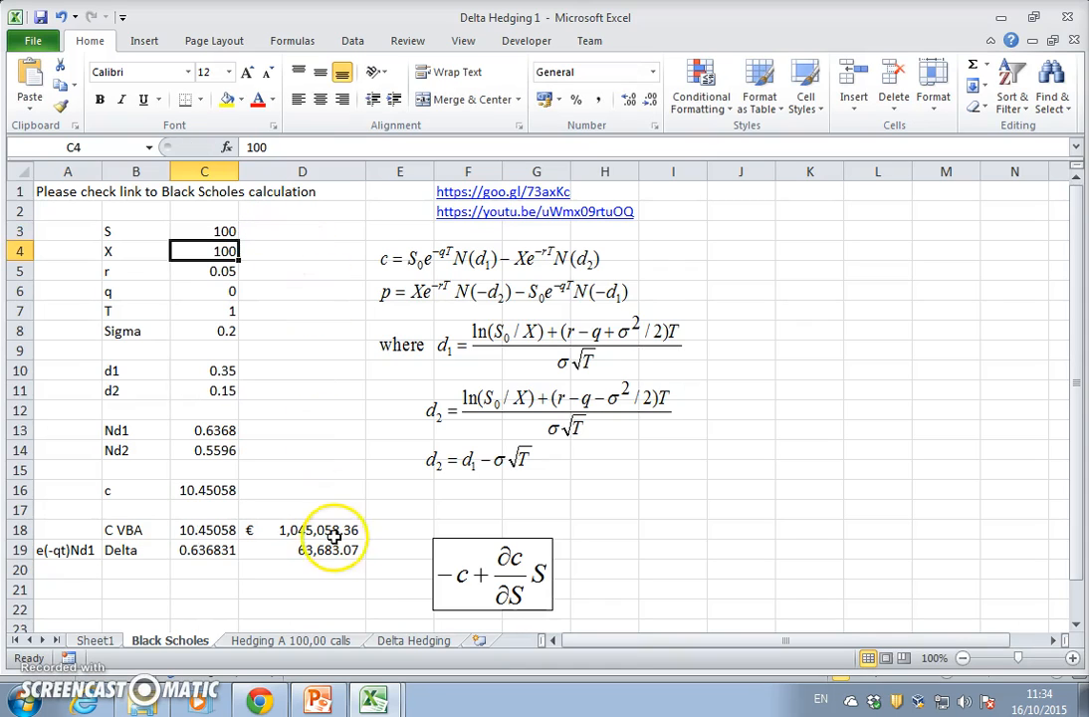
pyautogui.click(302, 550)
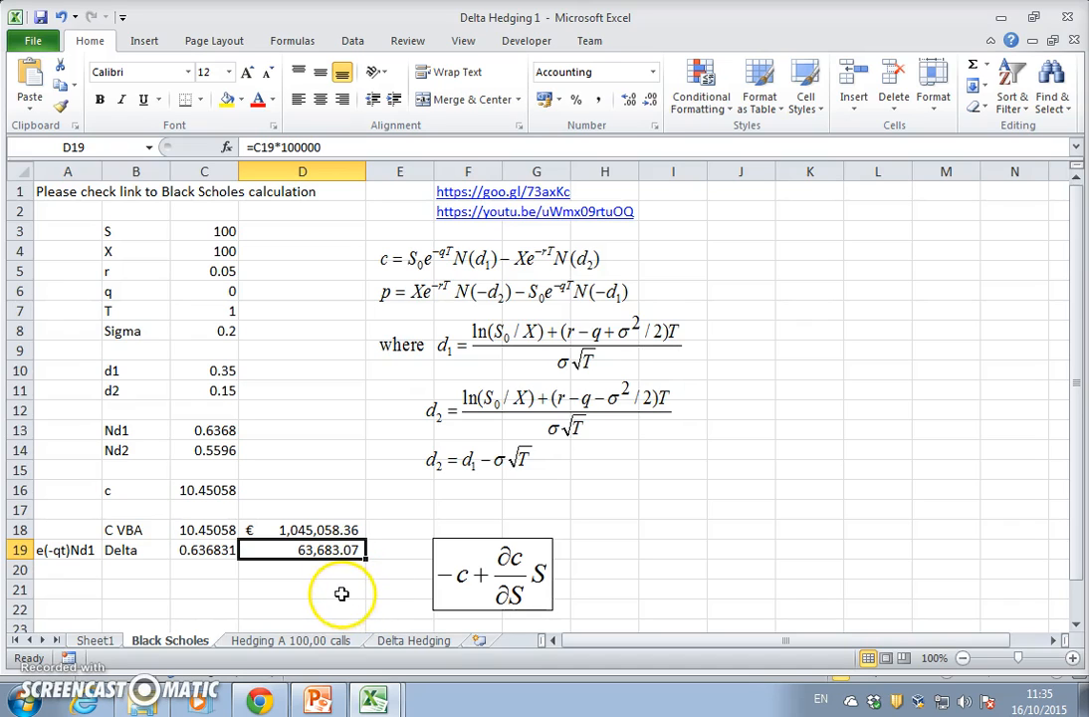
pyautogui.moveTo(454, 615)
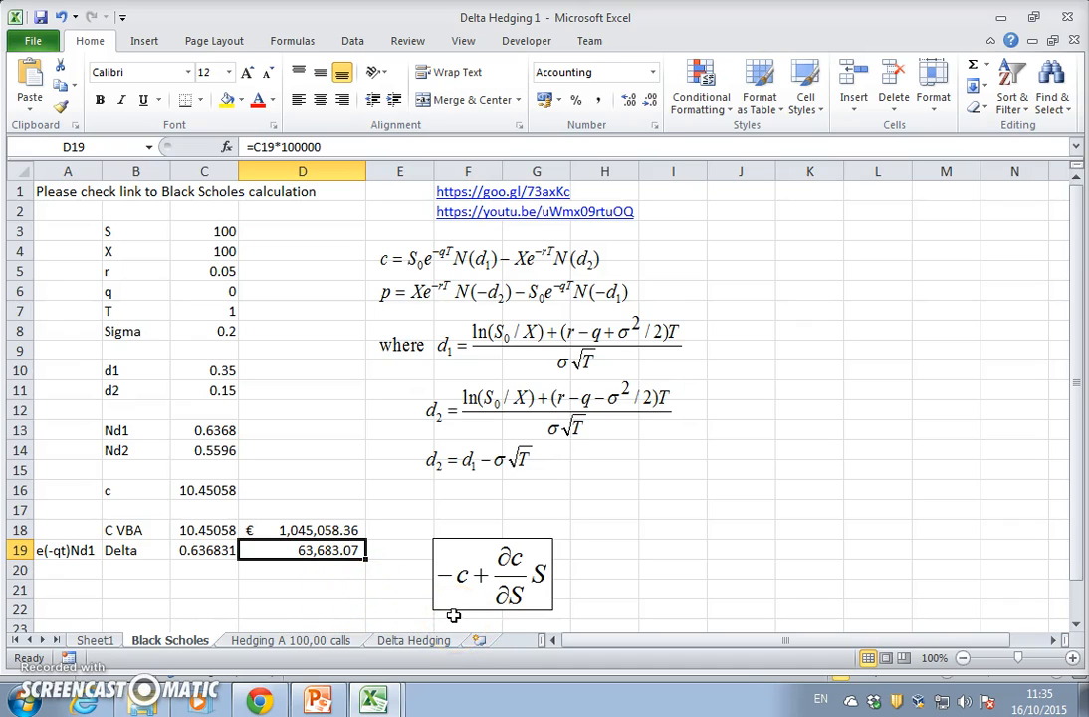
pyautogui.click(204, 230)
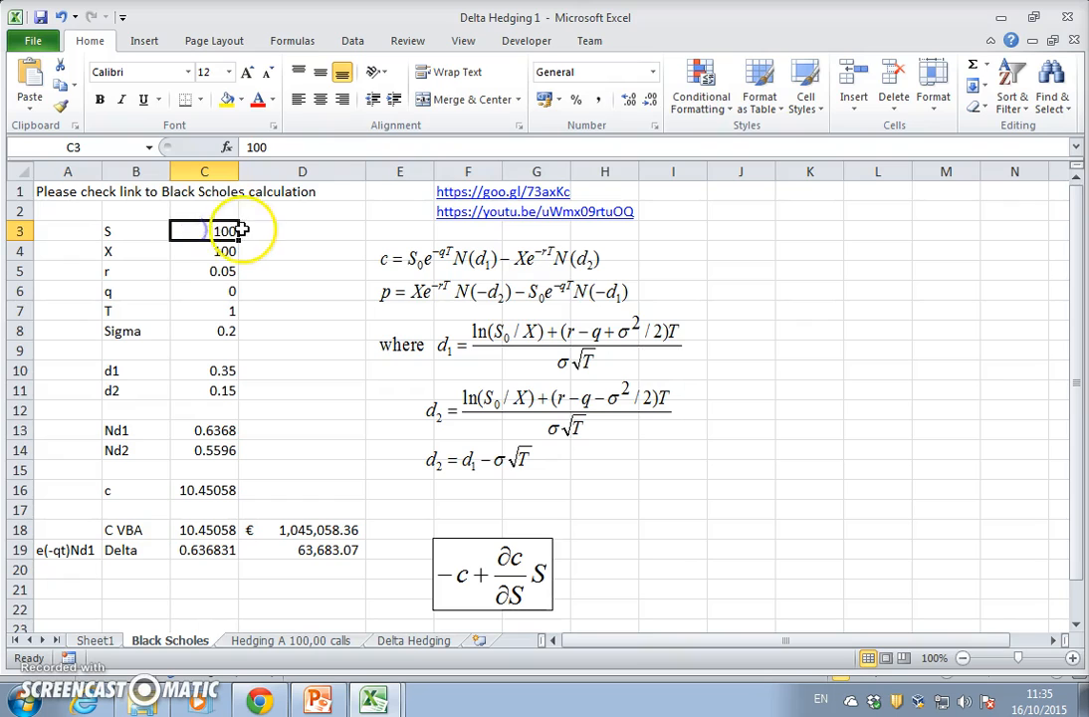
pyautogui.write('90')
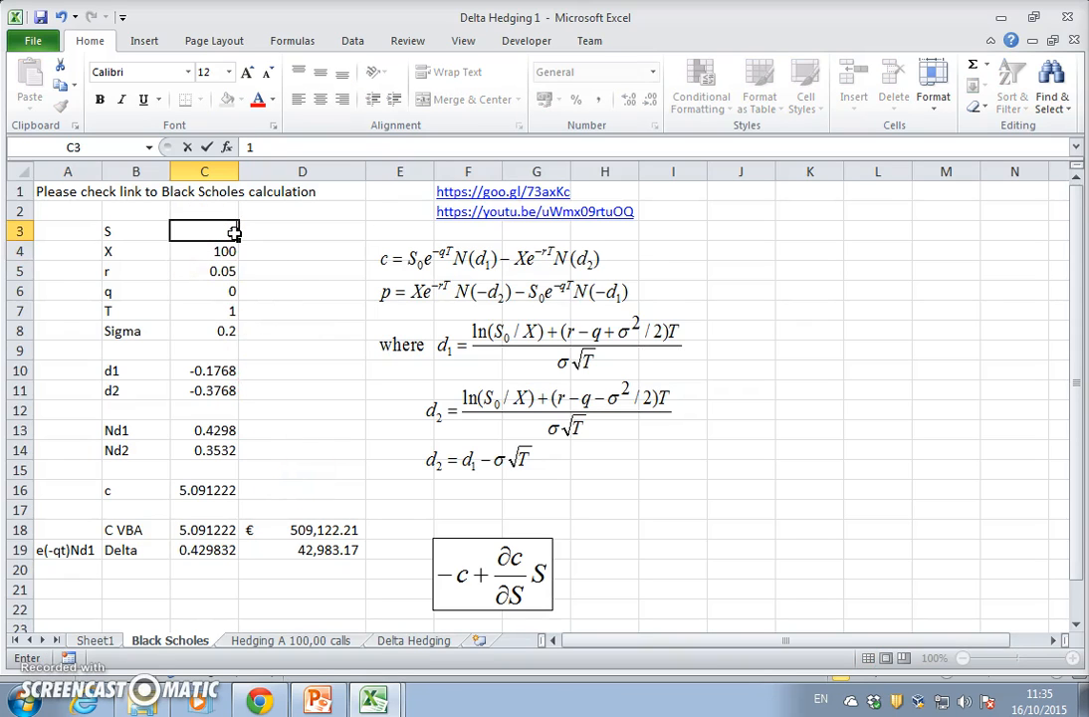
pyautogui.press('Return')
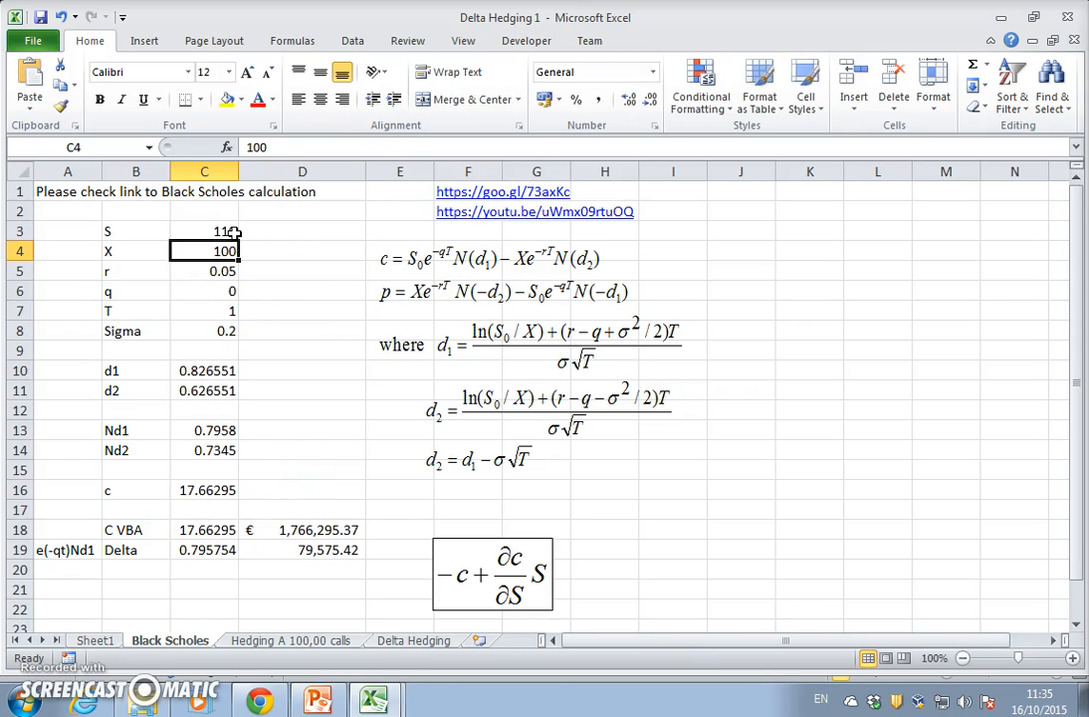